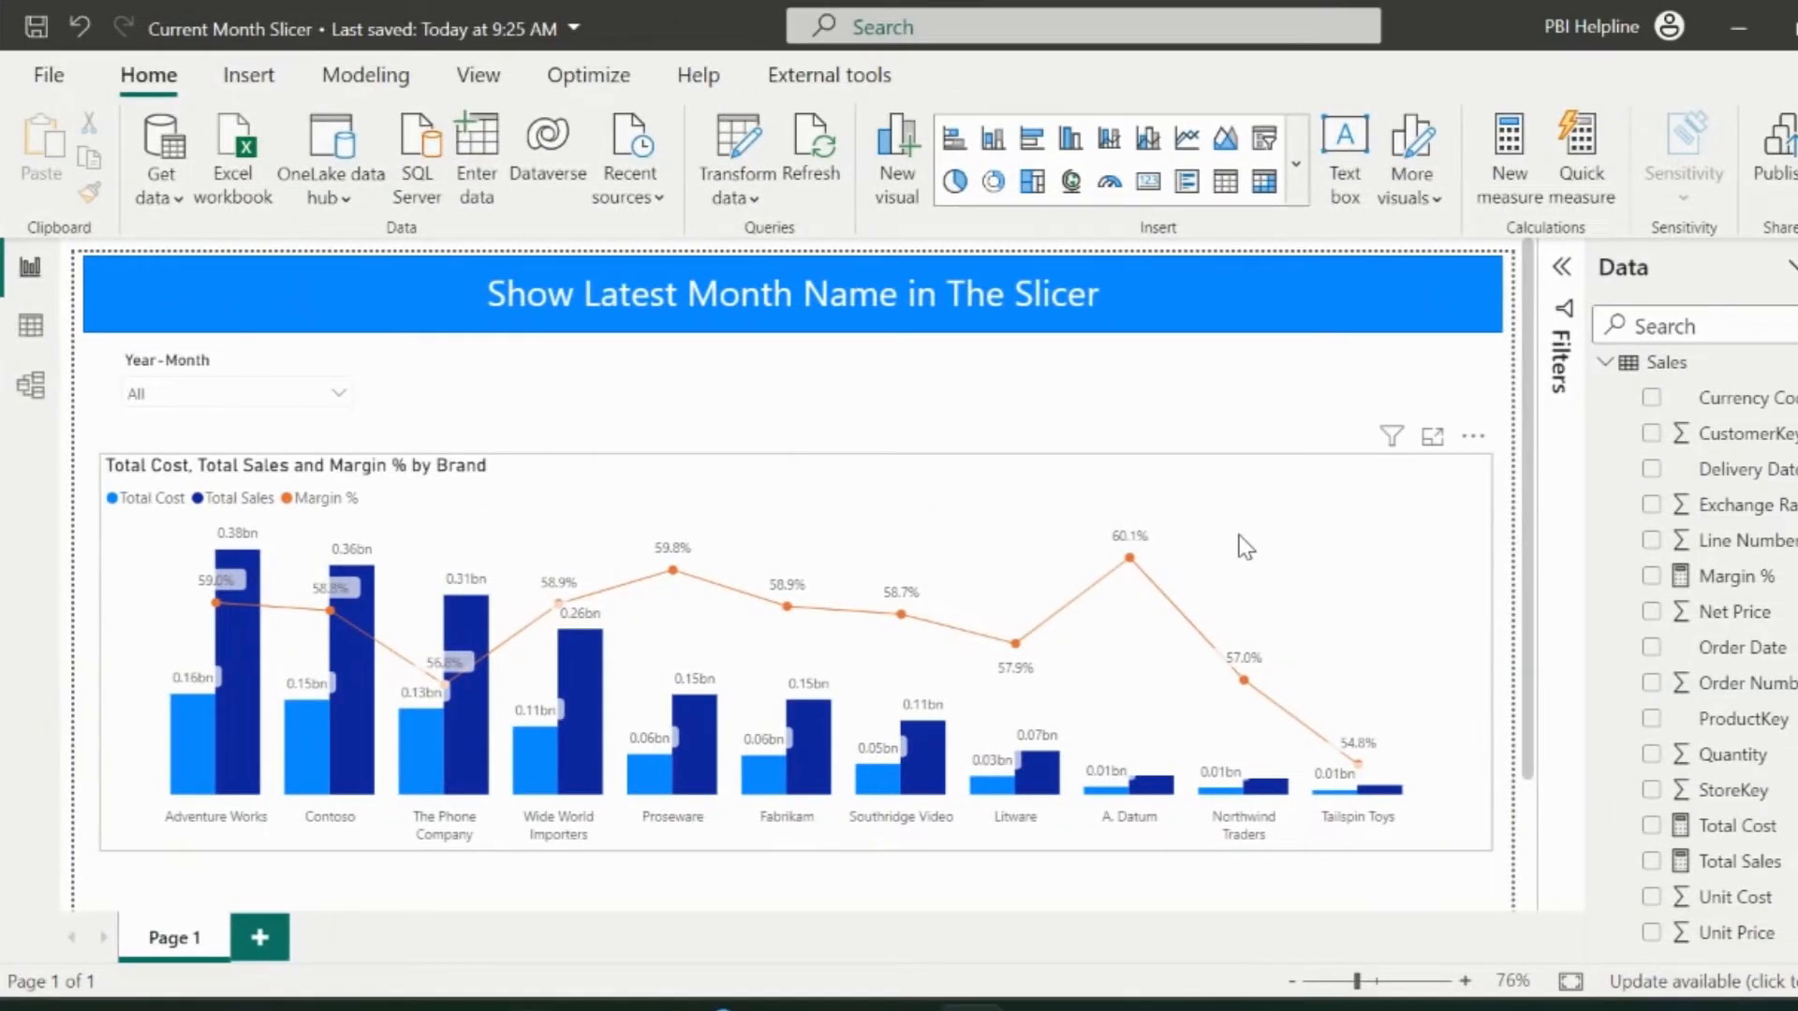
Select the brand chart, view the Total Cost measure's DAX and start a new column
left_click(337, 394)
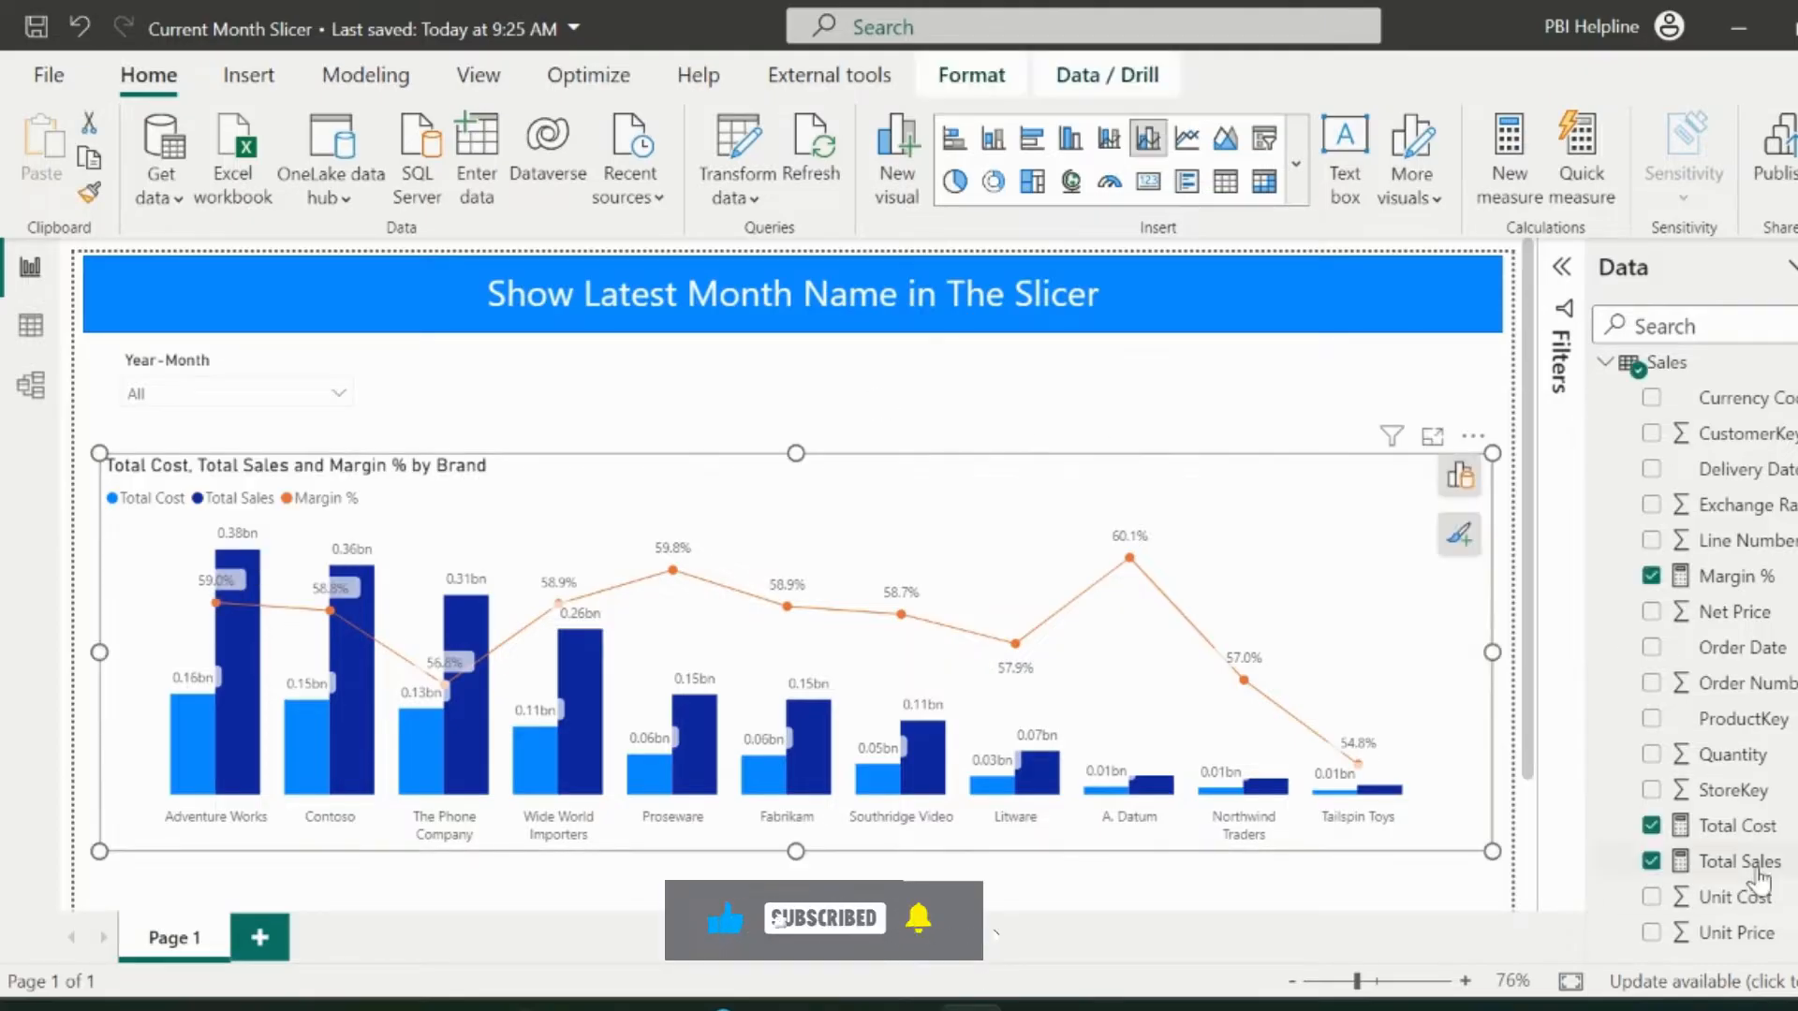
left_click(1738, 826)
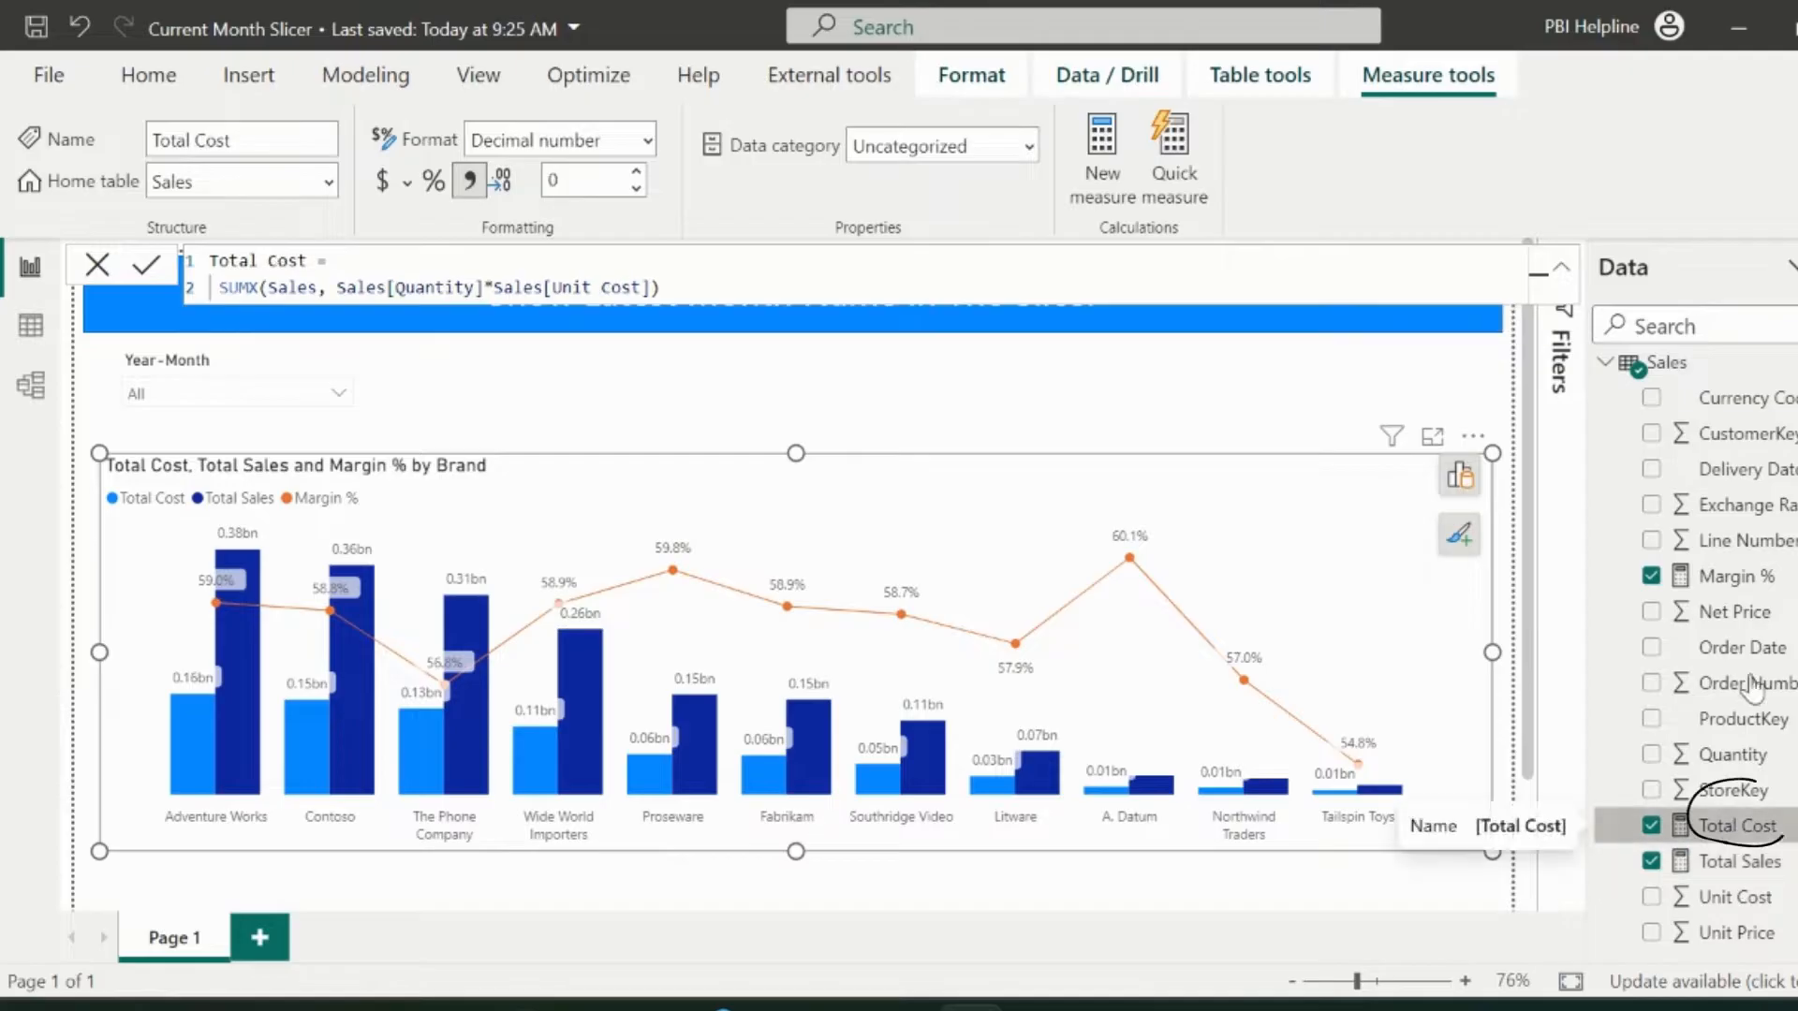
left_click(1742, 575)
type("Period =")
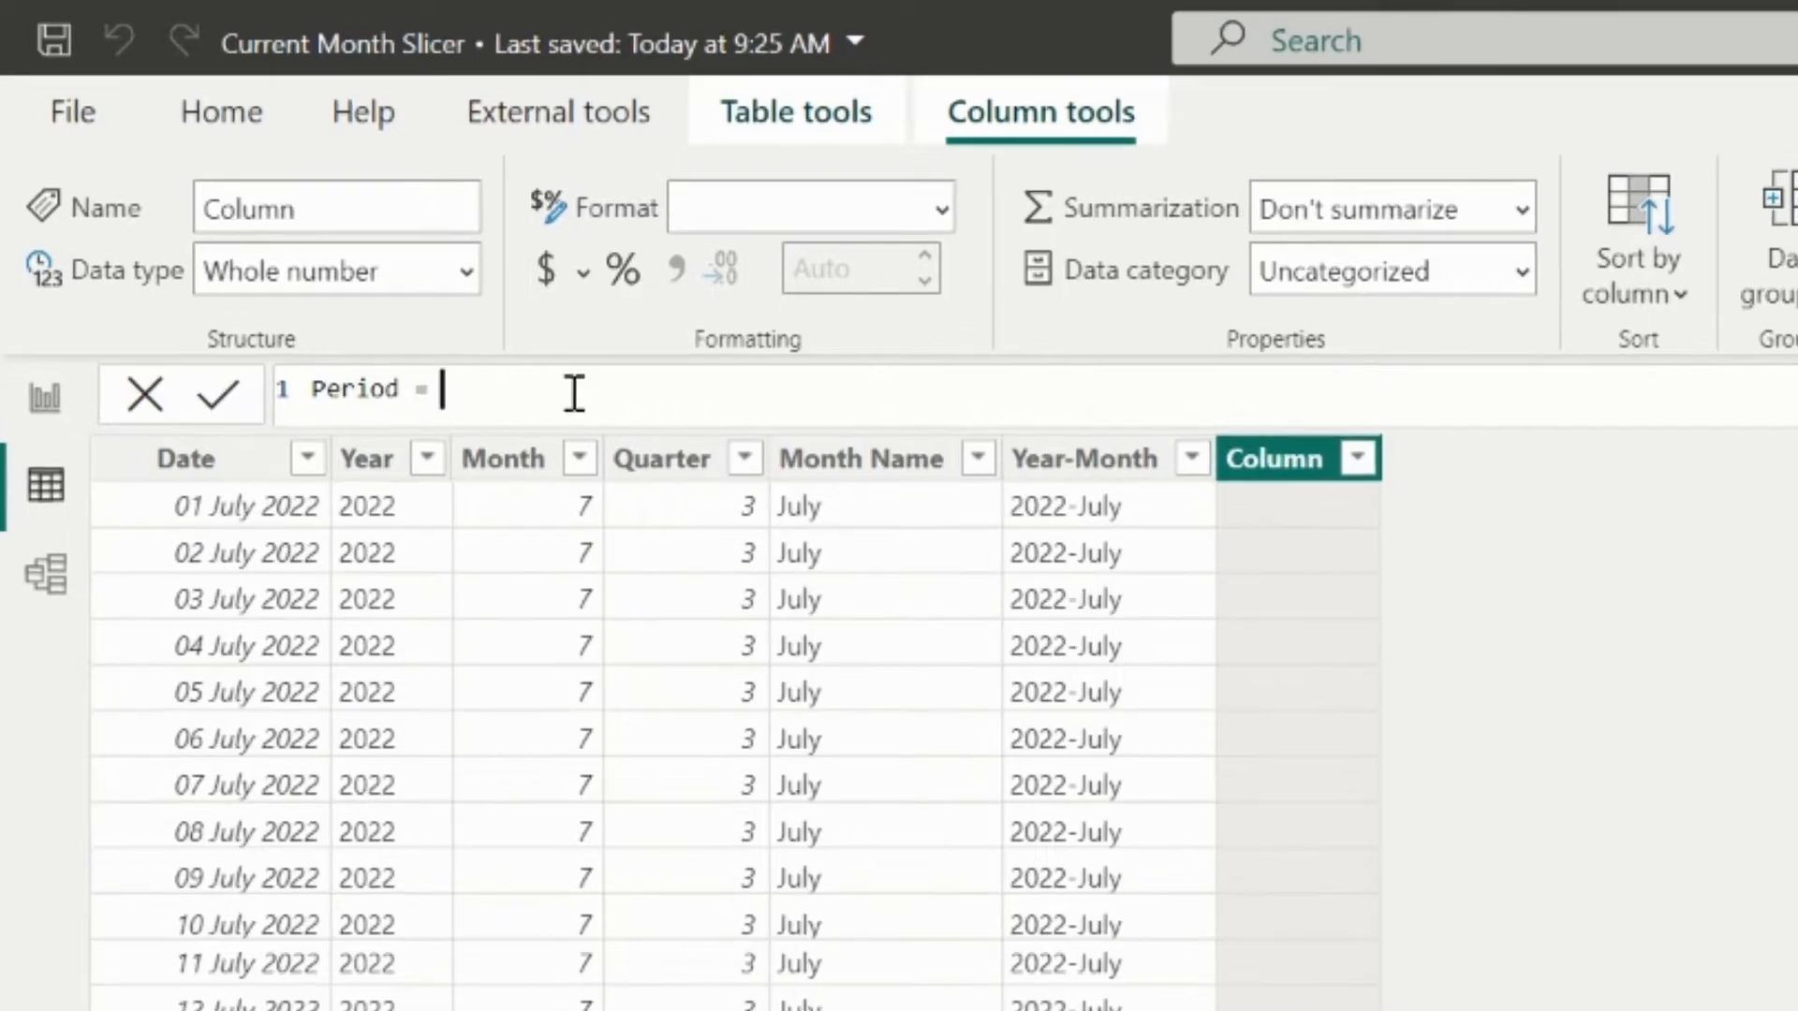
Define Period = Dim_Date[Year]*100 + Dim_Date[Month] and commit it
type("Dim_Date[Year]*100")
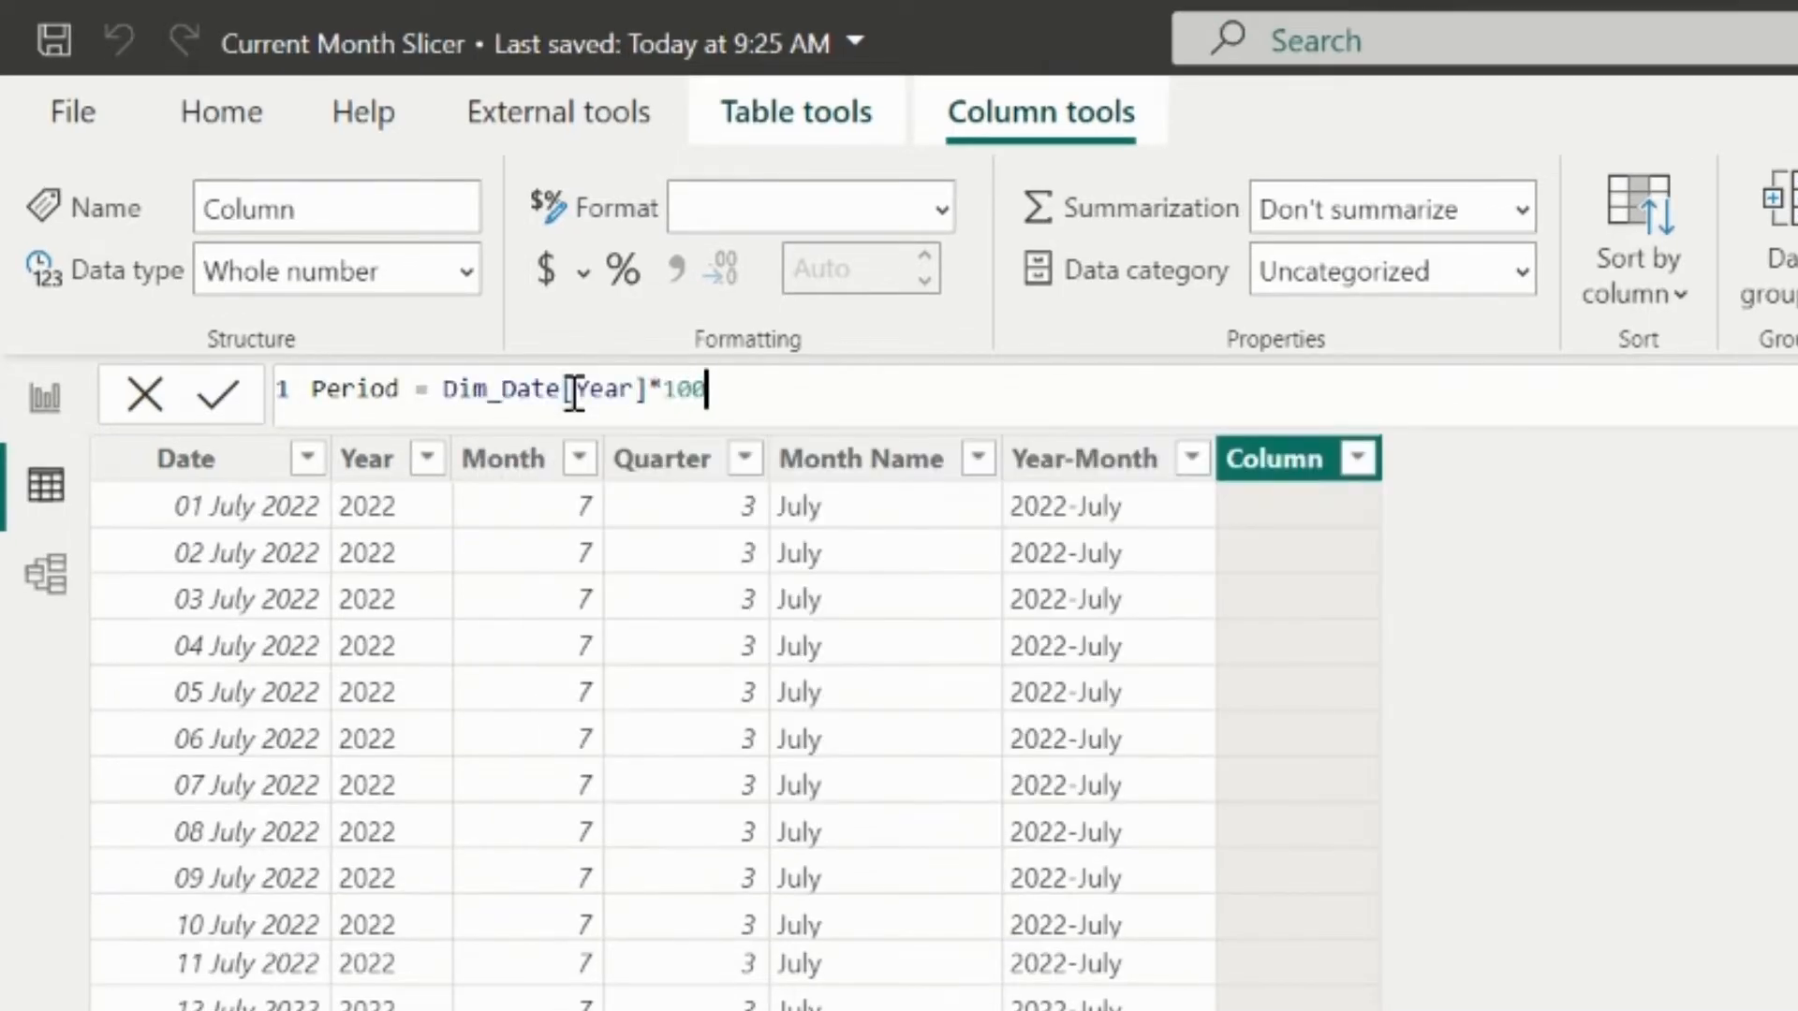
type("+ Dim_Date[Month]")
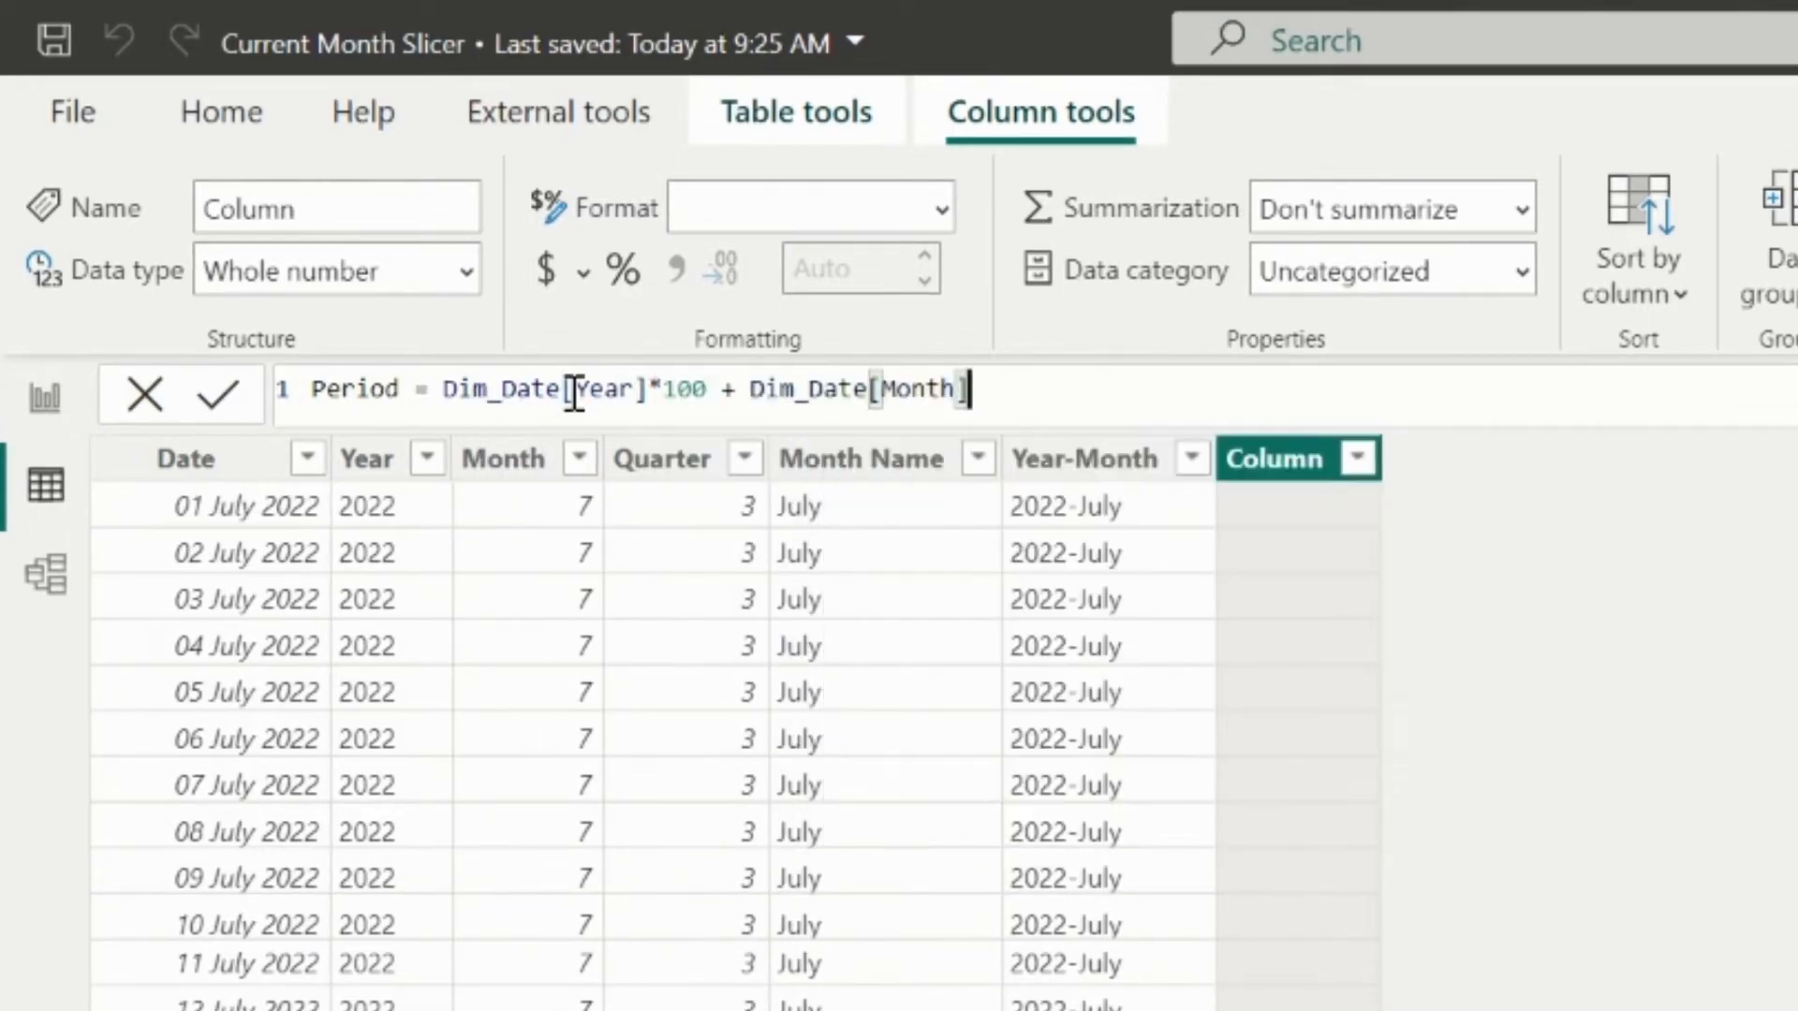
left_click(223, 395)
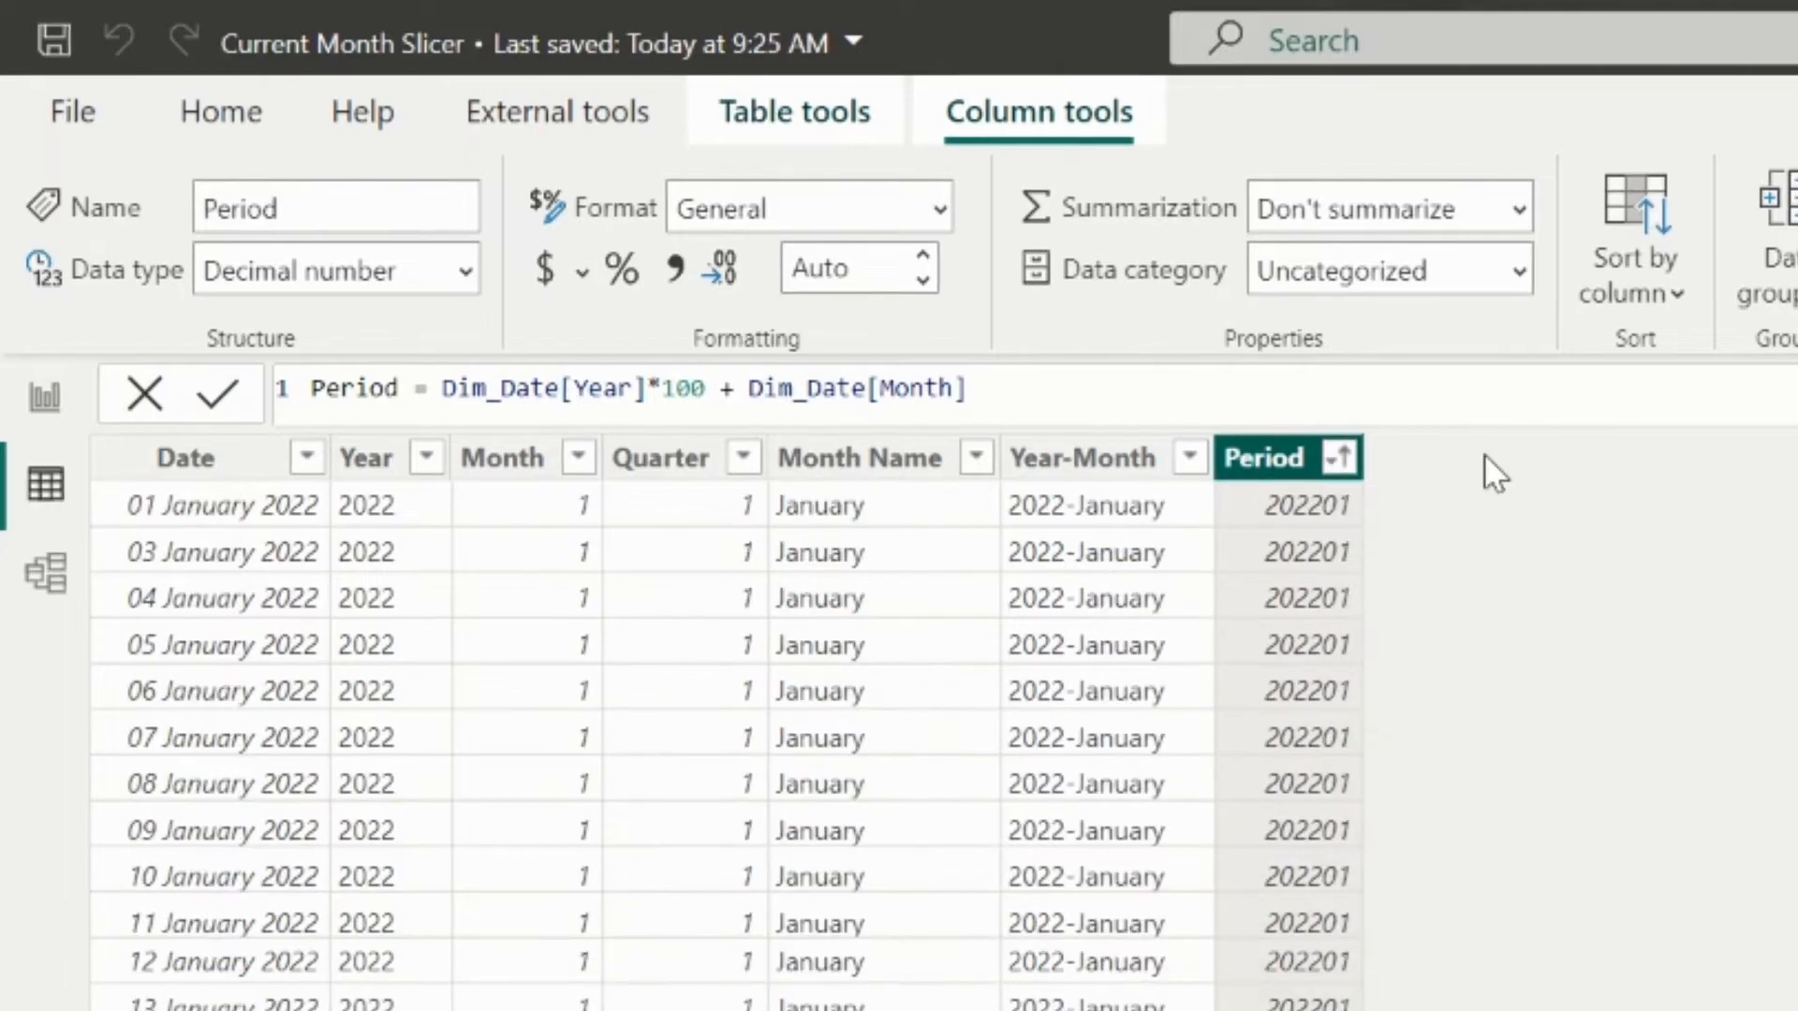
Sort the Year-Month column by the new Period column
left_click(1086, 457)
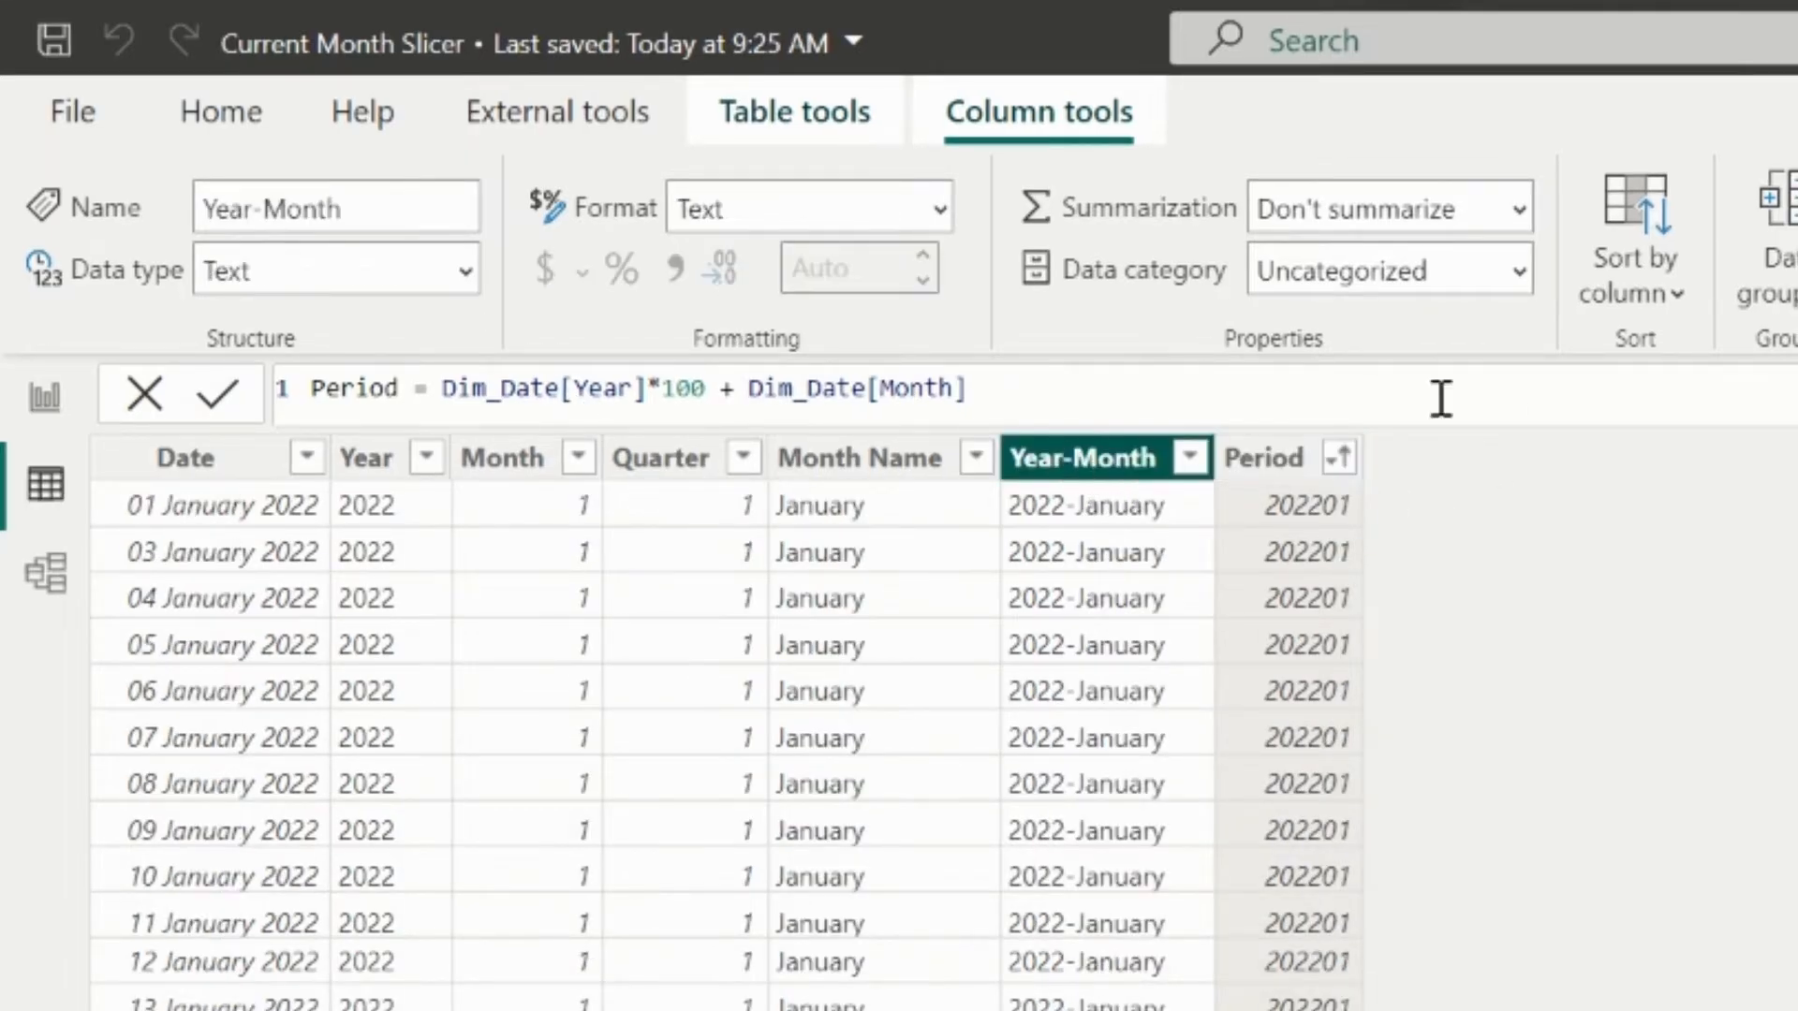
left_click(1633, 236)
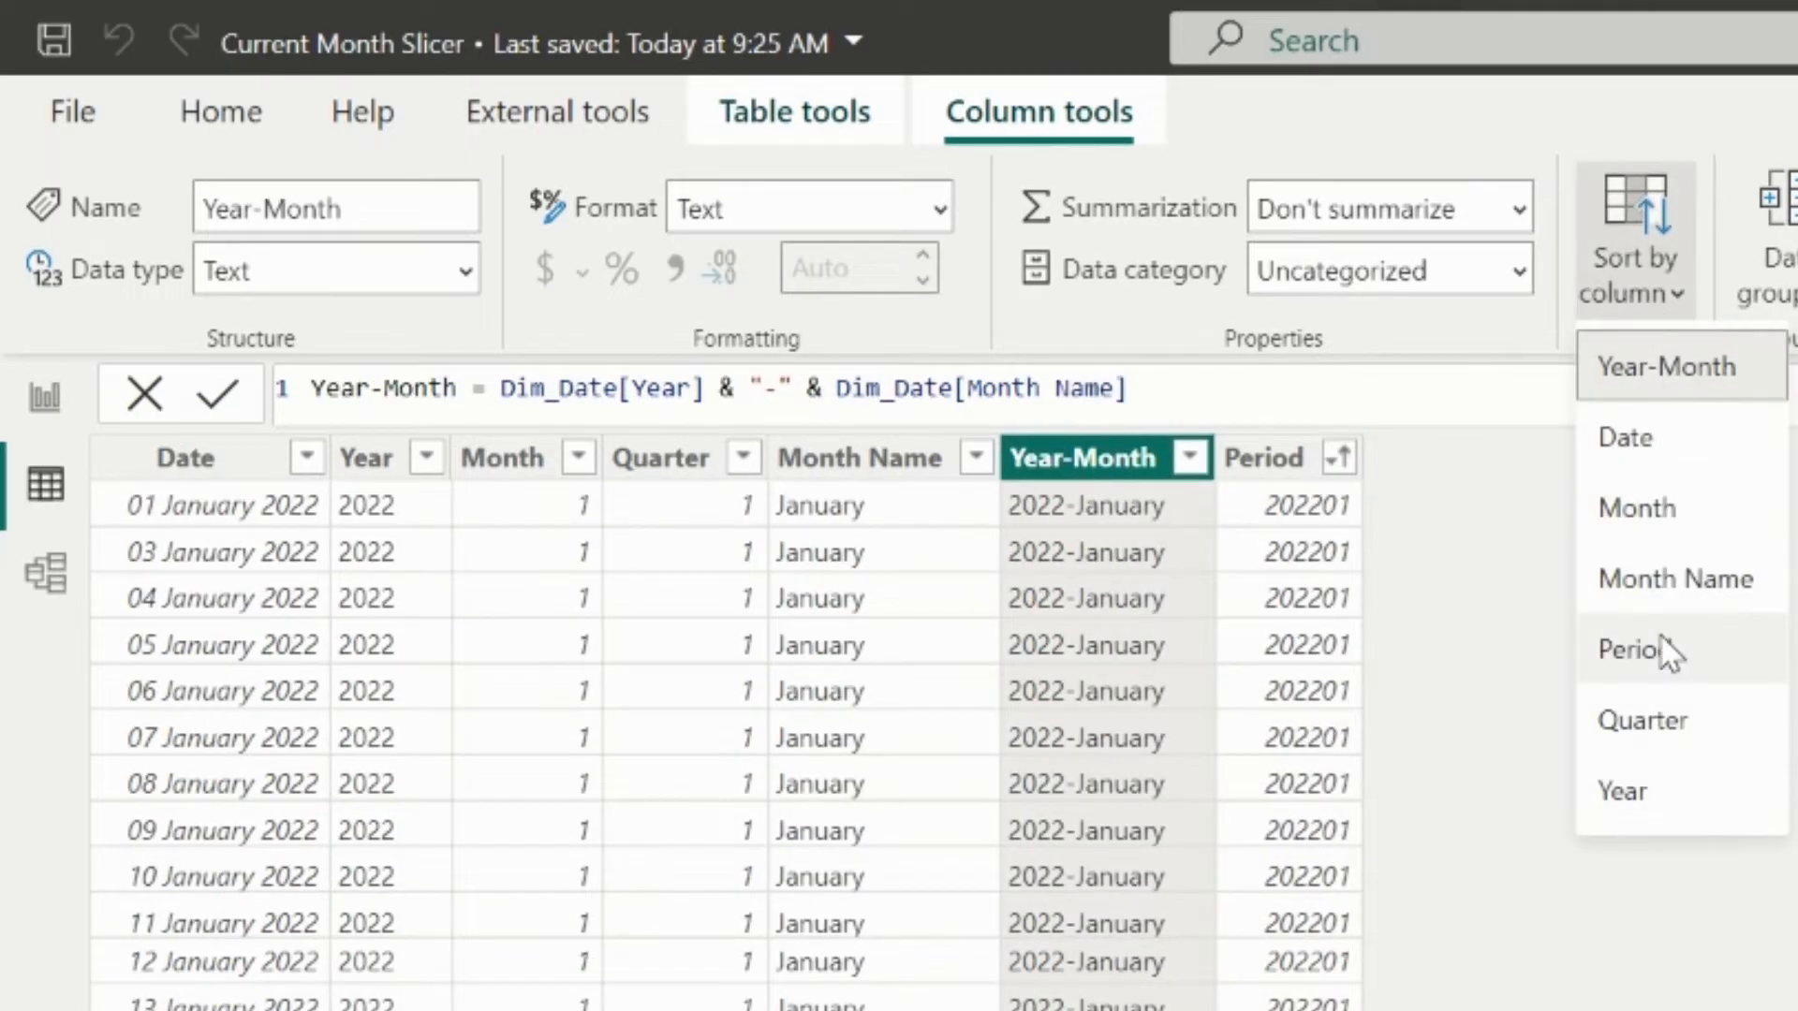
left_click(1633, 650)
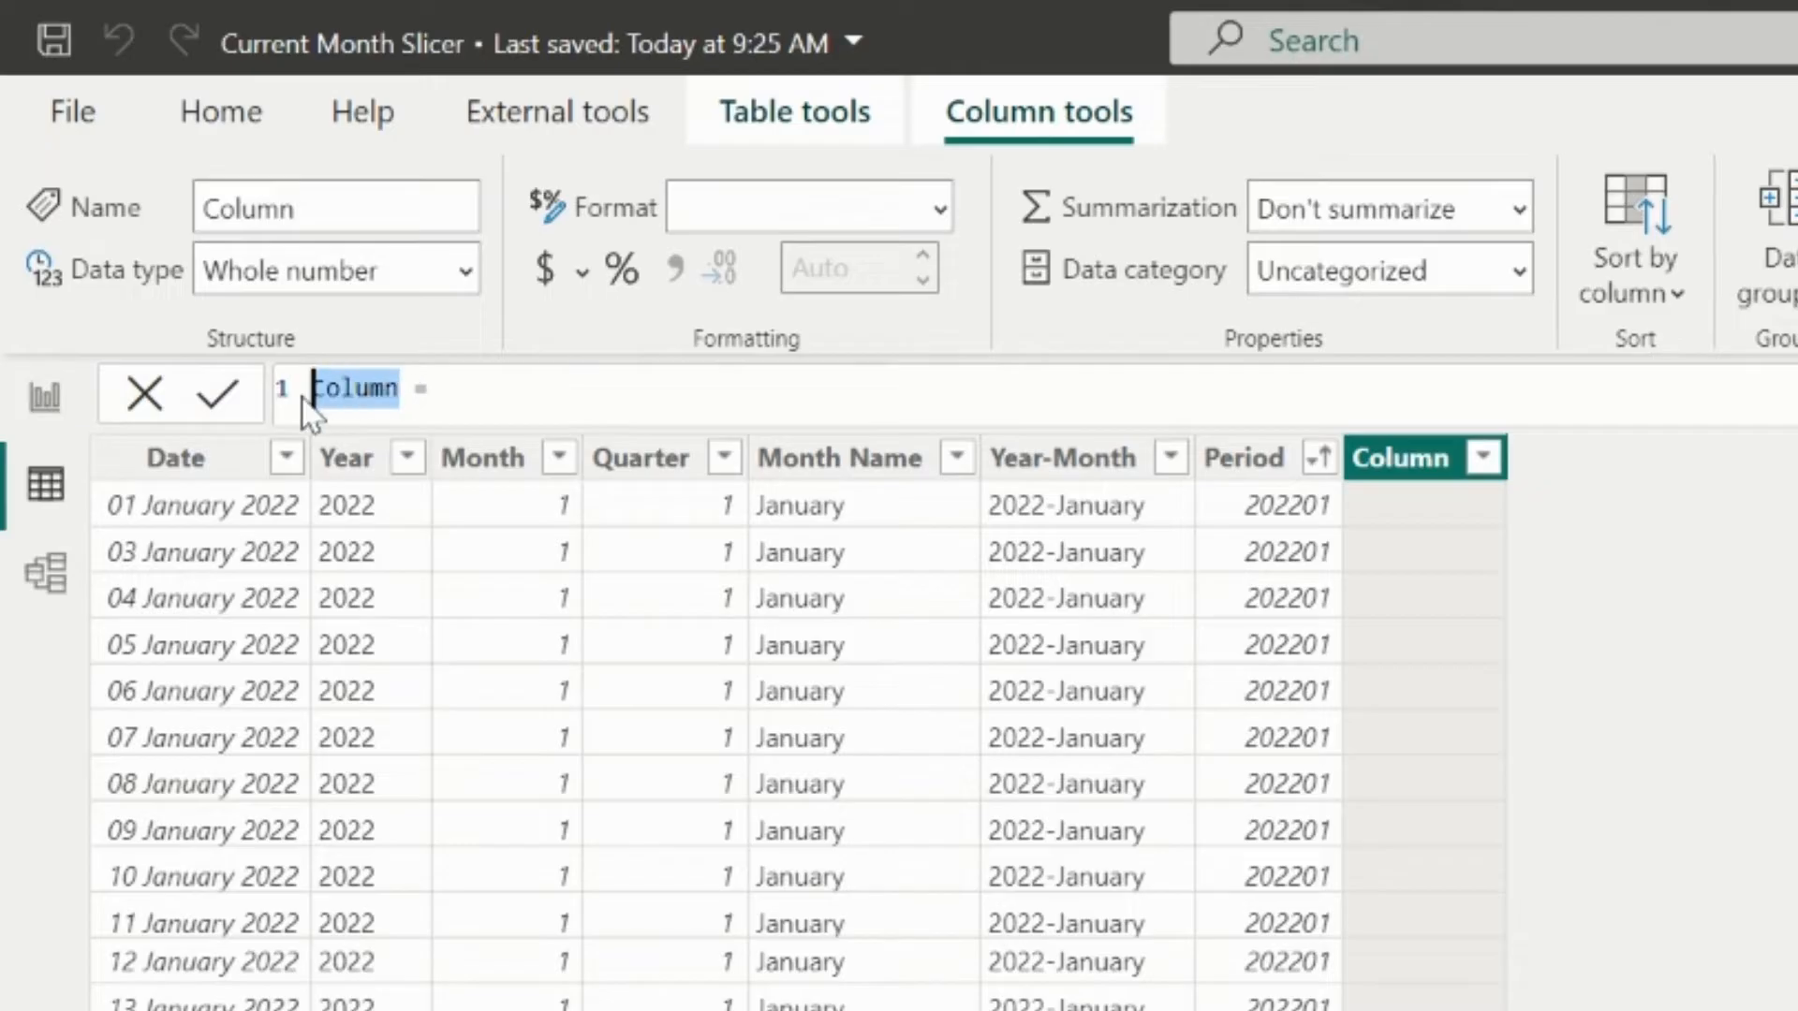
Write With Current Month Text = IF(Period = MAX(Period), "Current Month", Year-Month)
type("With Current Month T")
type("IF(Dim_Date[Period] = MAX(Dim_Date[Period]), ")
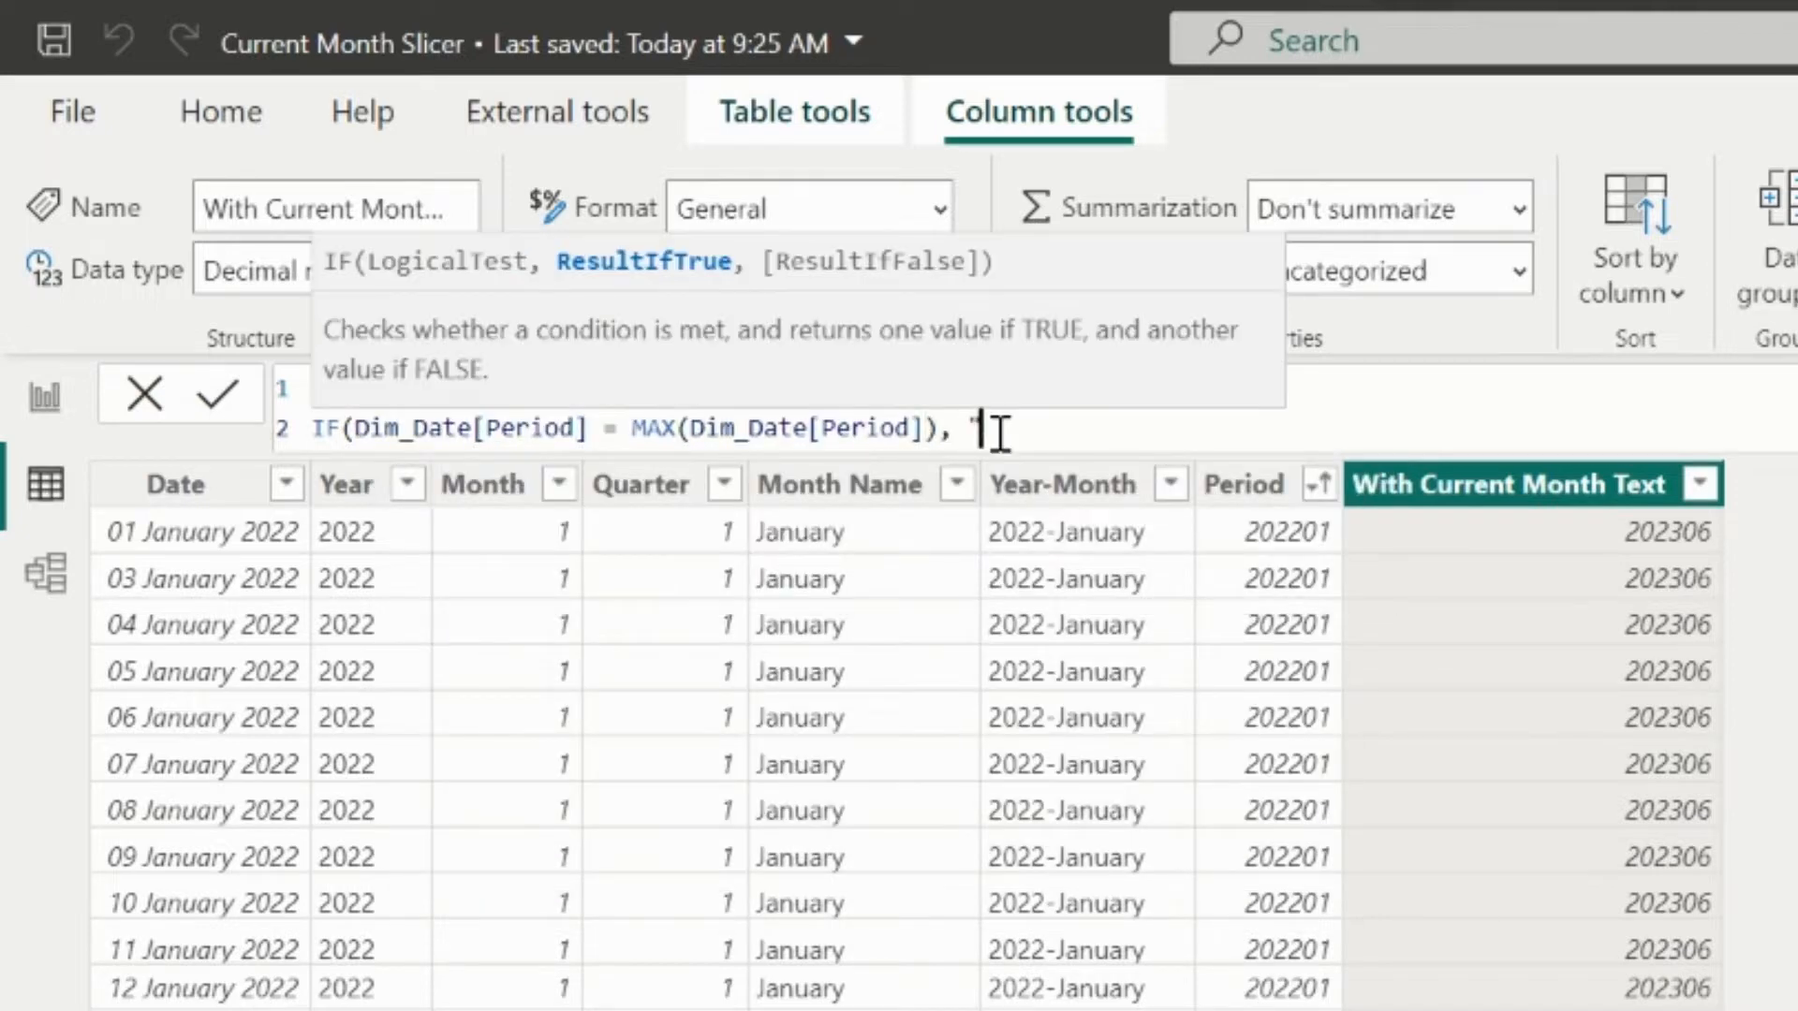
type("\"Current Month\",")
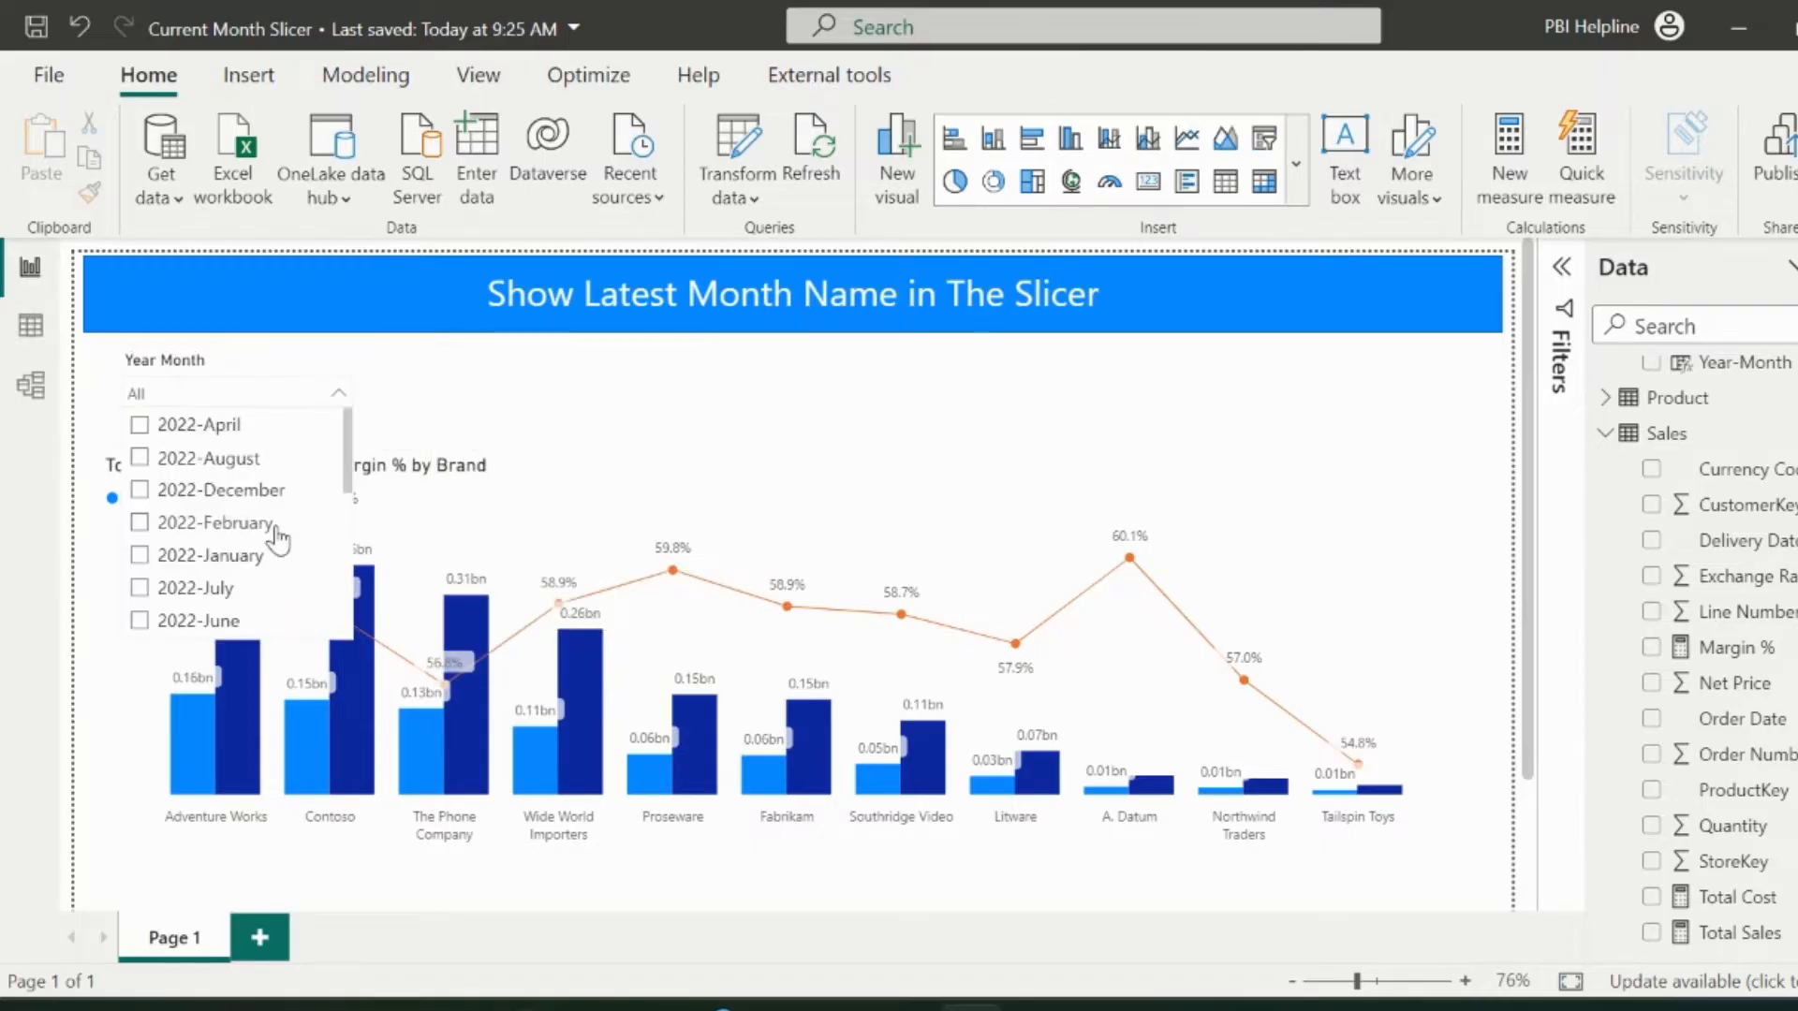
Scroll the slicer's field list to reach With Current Month Text and Current Month
scroll("down", 3)
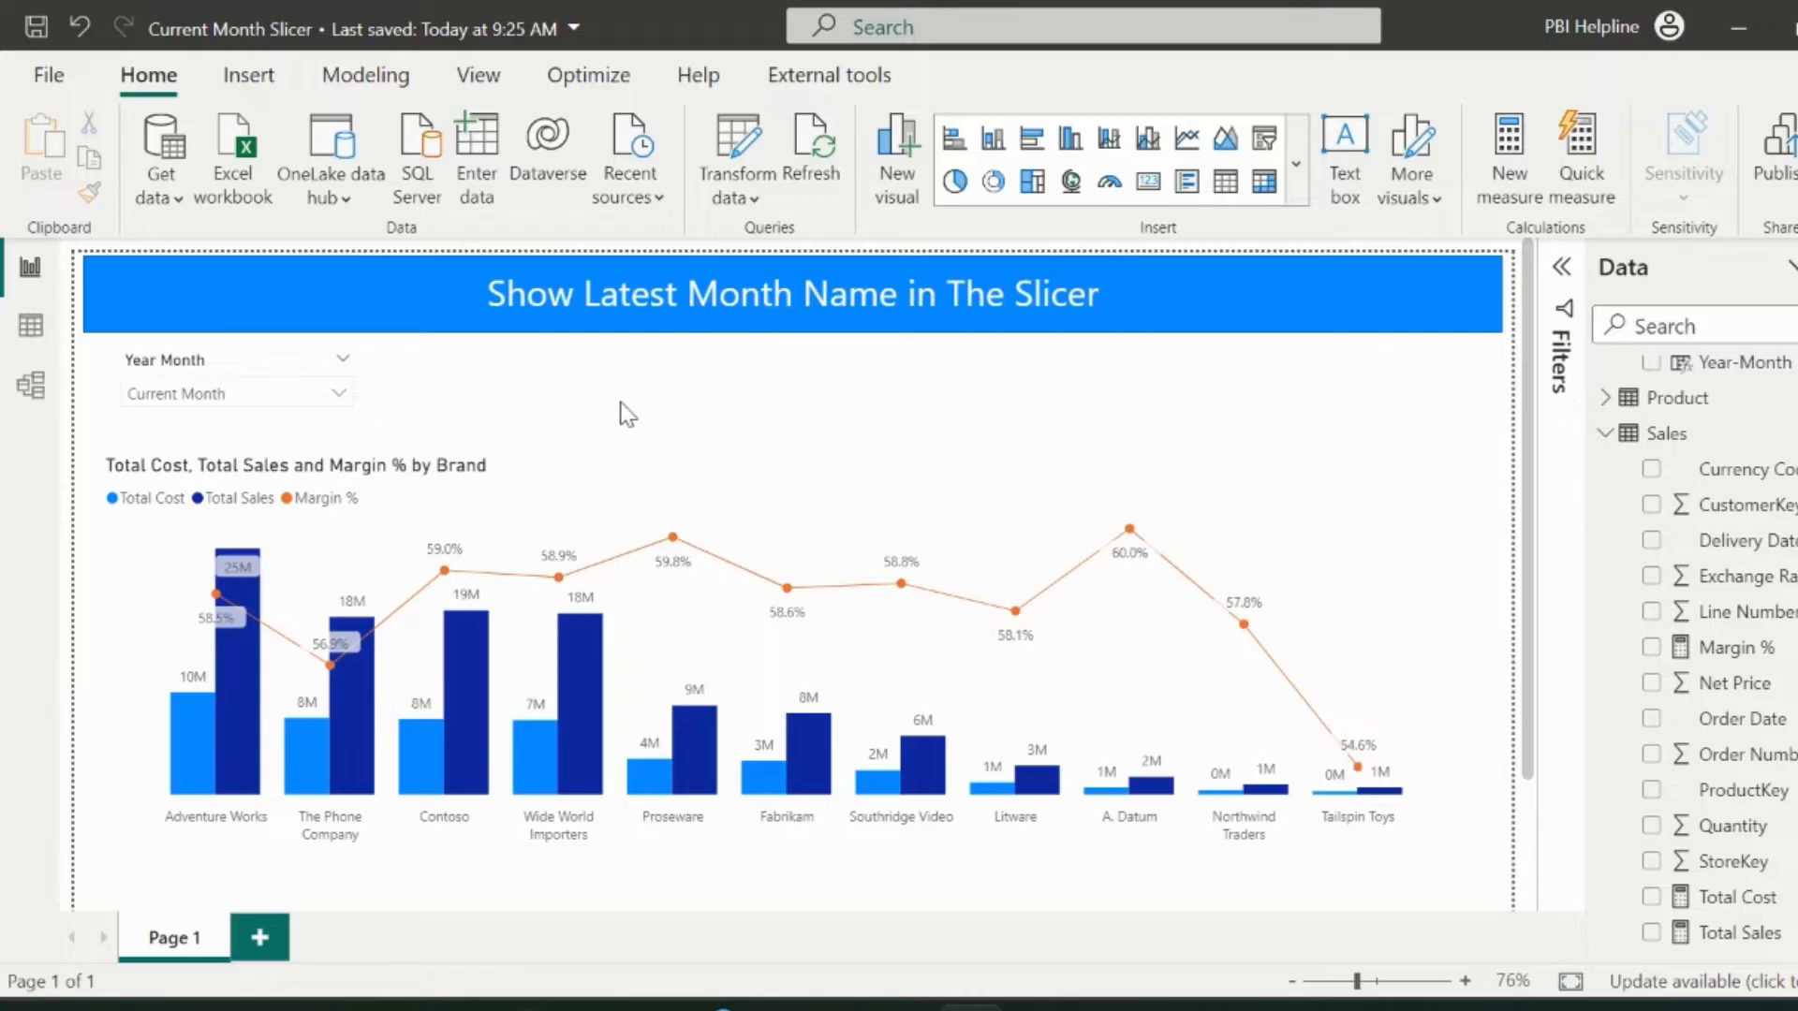
mouse_move(540, 448)
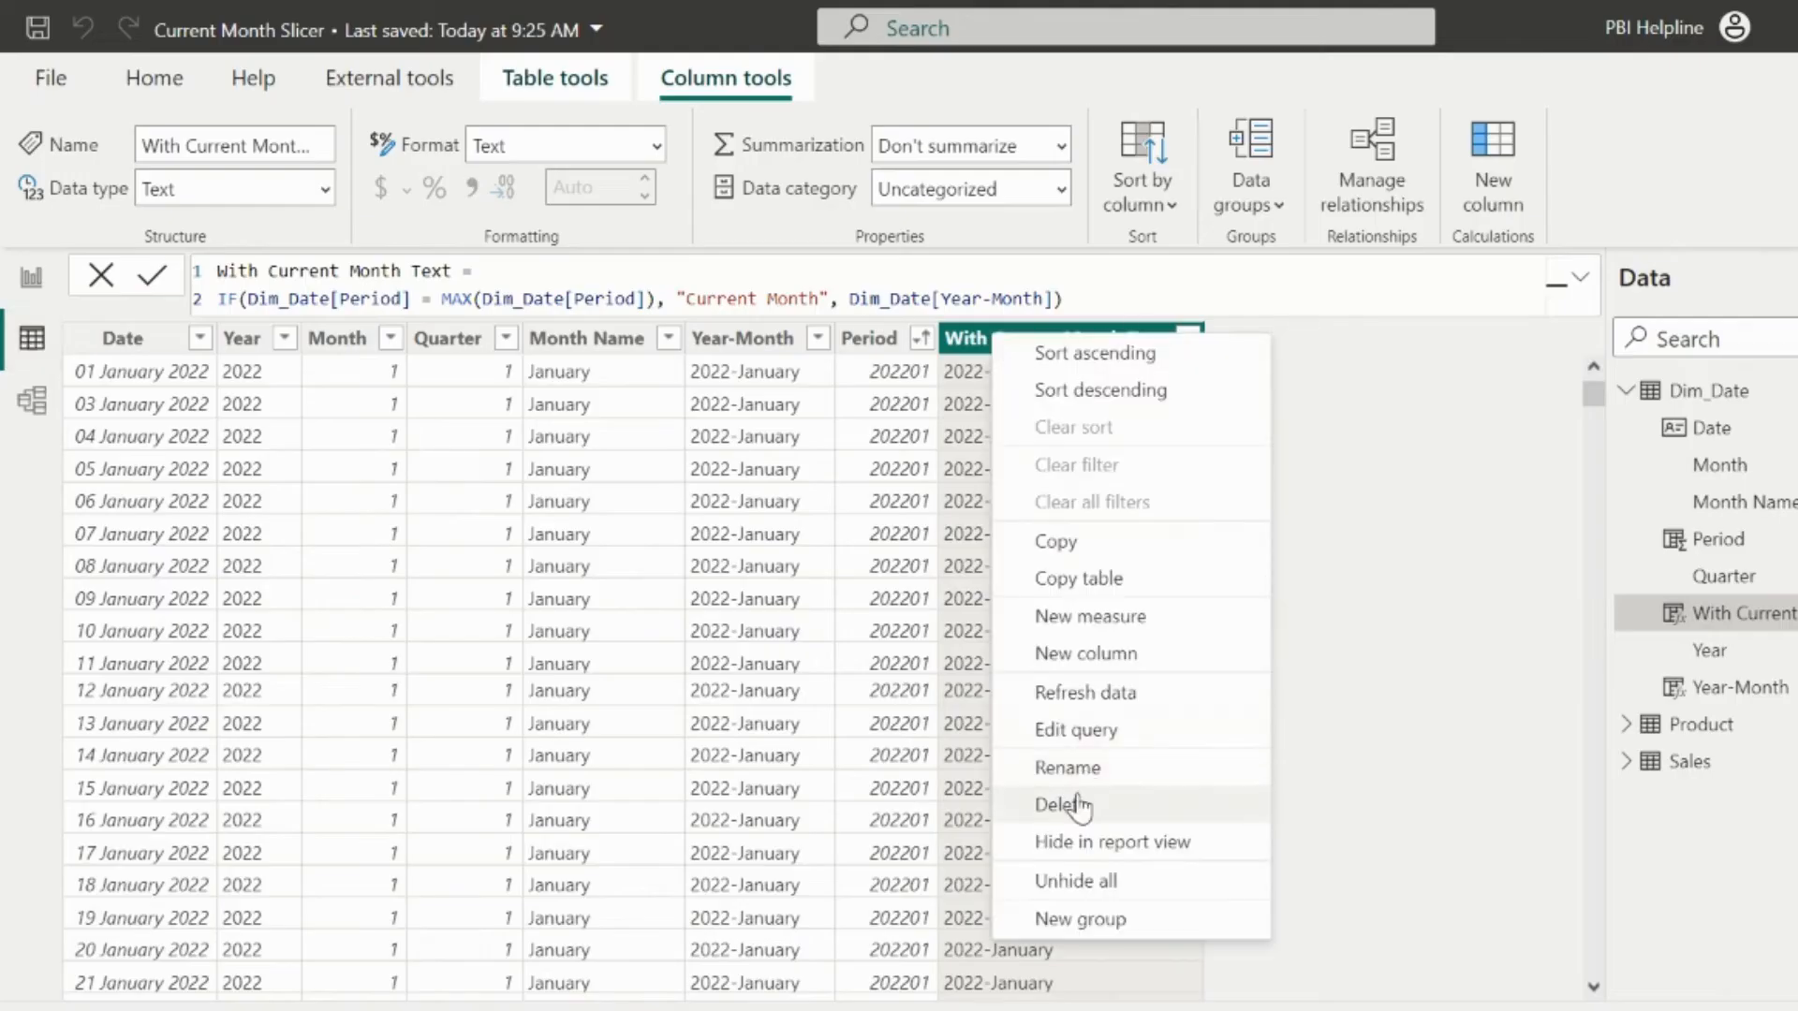
Delete the With Current Month Text column from Dim_Date
left_click(1064, 804)
type("c")
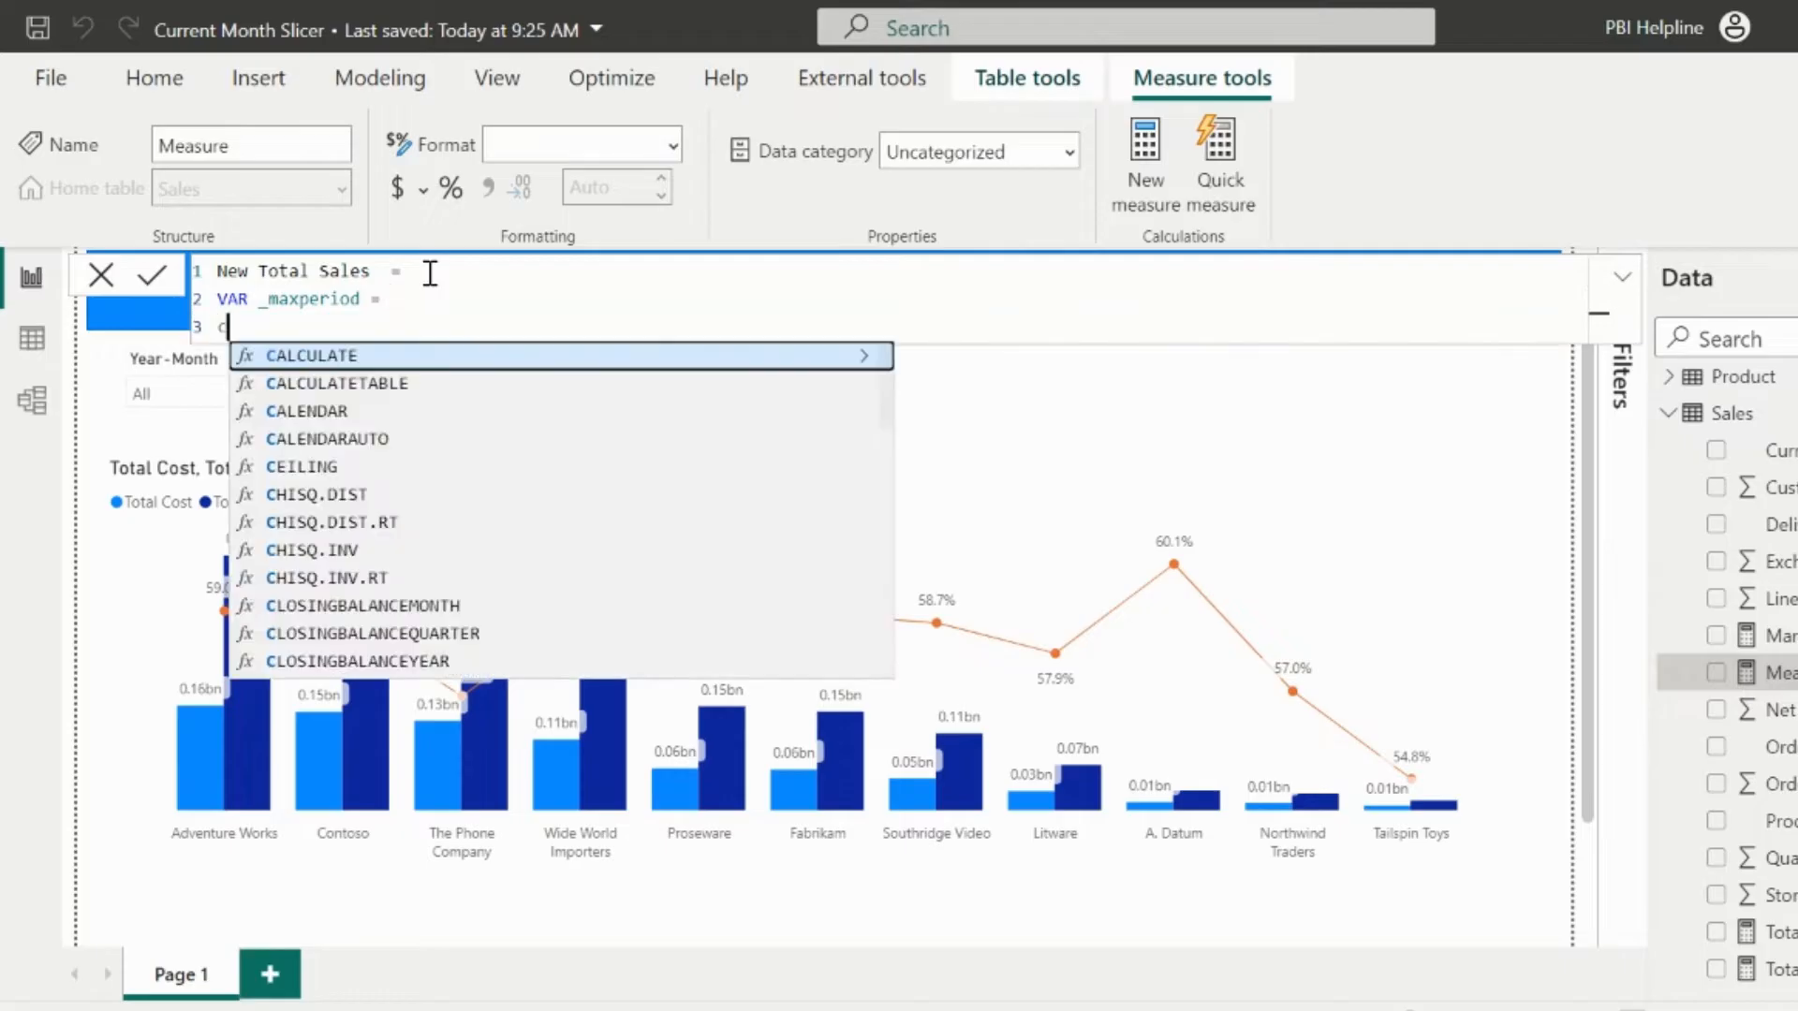
Write New Total Sales with _maxperiod = CALCULATE(MAX(Period), REMOVEFILTERS(Dim_Date)) and IF(ISFILTERED(Dim_Date), ...)
type("MAX(period")
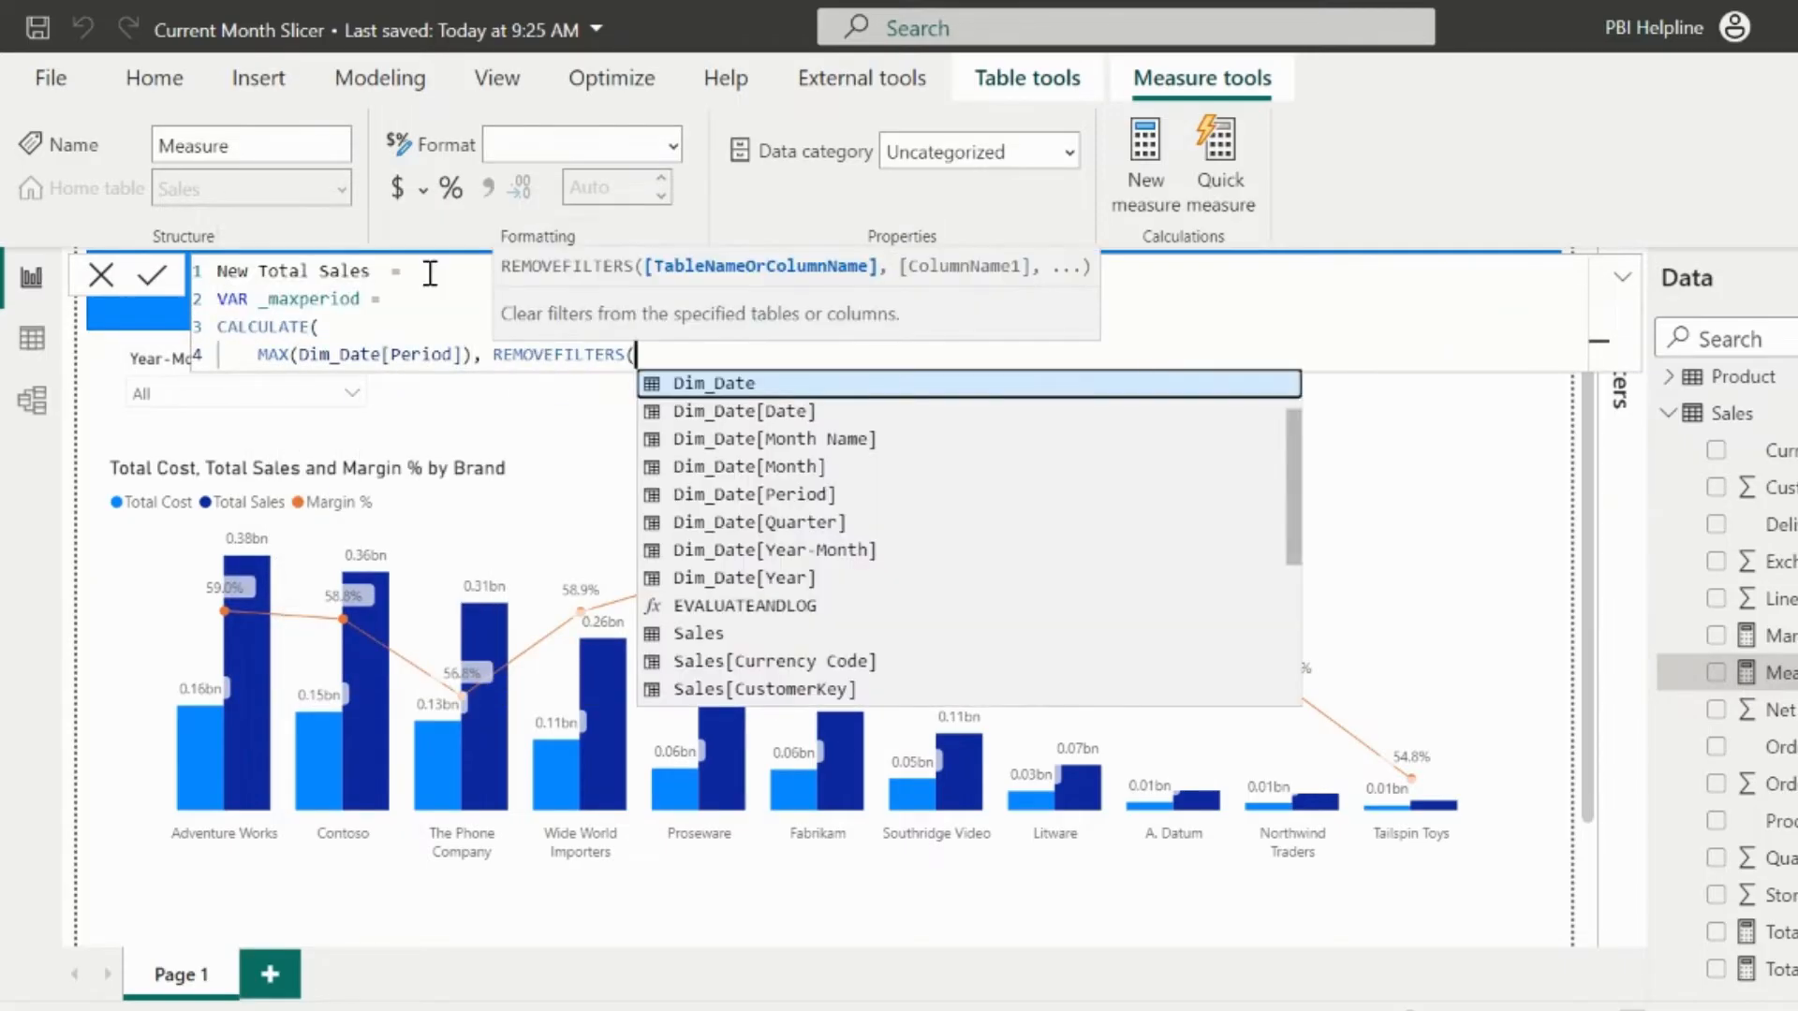
left_click(714, 382)
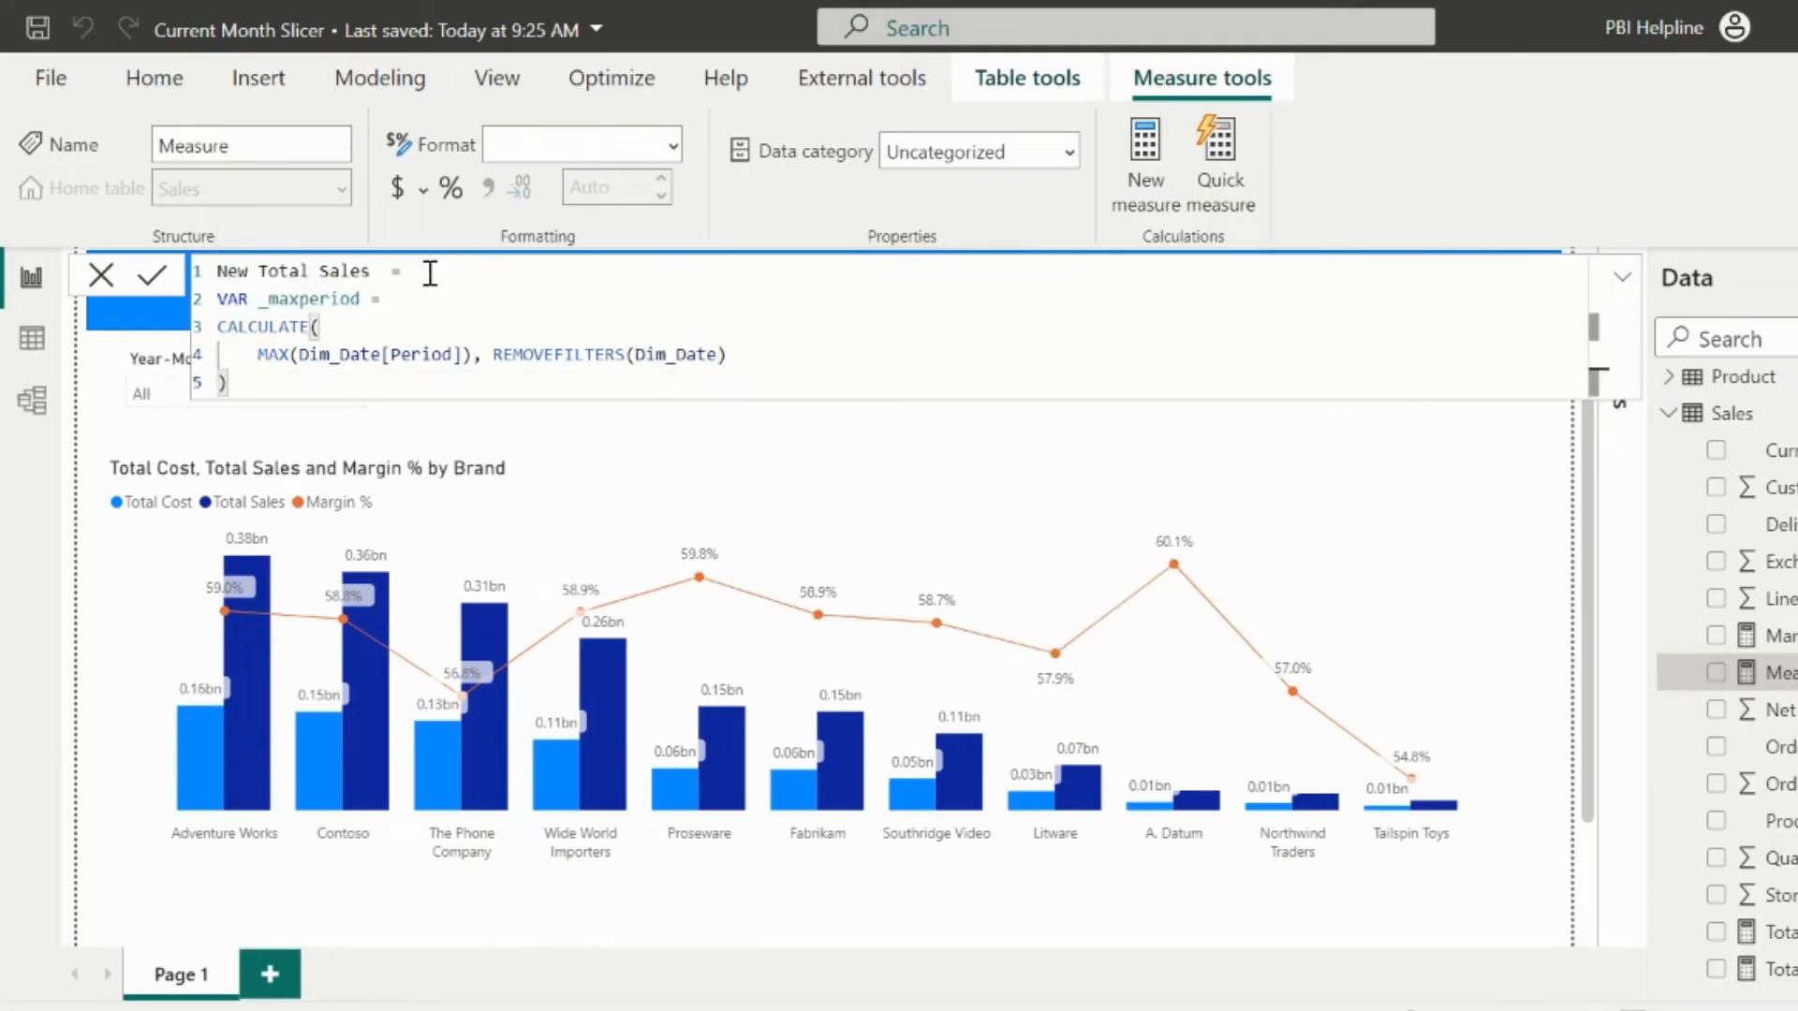
type("RE")
type("isfilt")
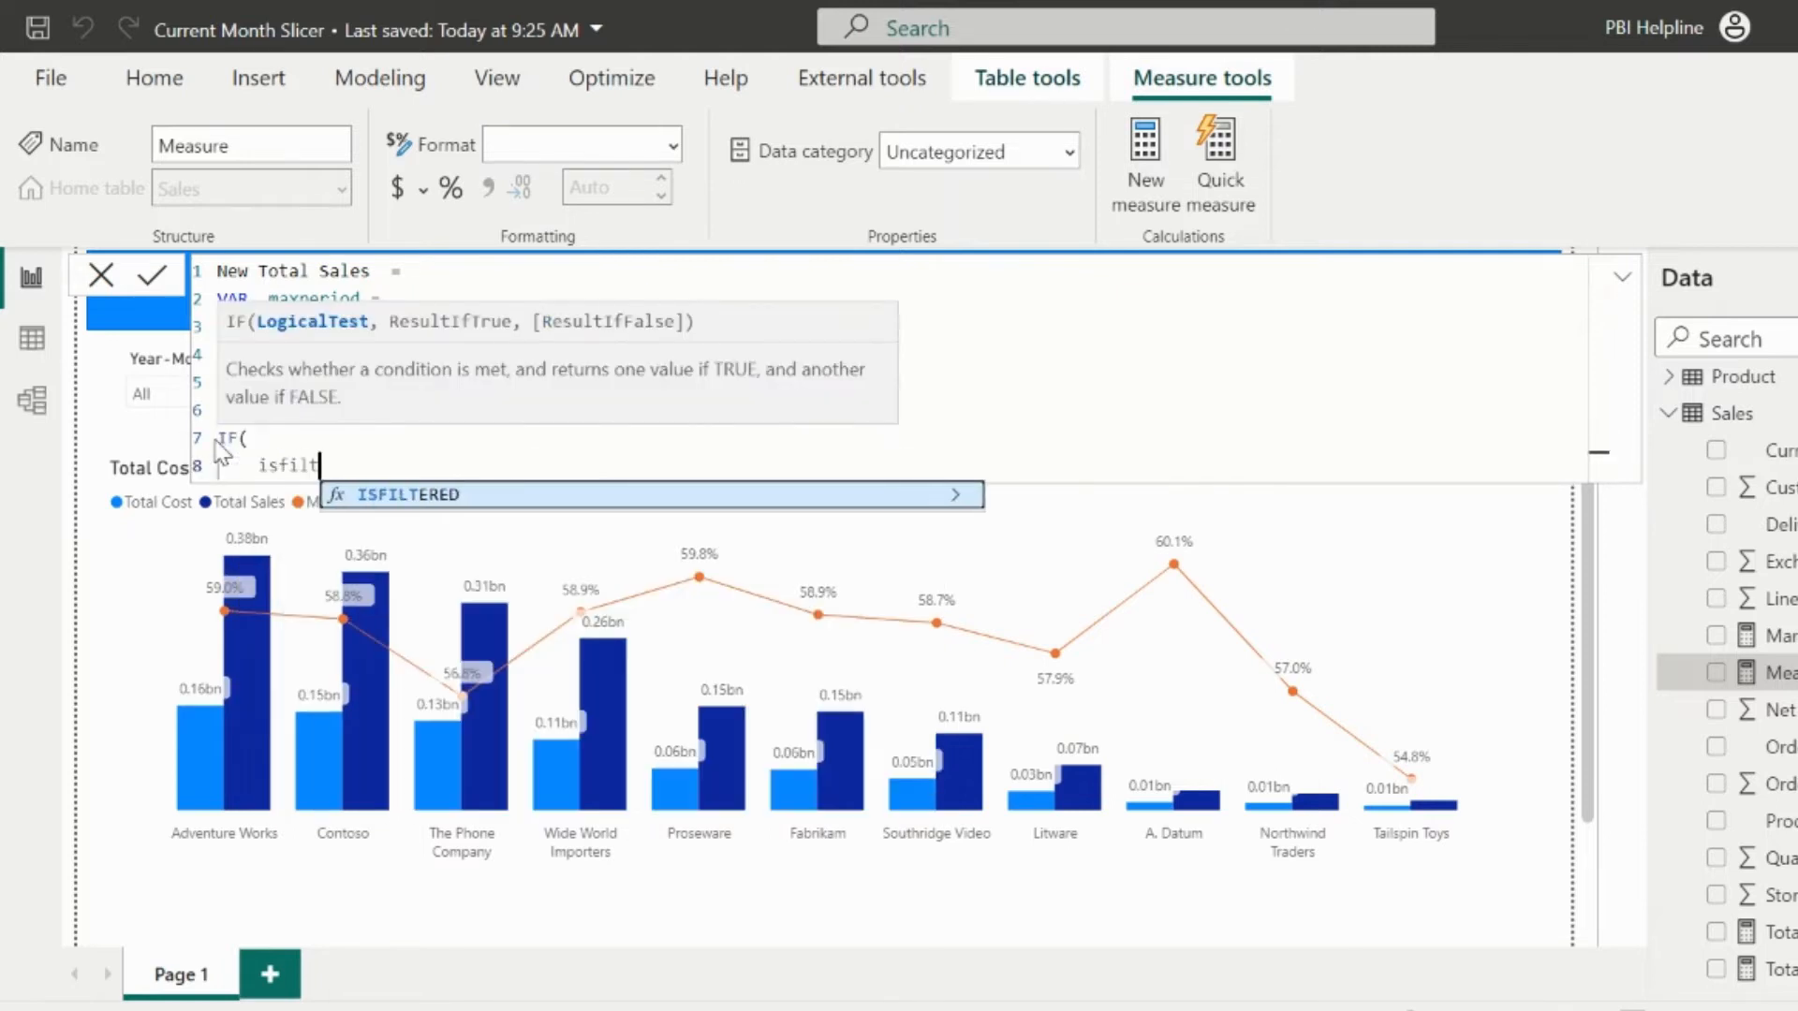
type("ISFILTERED(Dim_Date),")
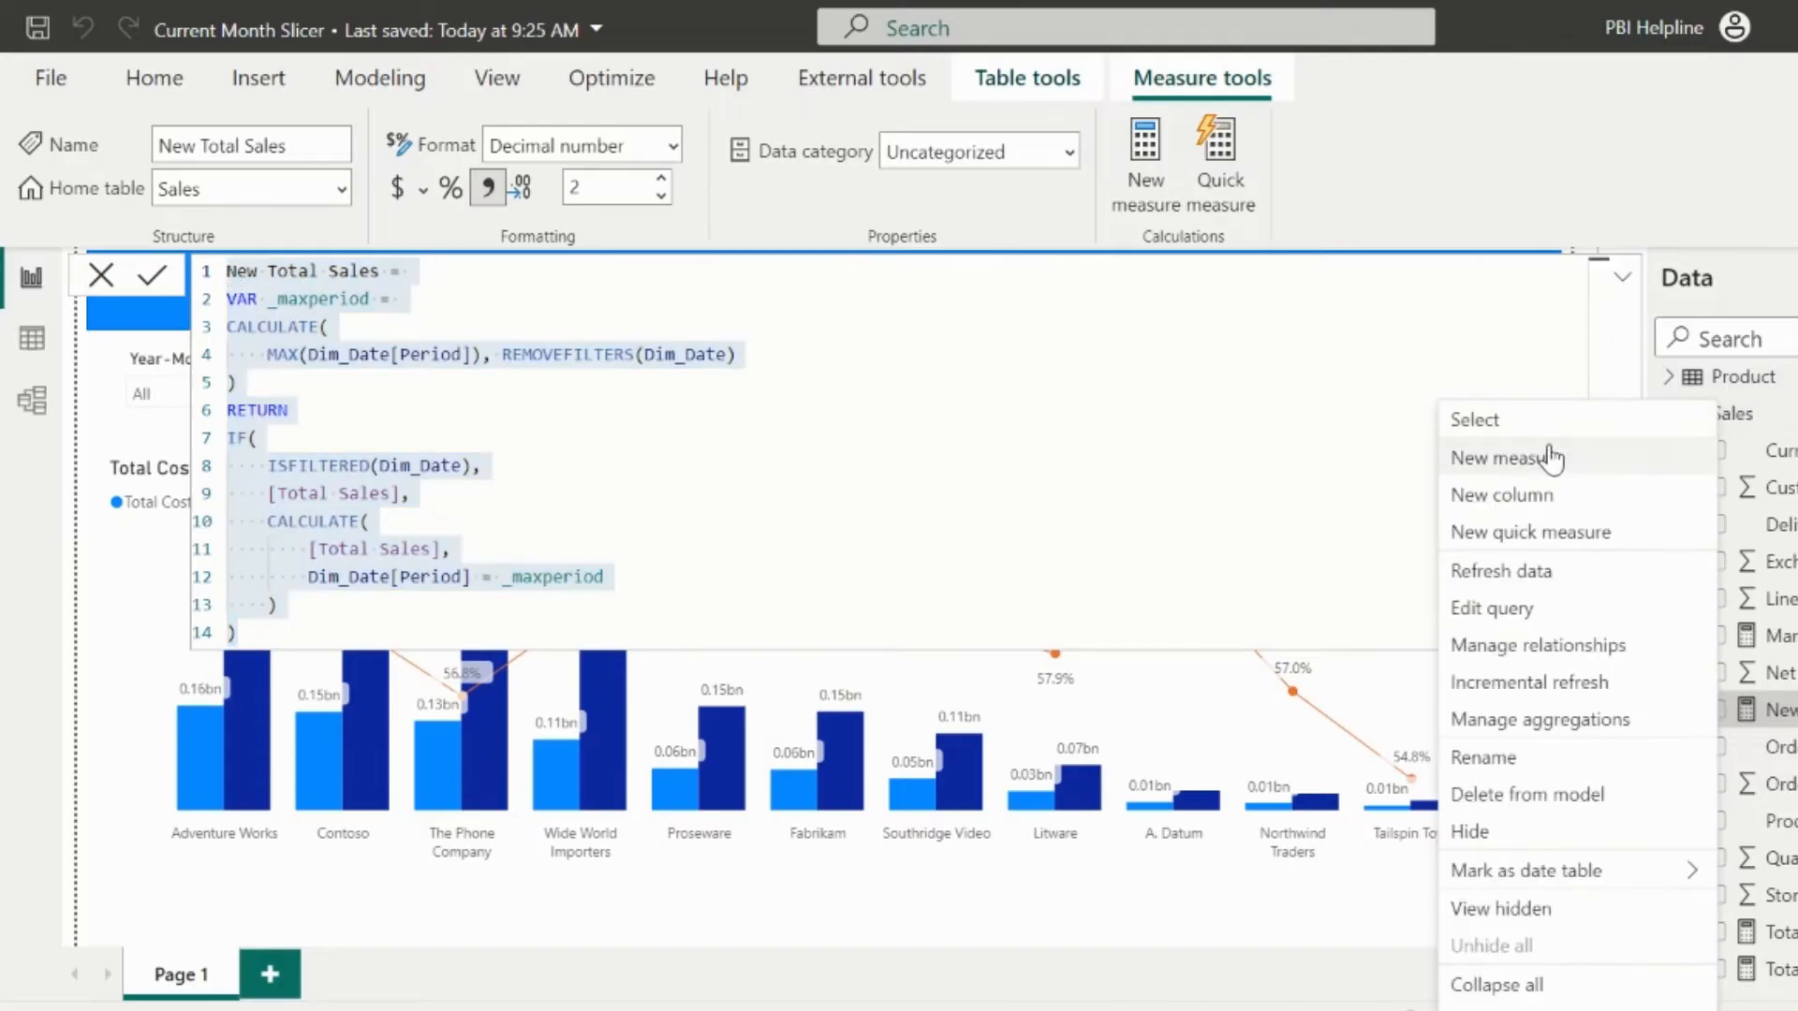
Paste the formula as a new Sales measure named New Total Cost, replacing Sales references with Cost
left_click(1506, 457)
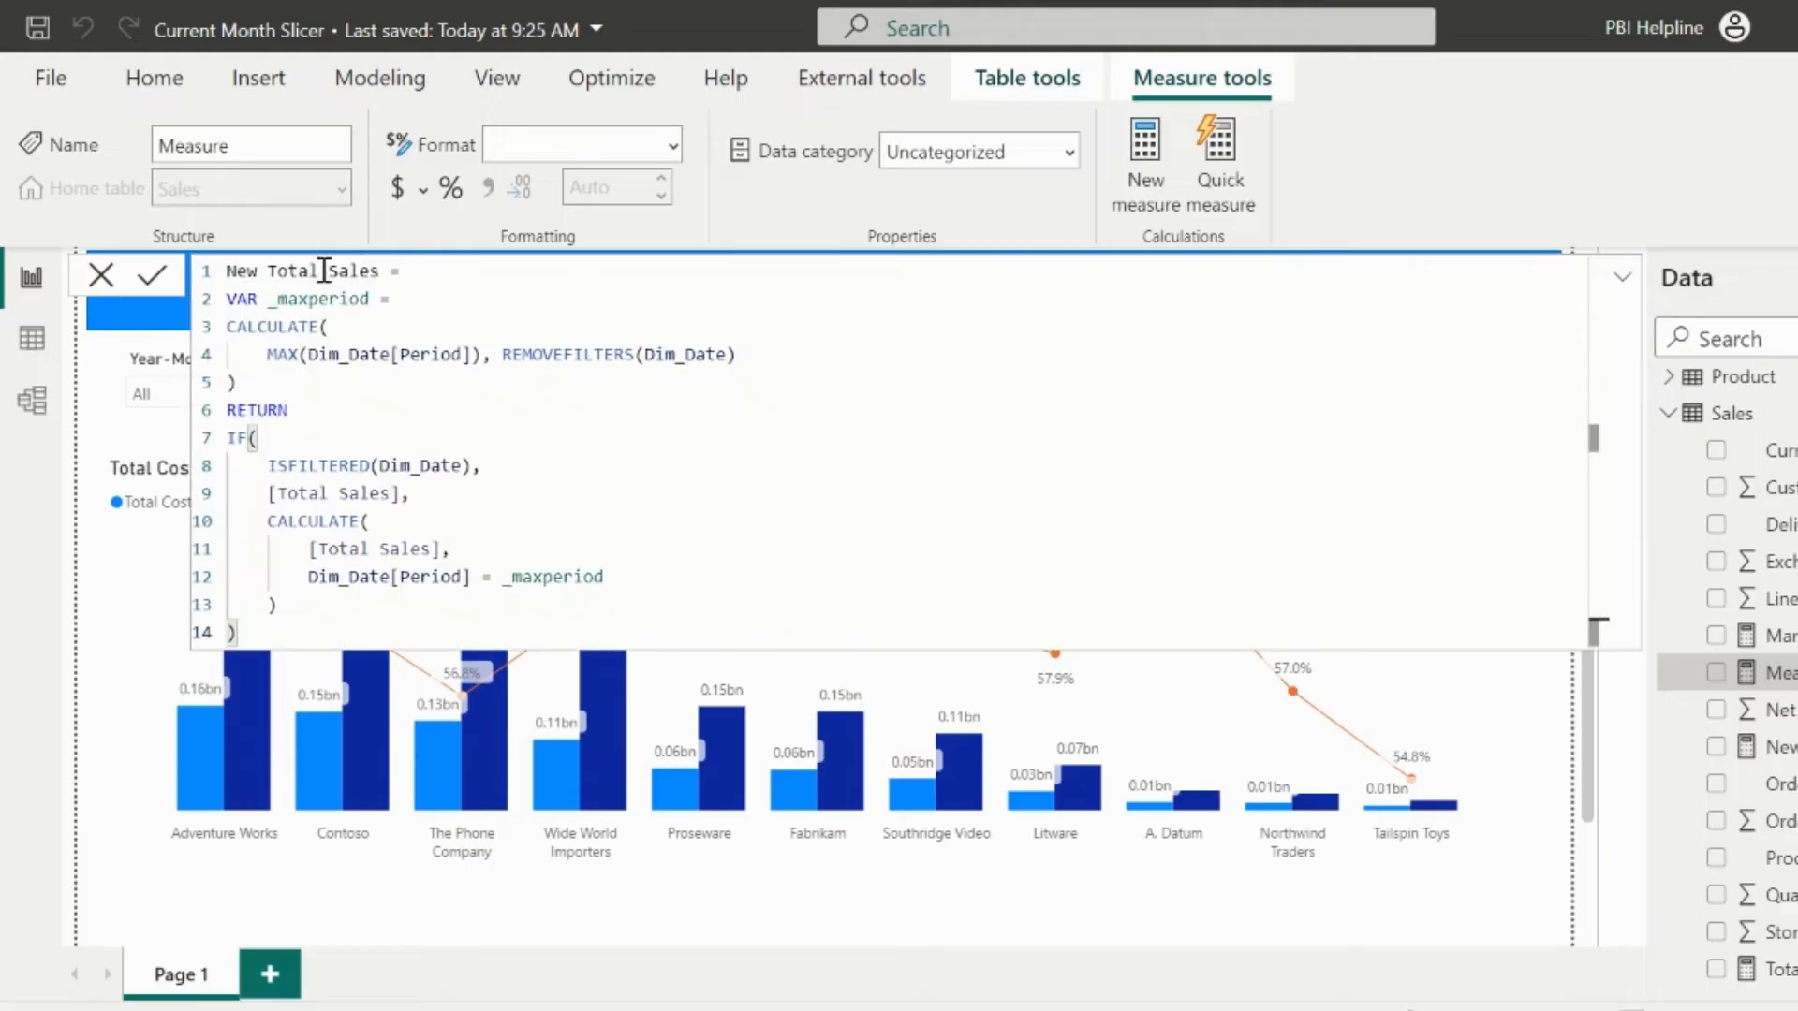
double_click(352, 270)
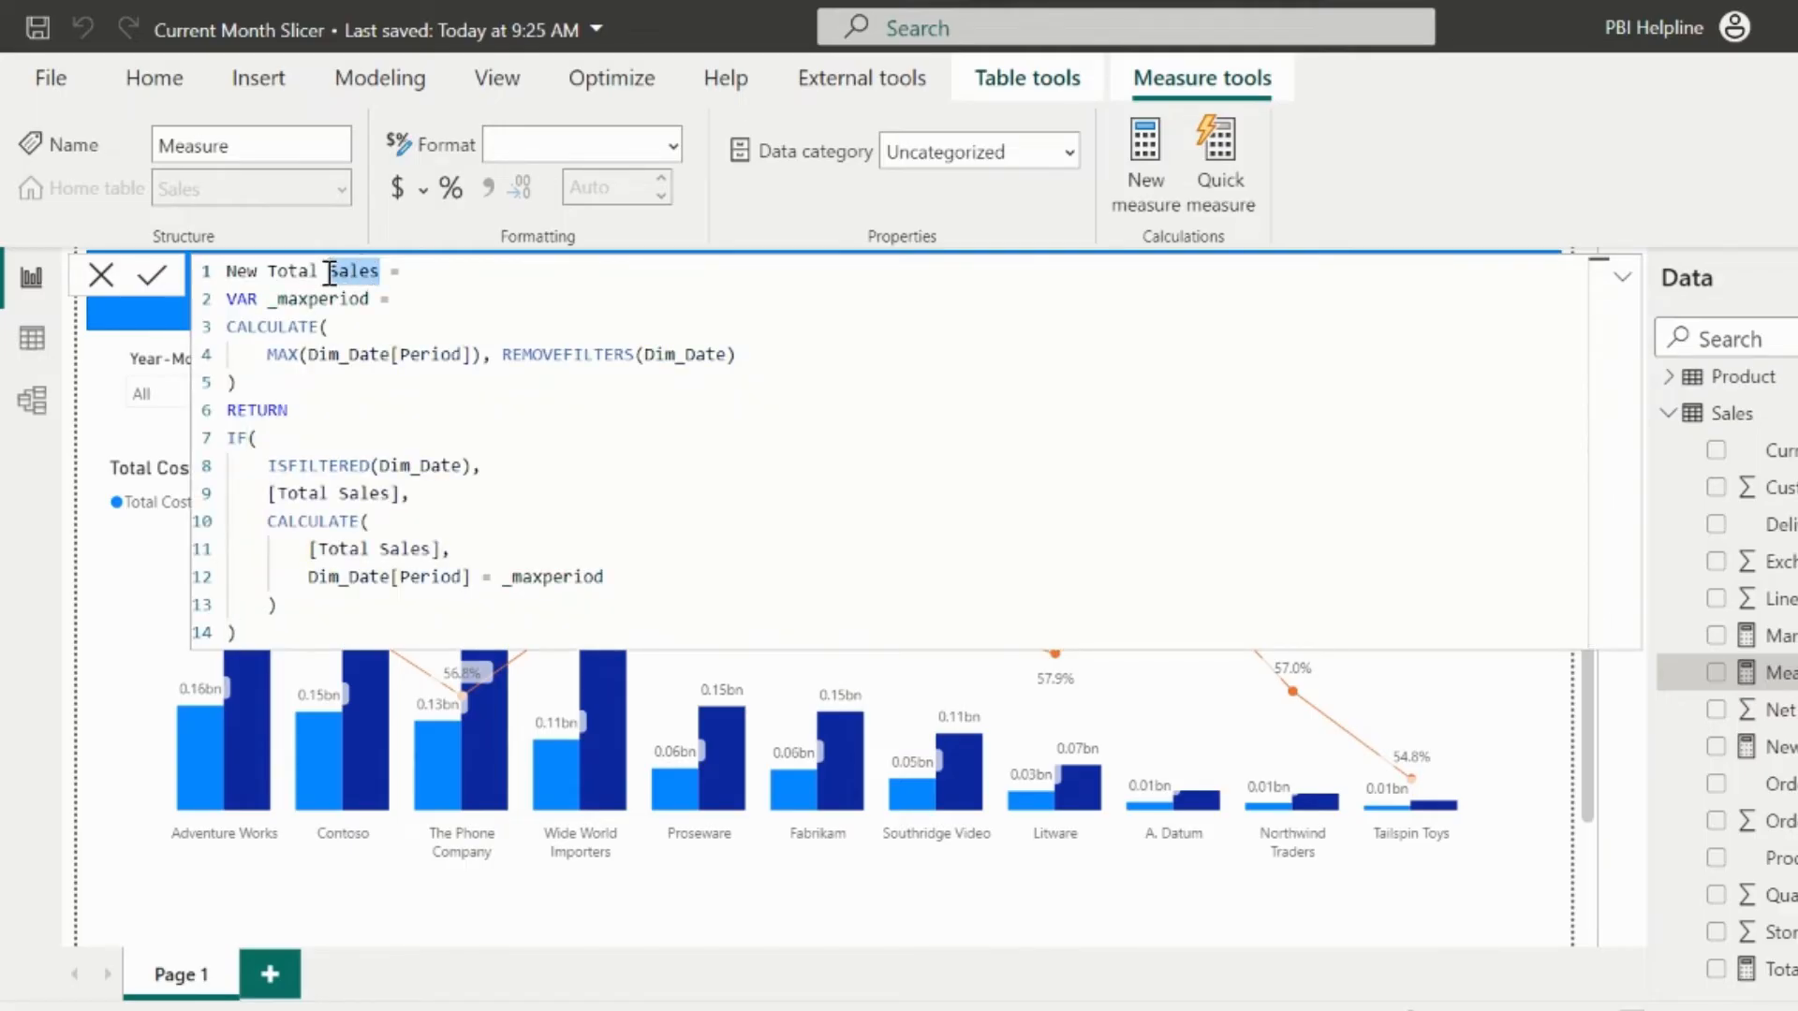
type("Cost")
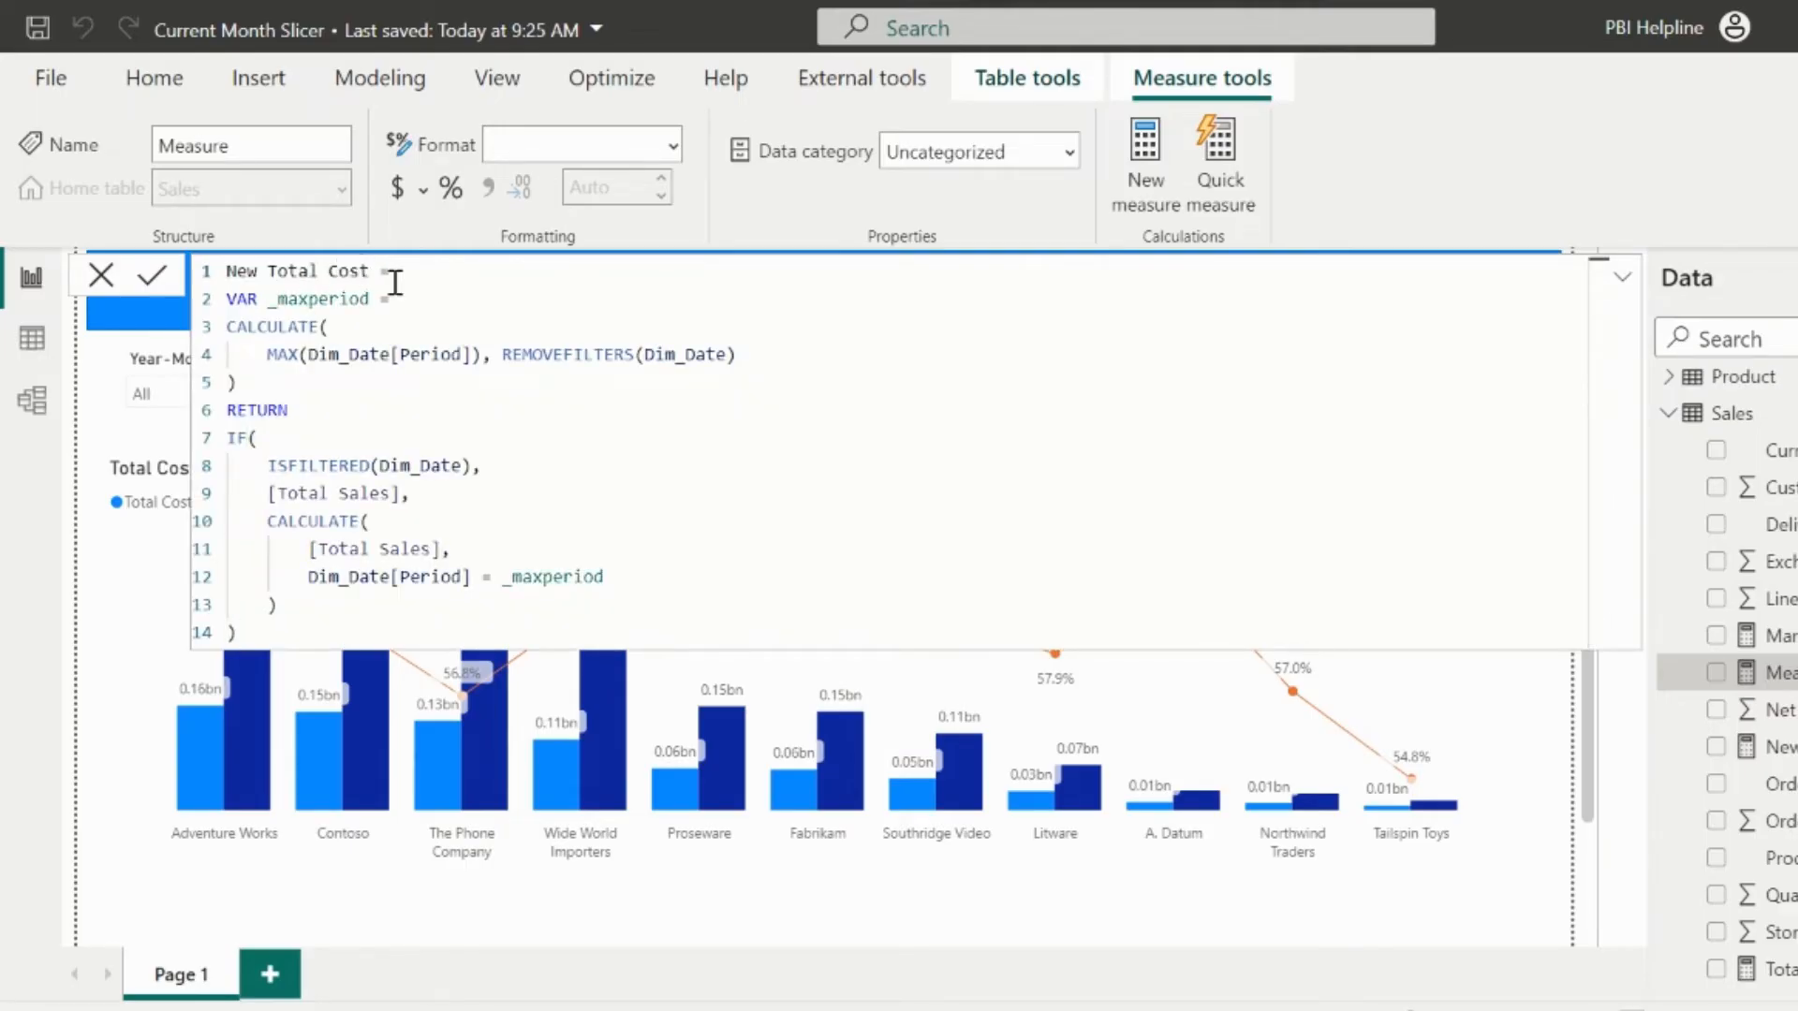
mouse_move(386, 404)
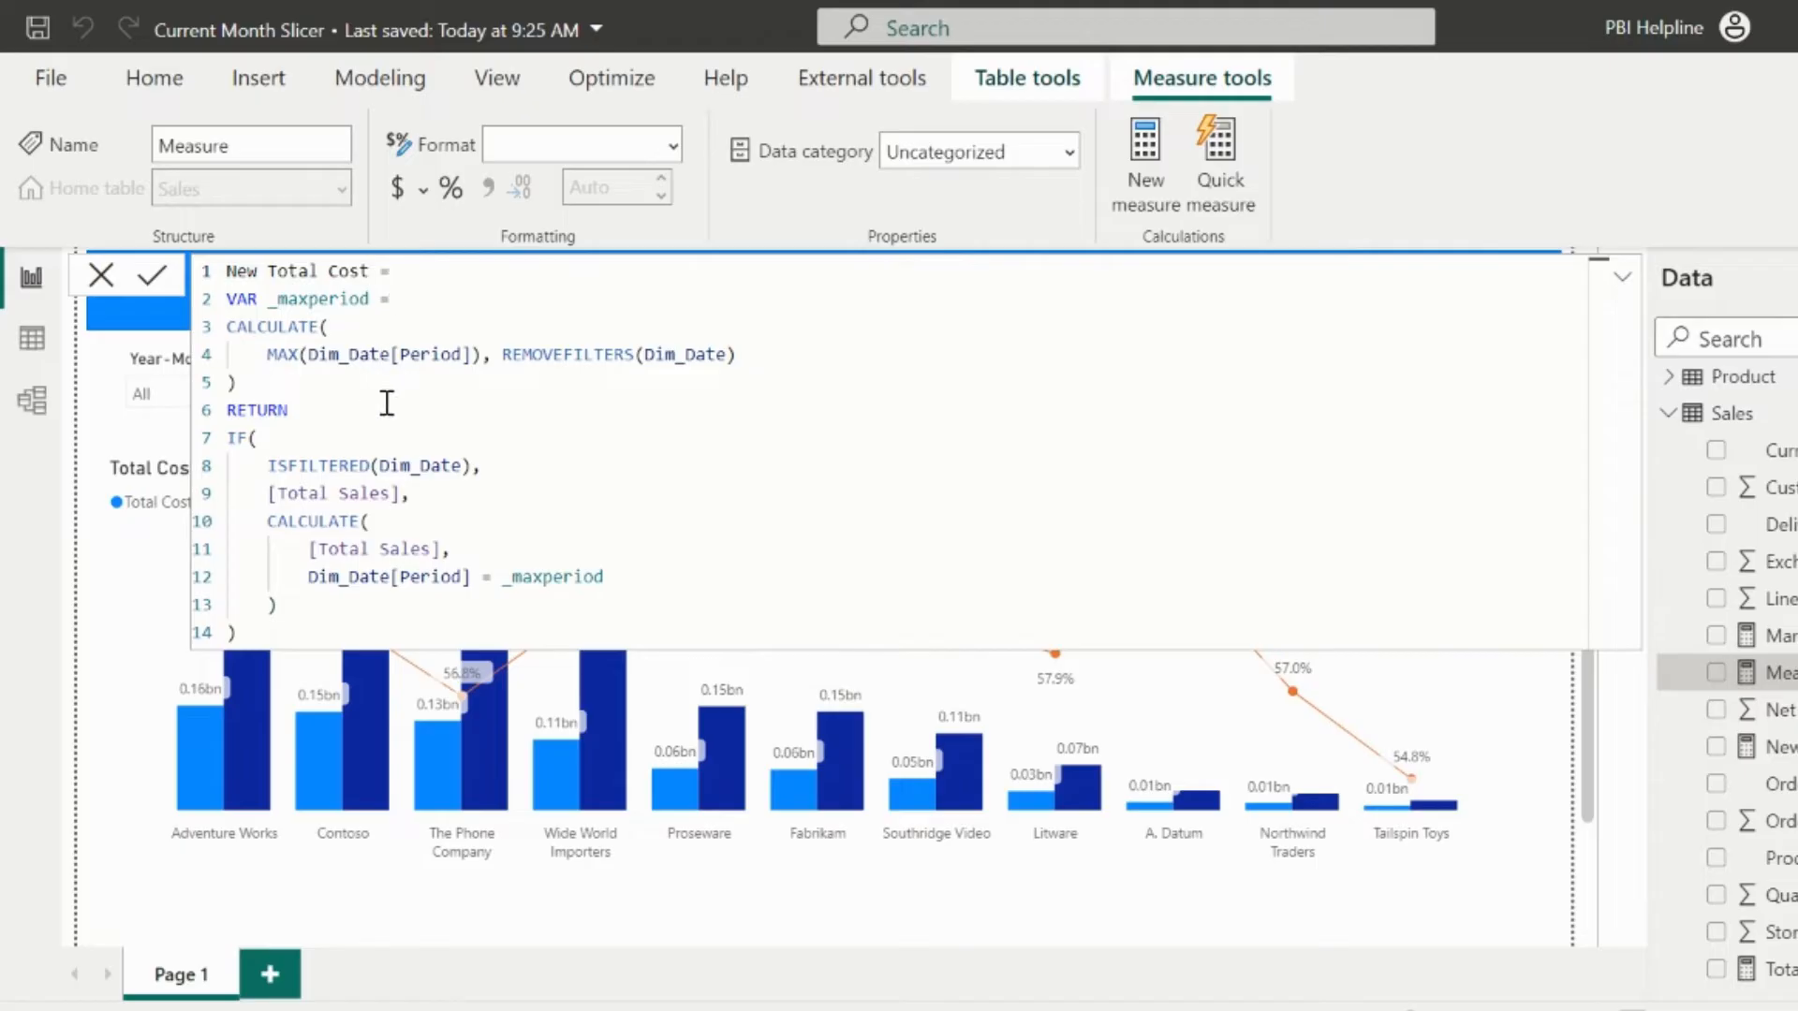
double_click(366, 493)
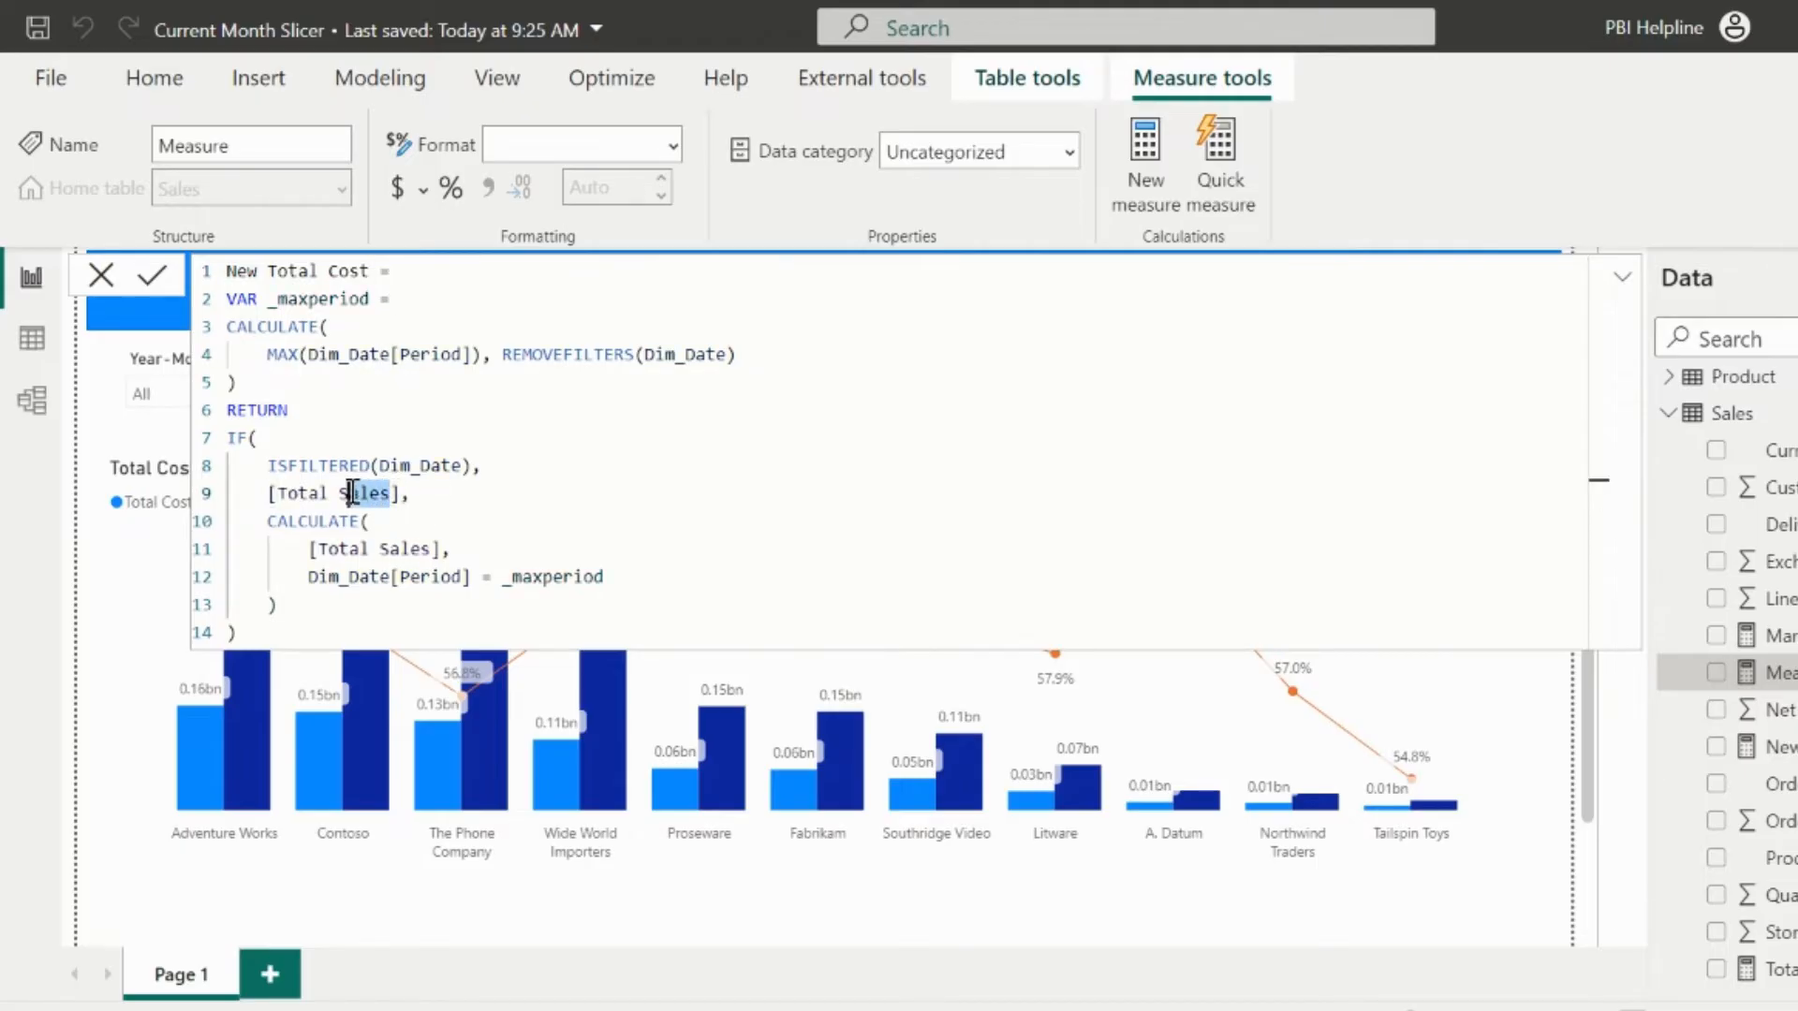
type("cost")
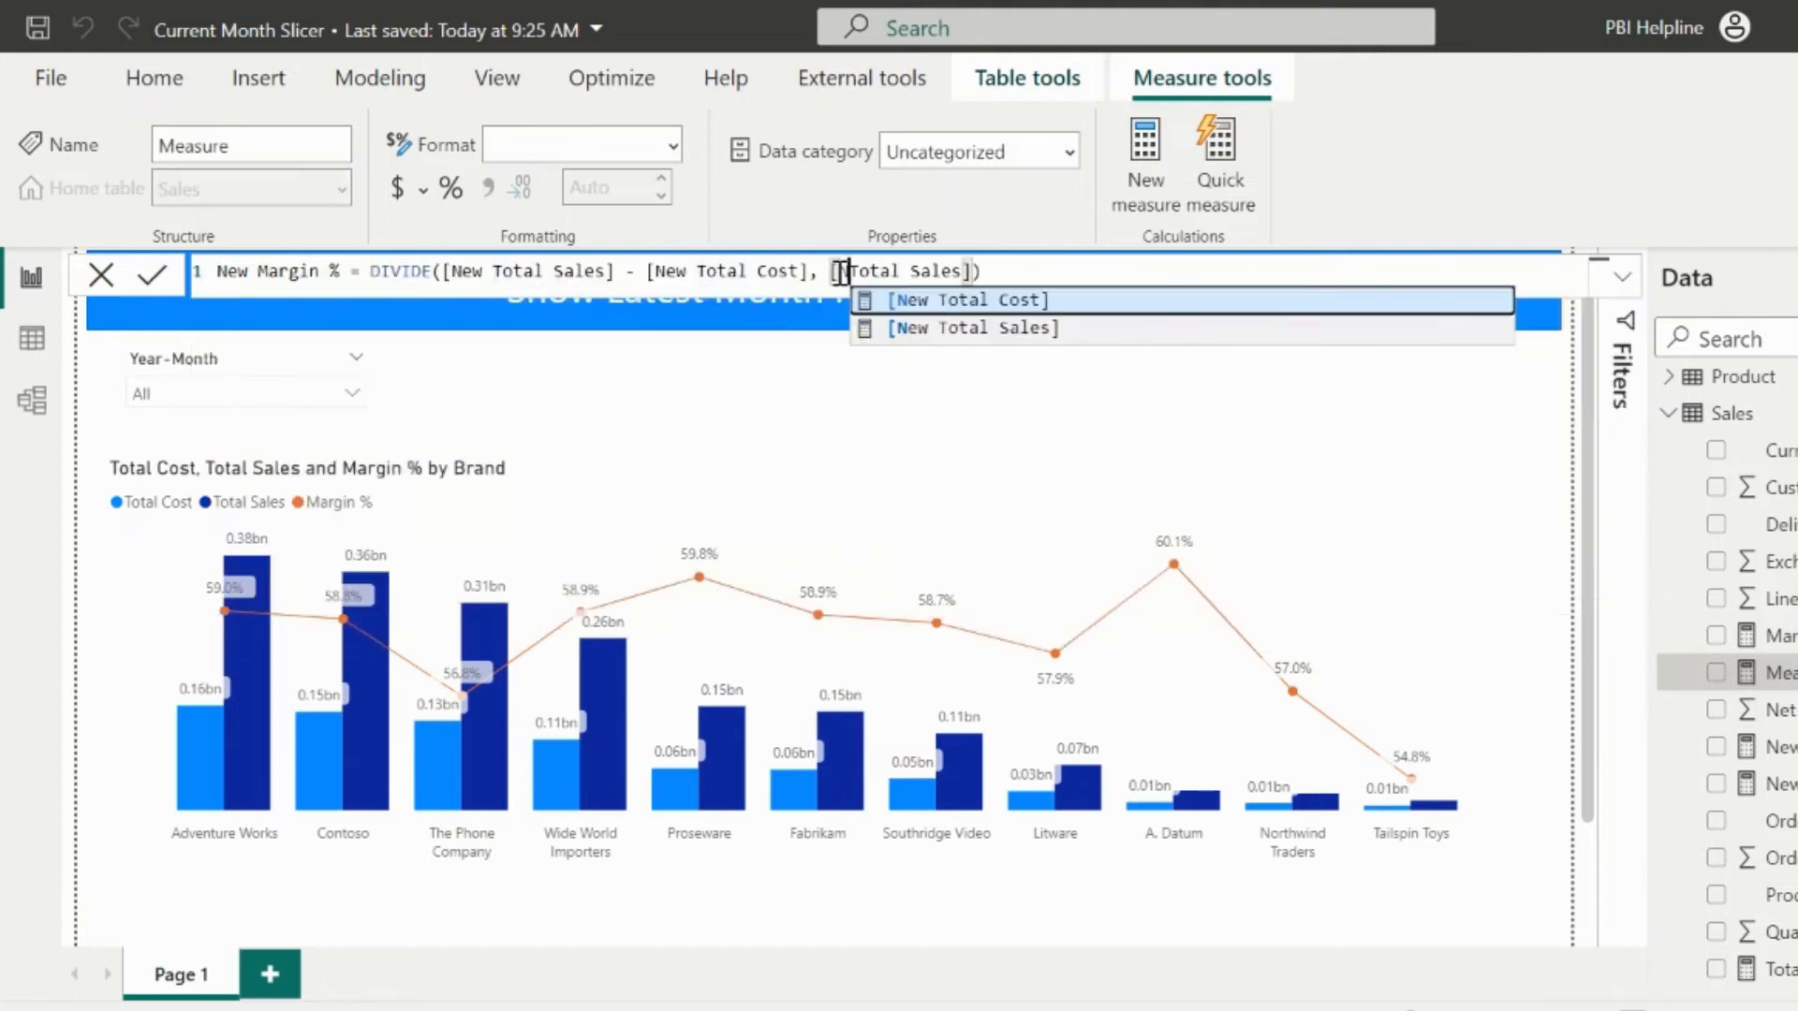
Save New Margin %, then add New Total Cost to the brand chart's column y-axis
type("New")
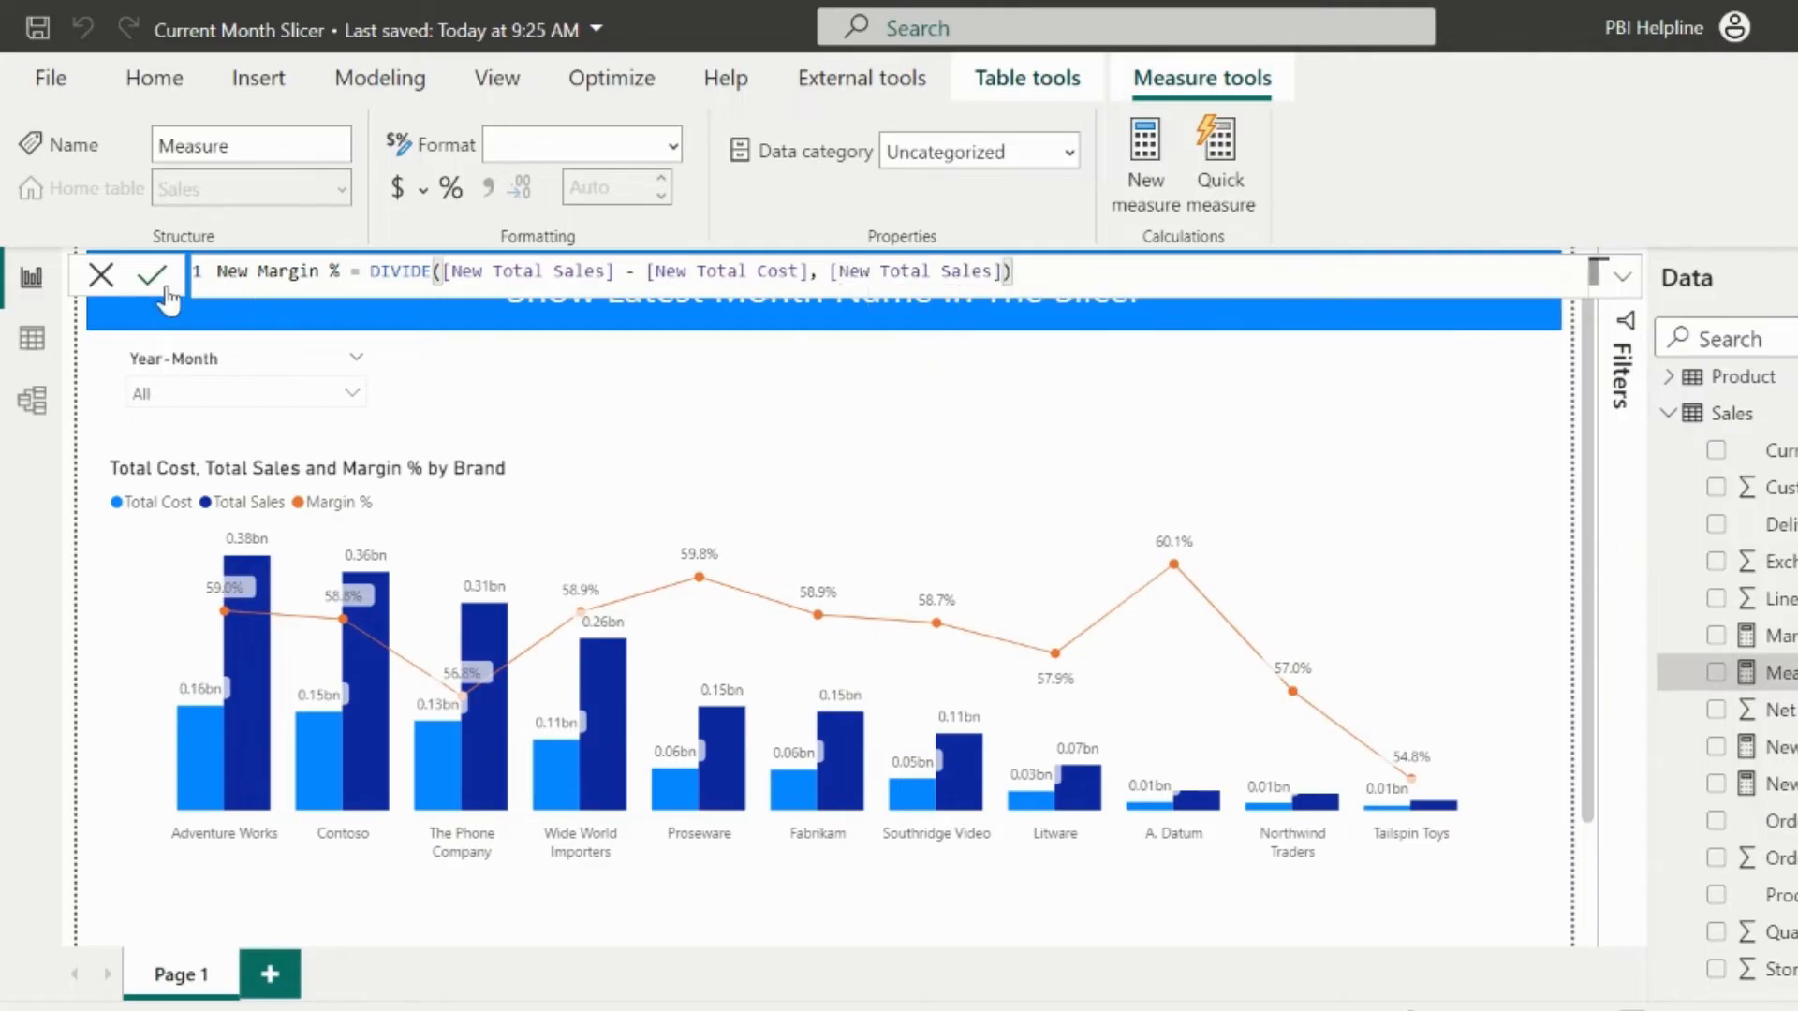
left_click(150, 275)
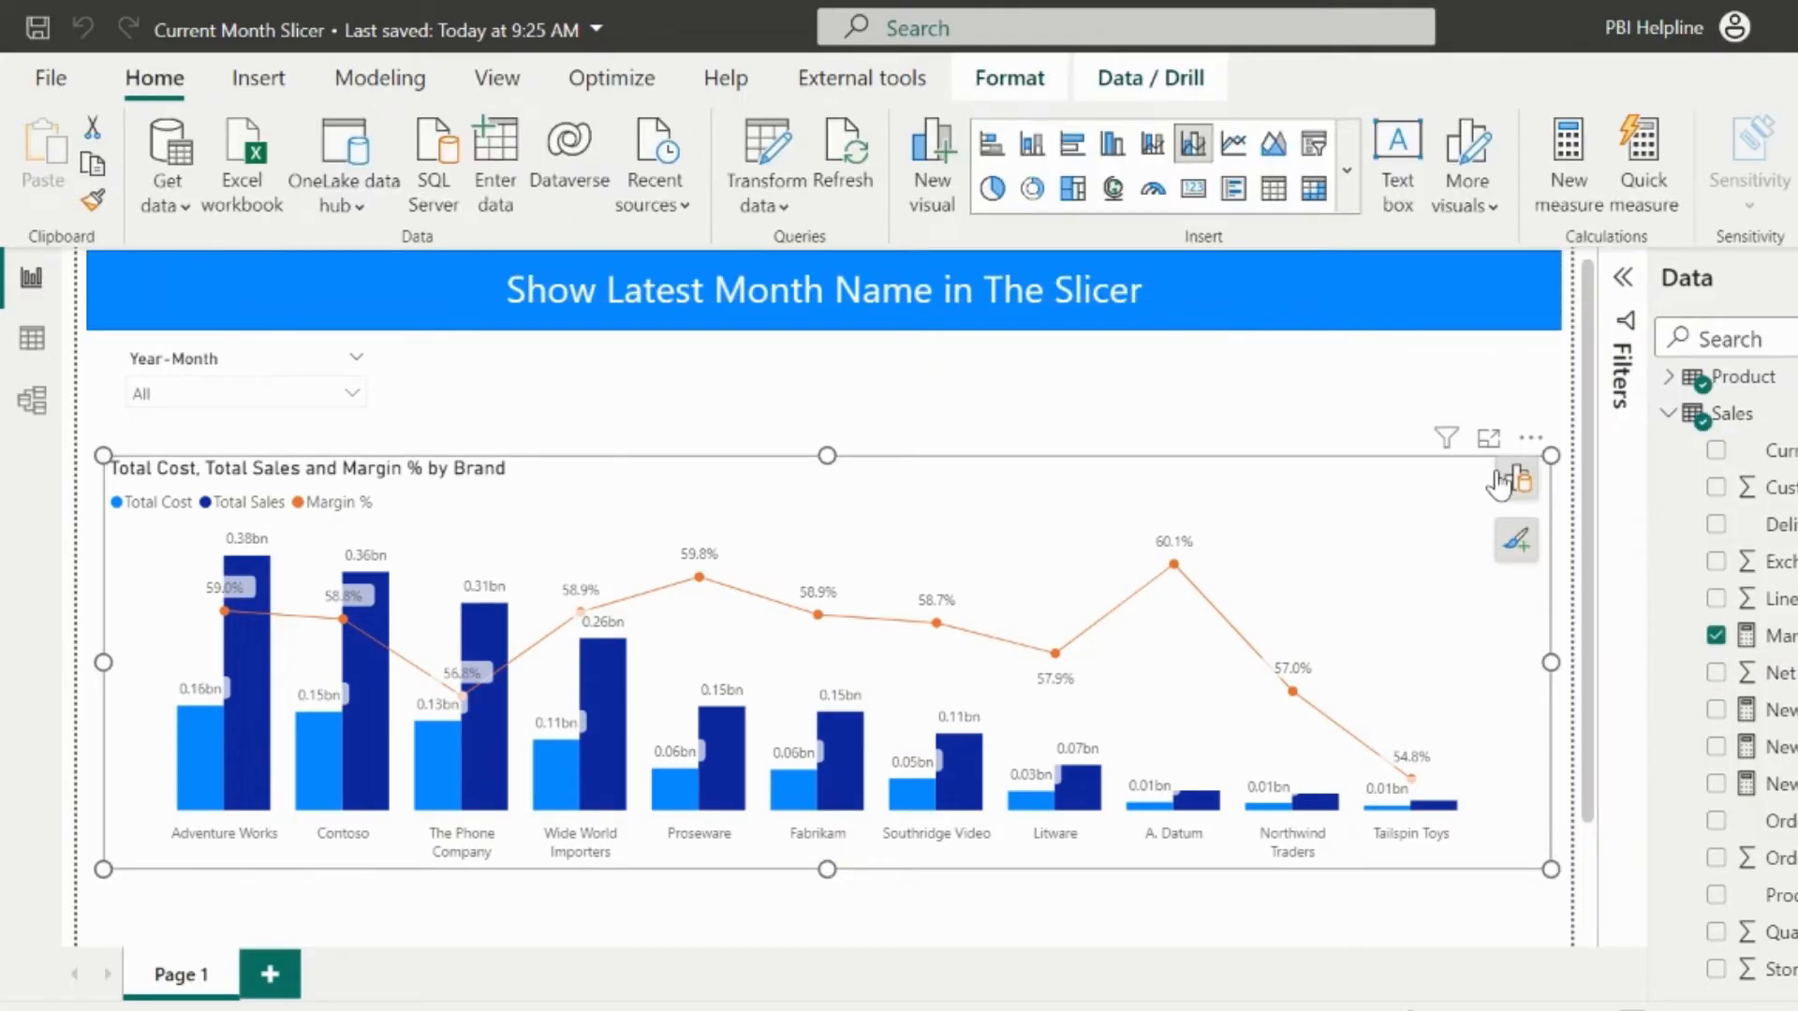
left_click(1515, 476)
type("new")
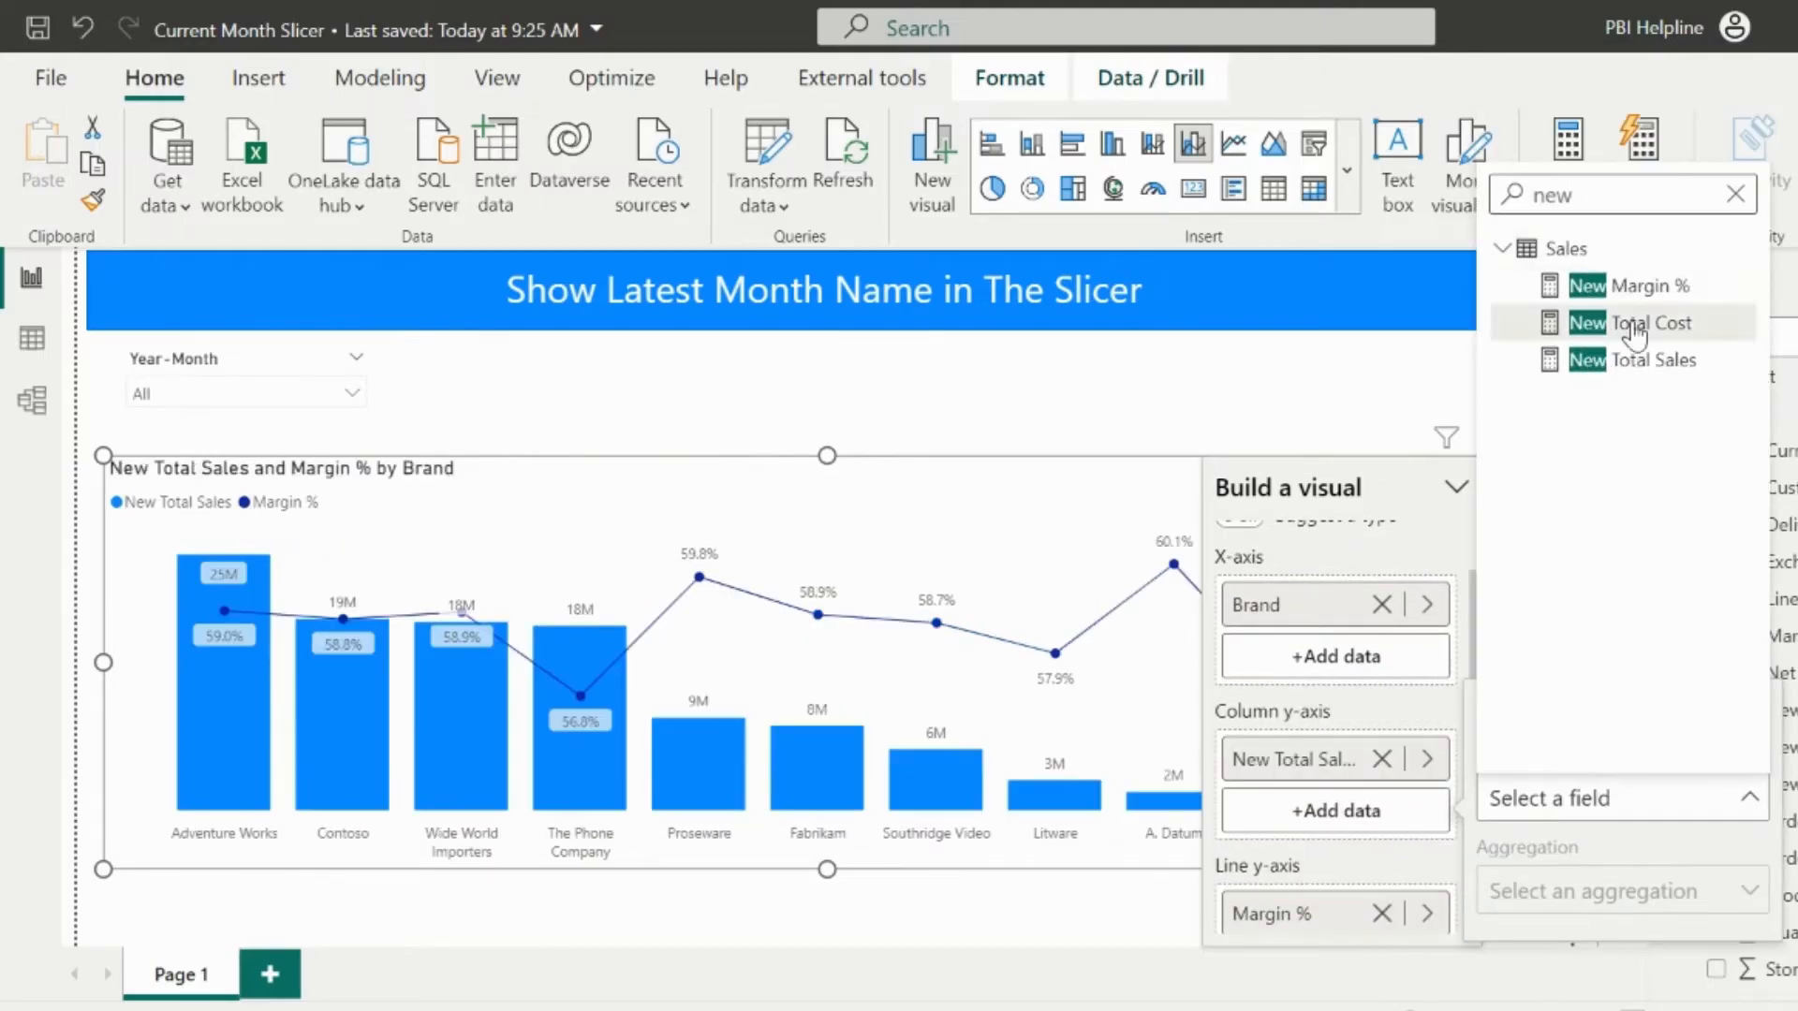
left_click(1634, 322)
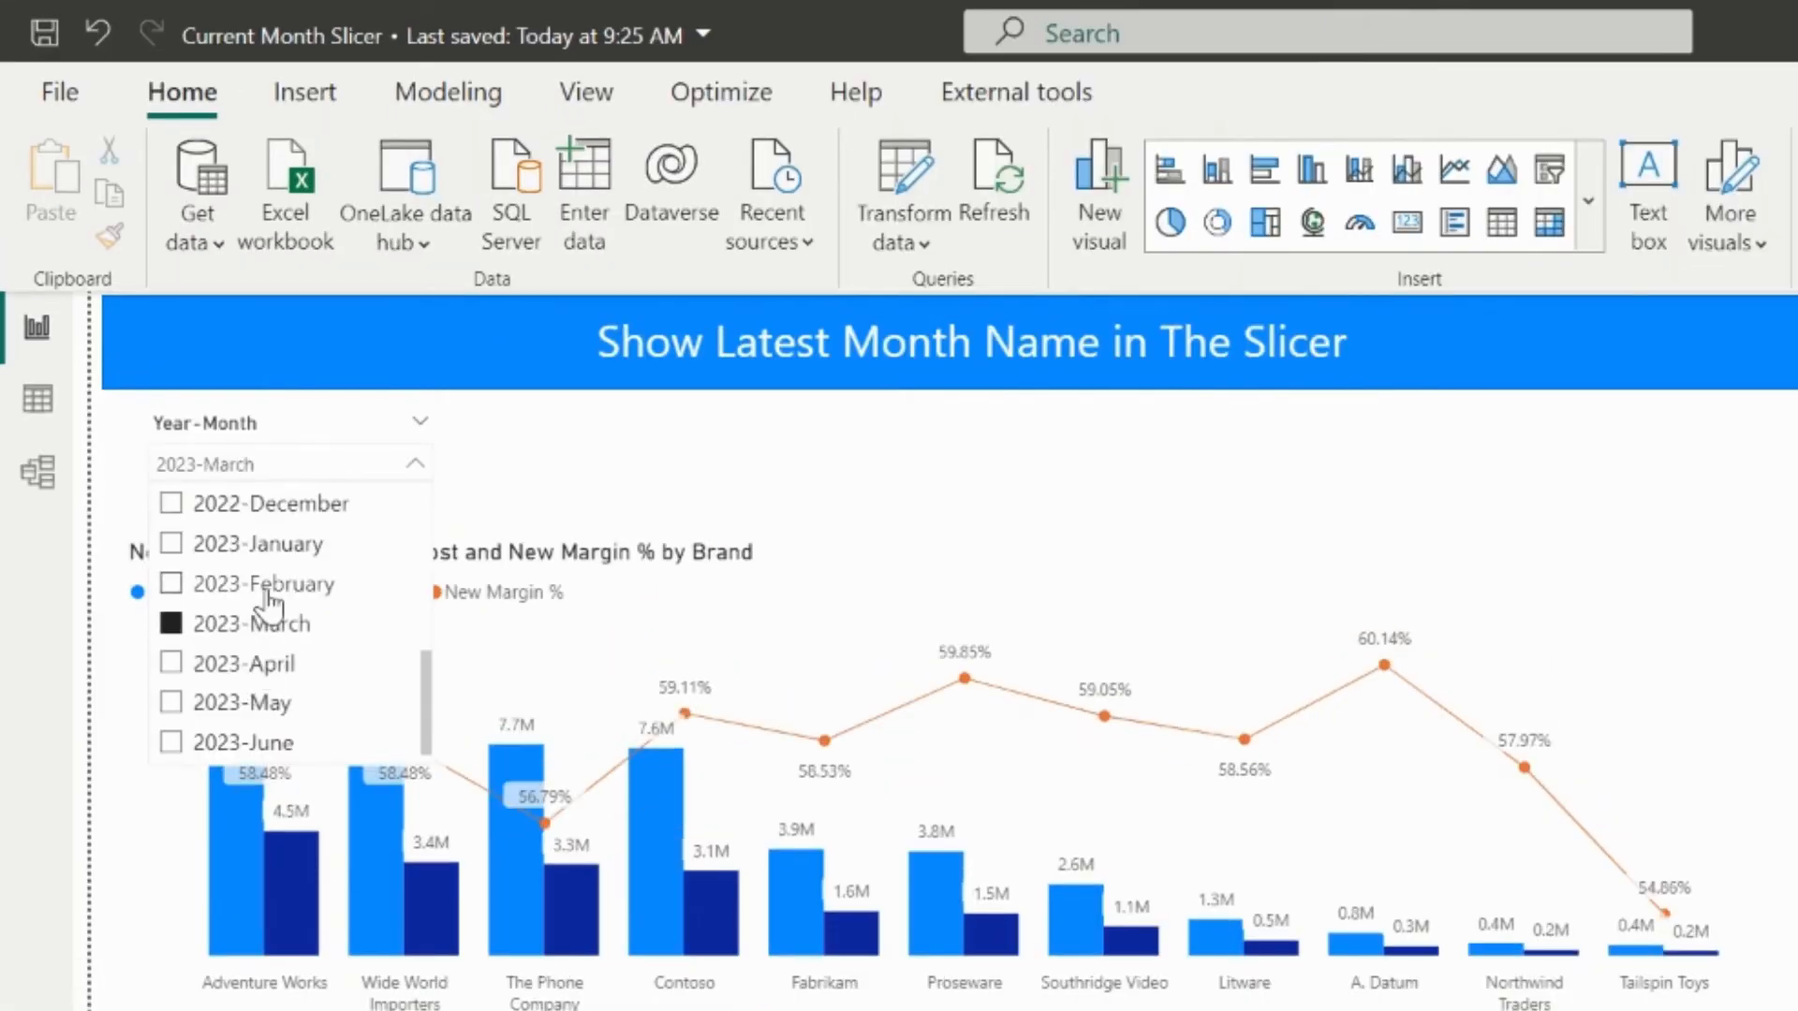
Clear the 2023-March choice so the Year-Month slicer returns to All
left_click(171, 621)
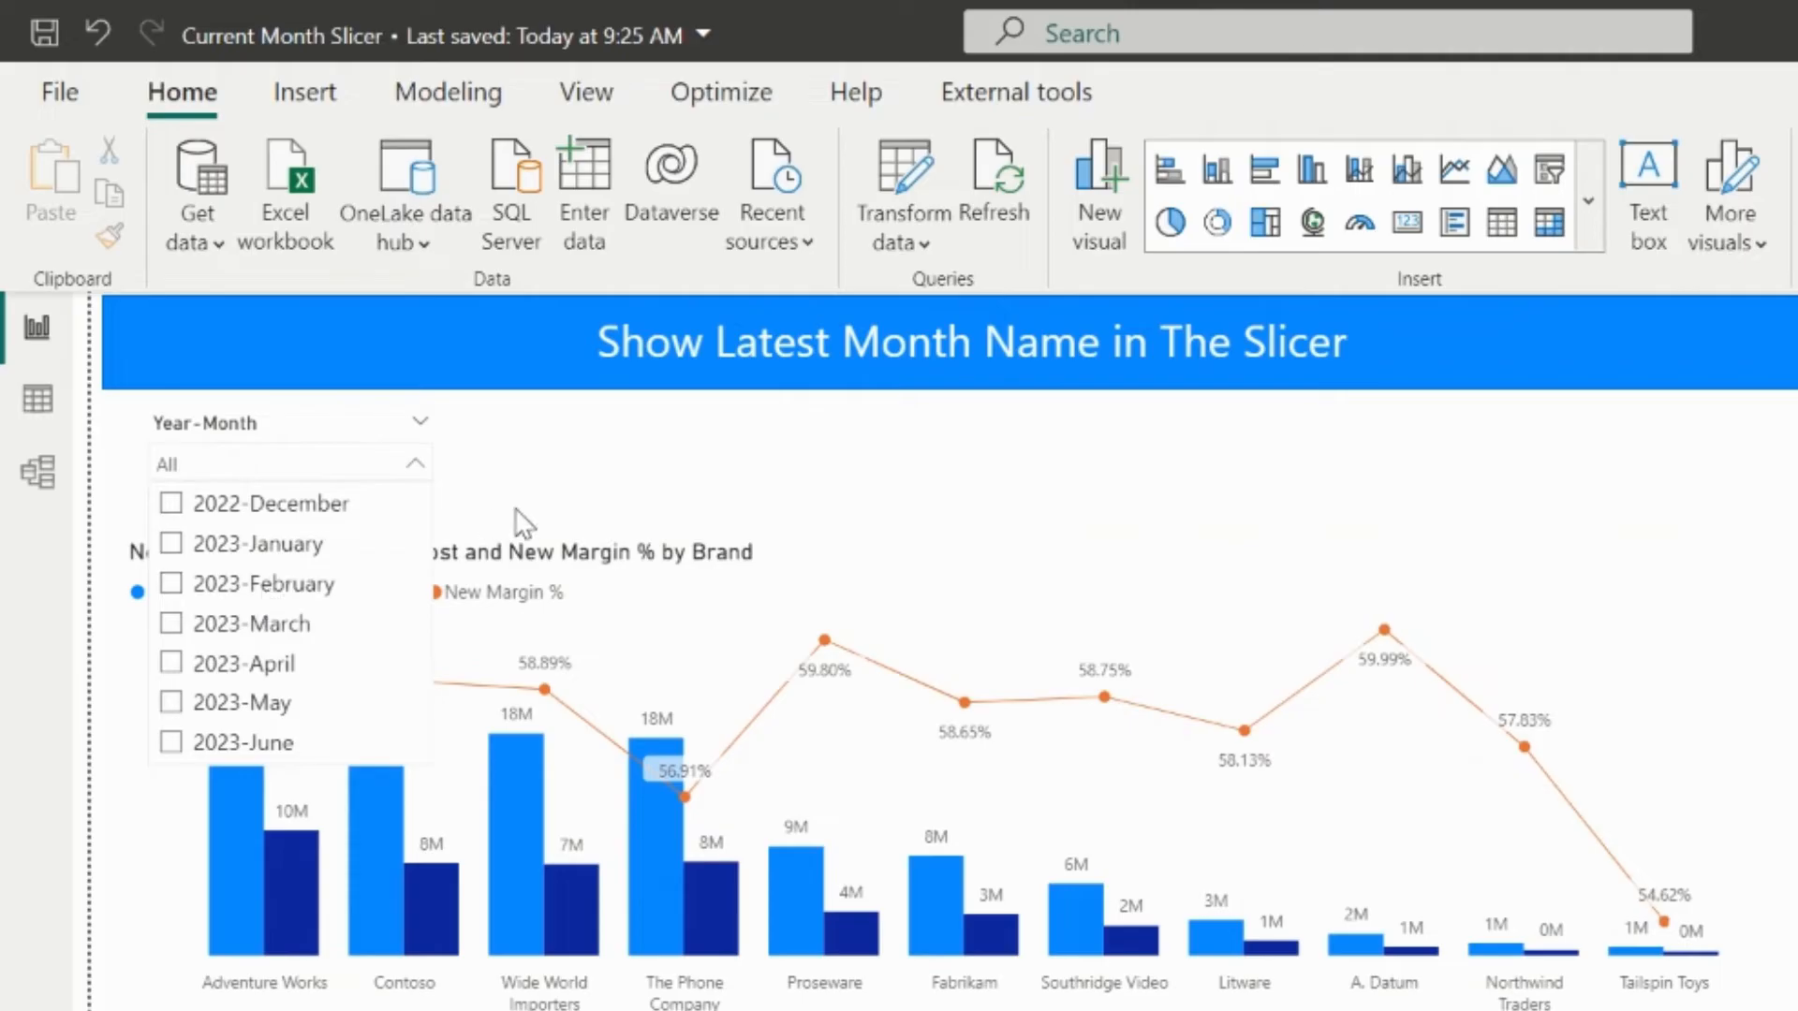
left_click(418, 466)
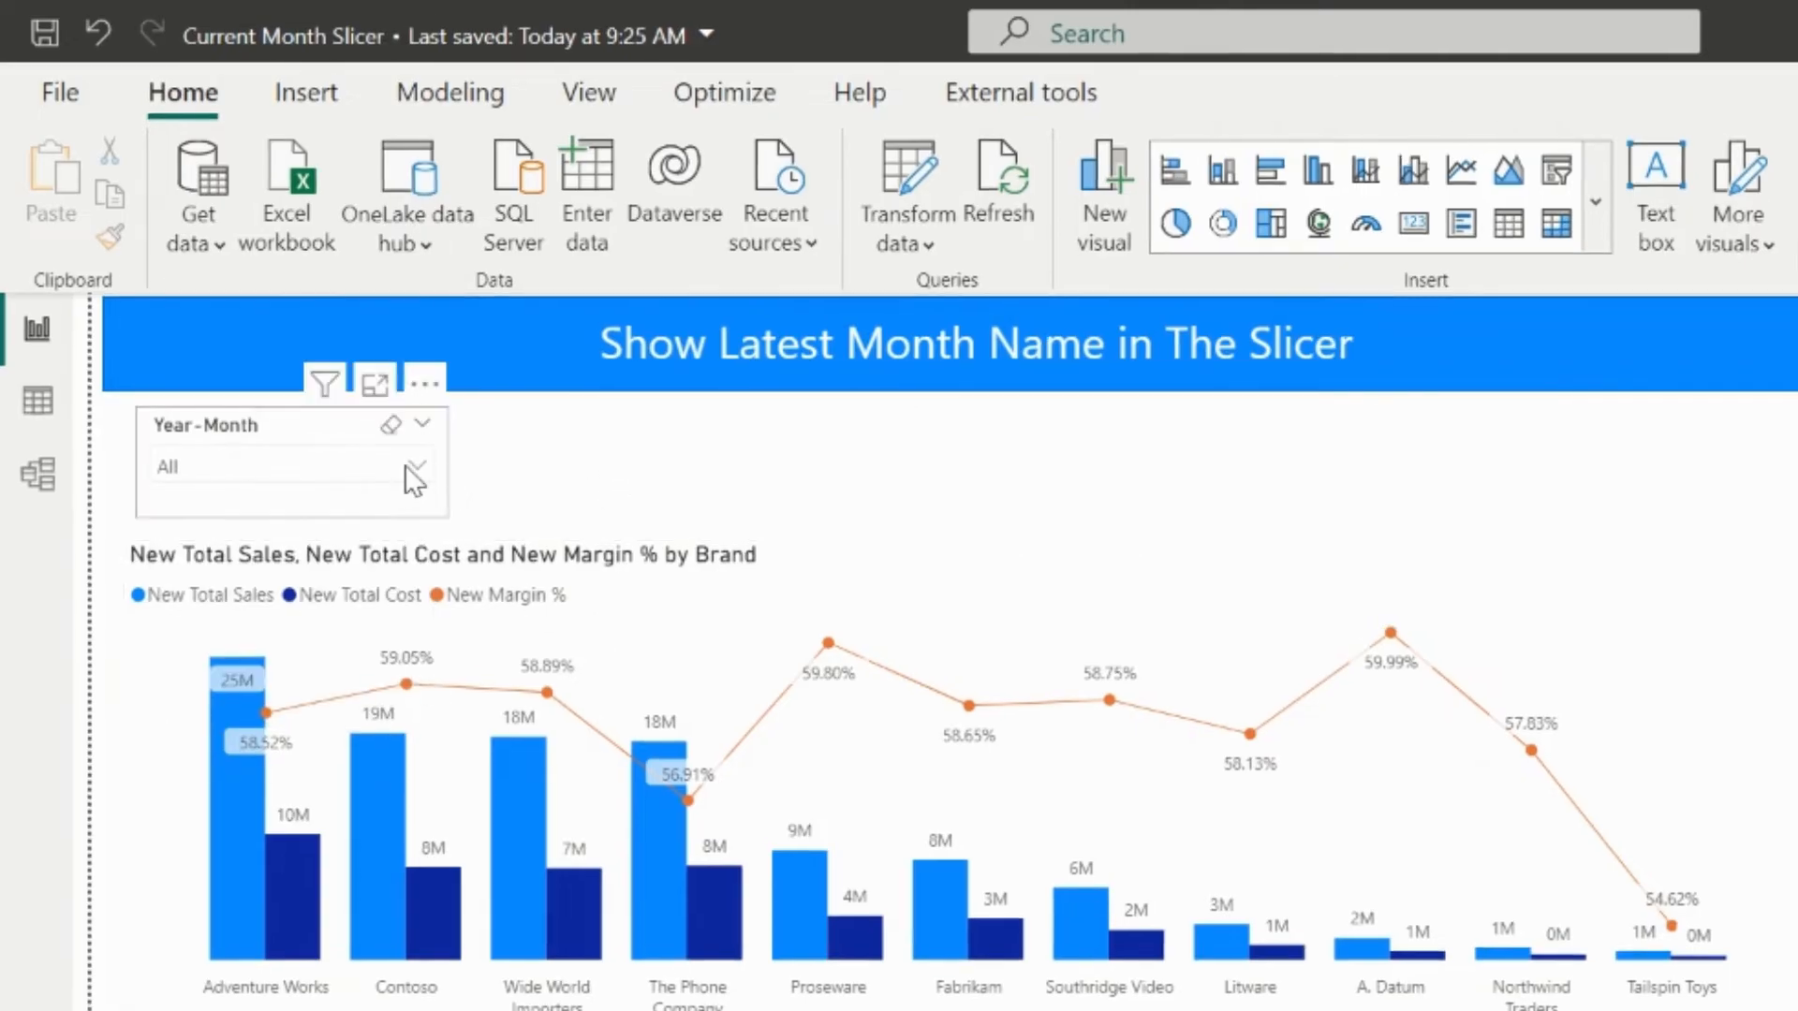
Bring up the table's context menu in the Data pane for a new measure
left_click(416, 470)
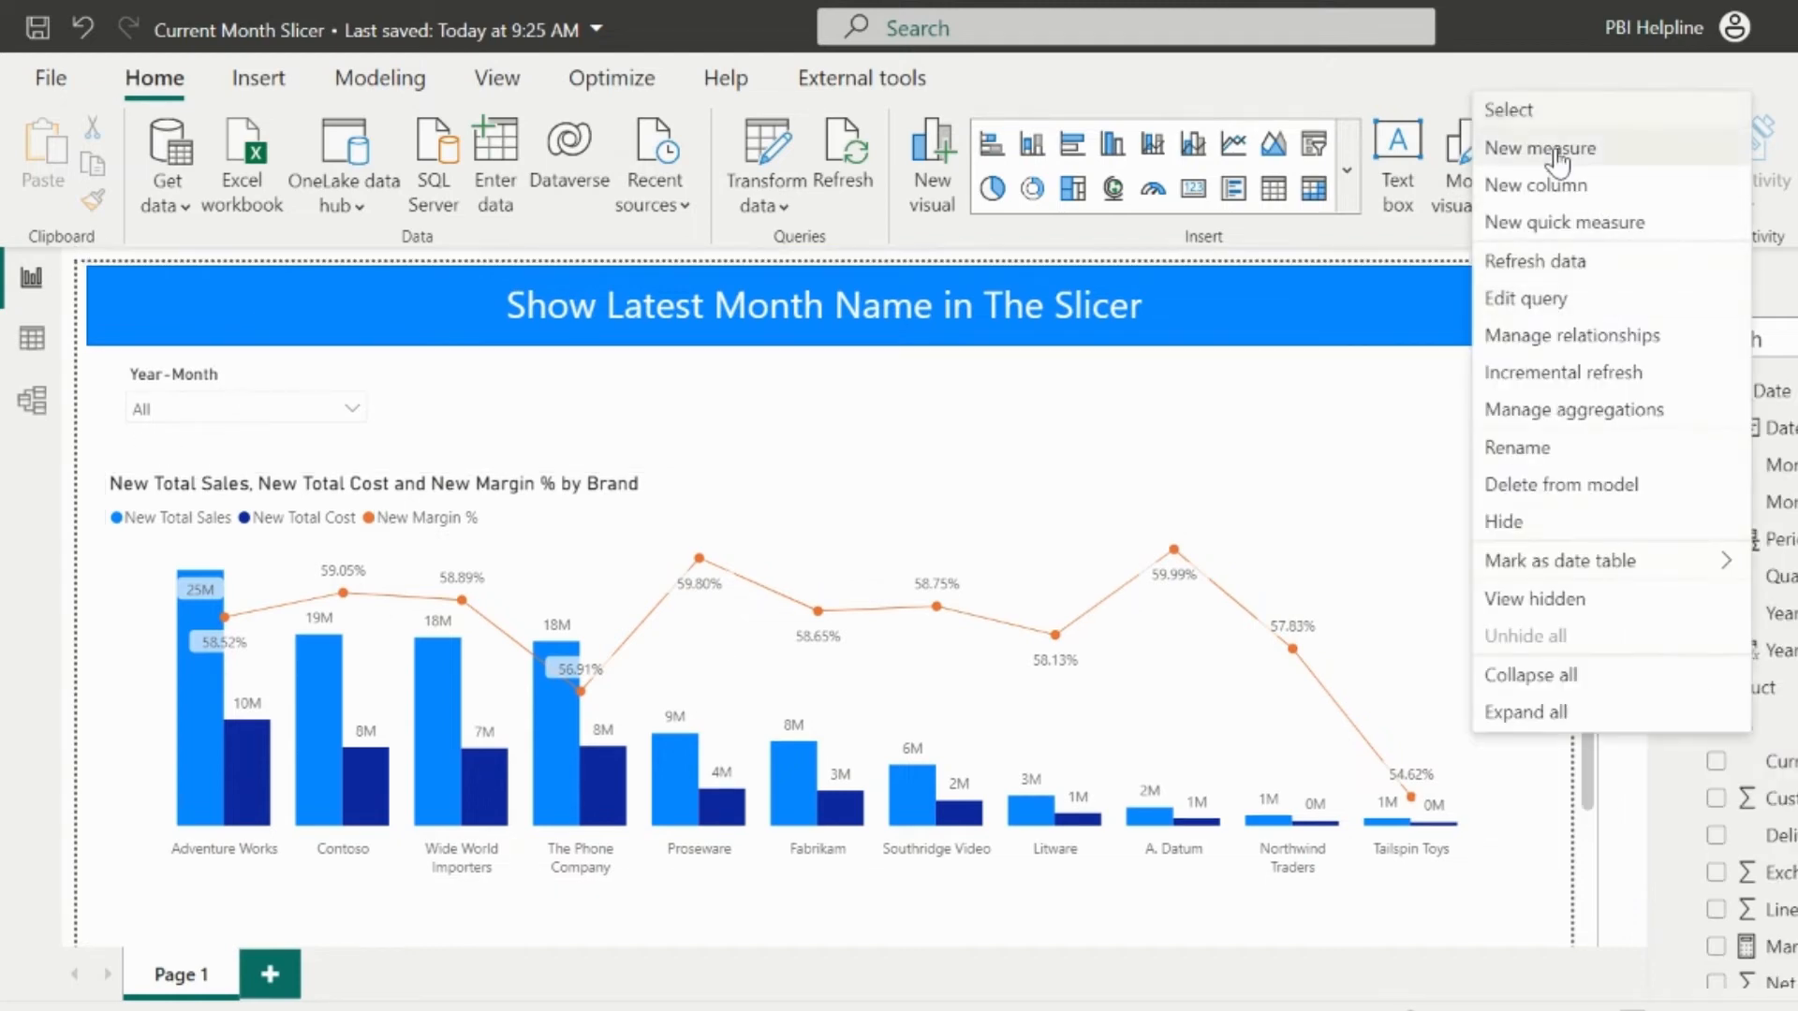
Write Latest Month = CALCULATE(MAX(Dim_Date[Year-Month]), REMOVEFILTERS()) as a Sales measure
left_click(1540, 148)
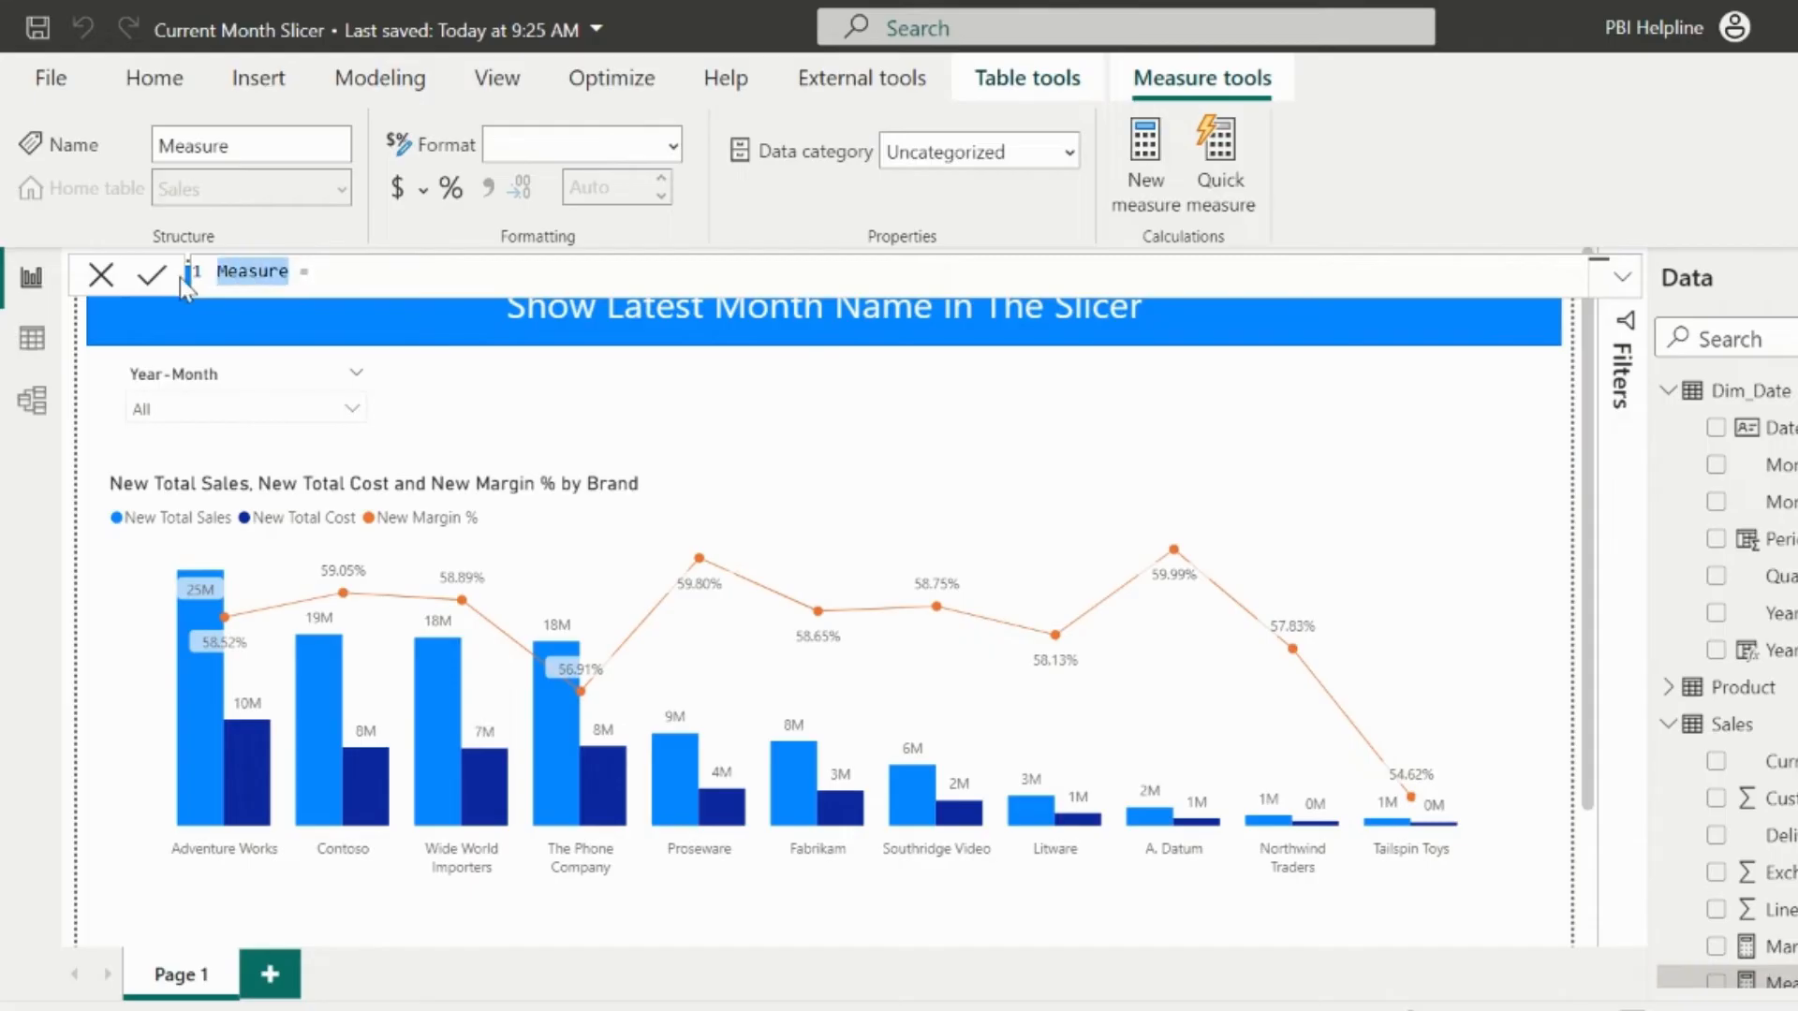
type("Latest Month")
type("max")
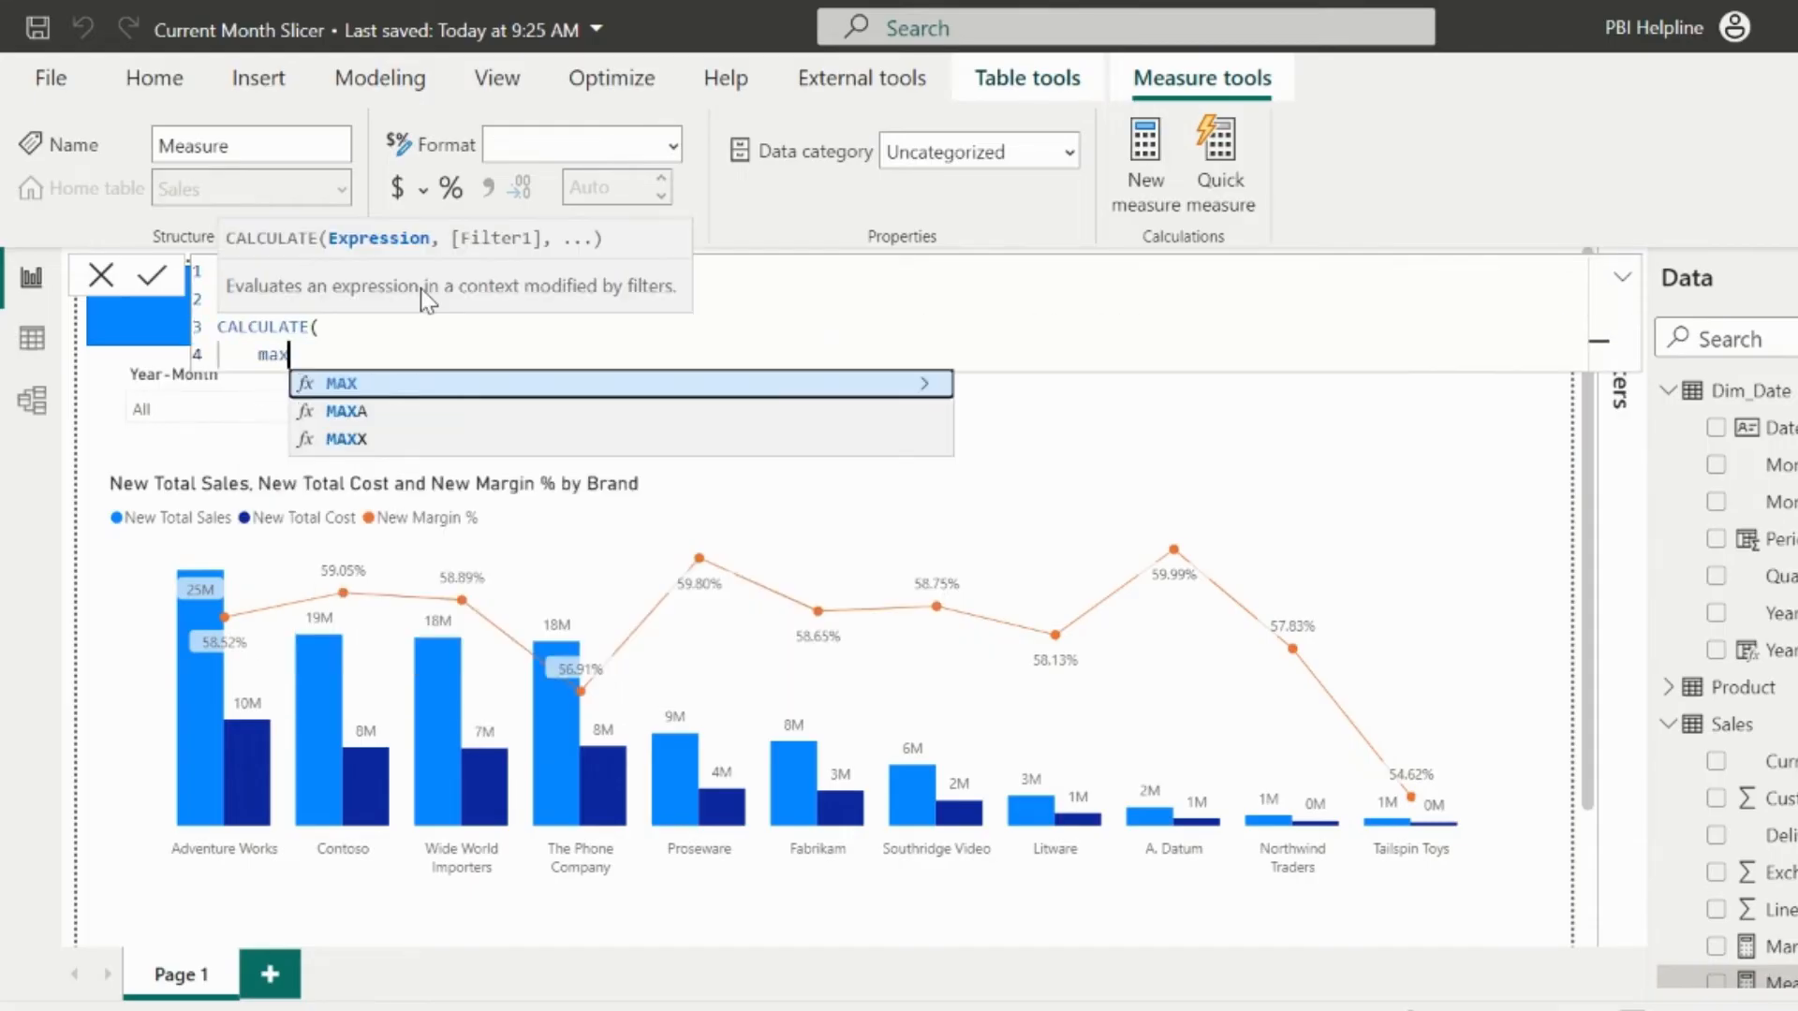
type("REMOVEFILTERS(Dim_Date")
type("CALCULATE(")
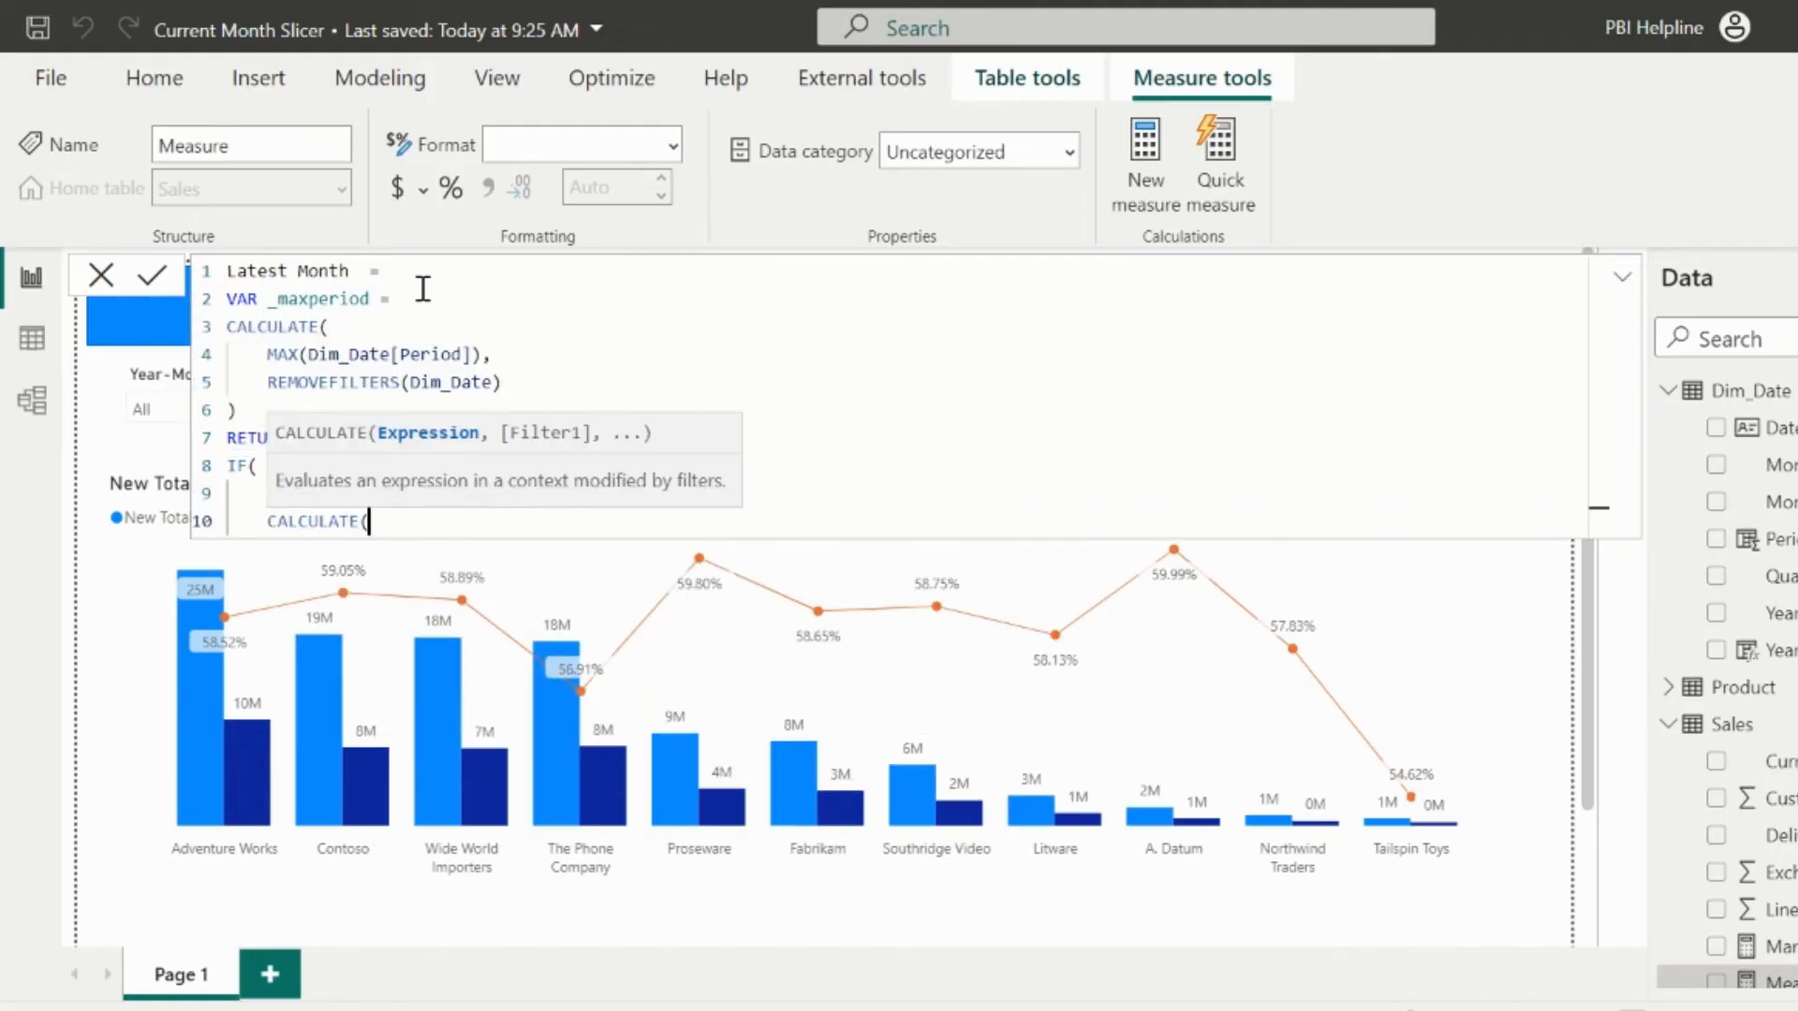
type("MAX(Dim_Date[Year-Month]),")
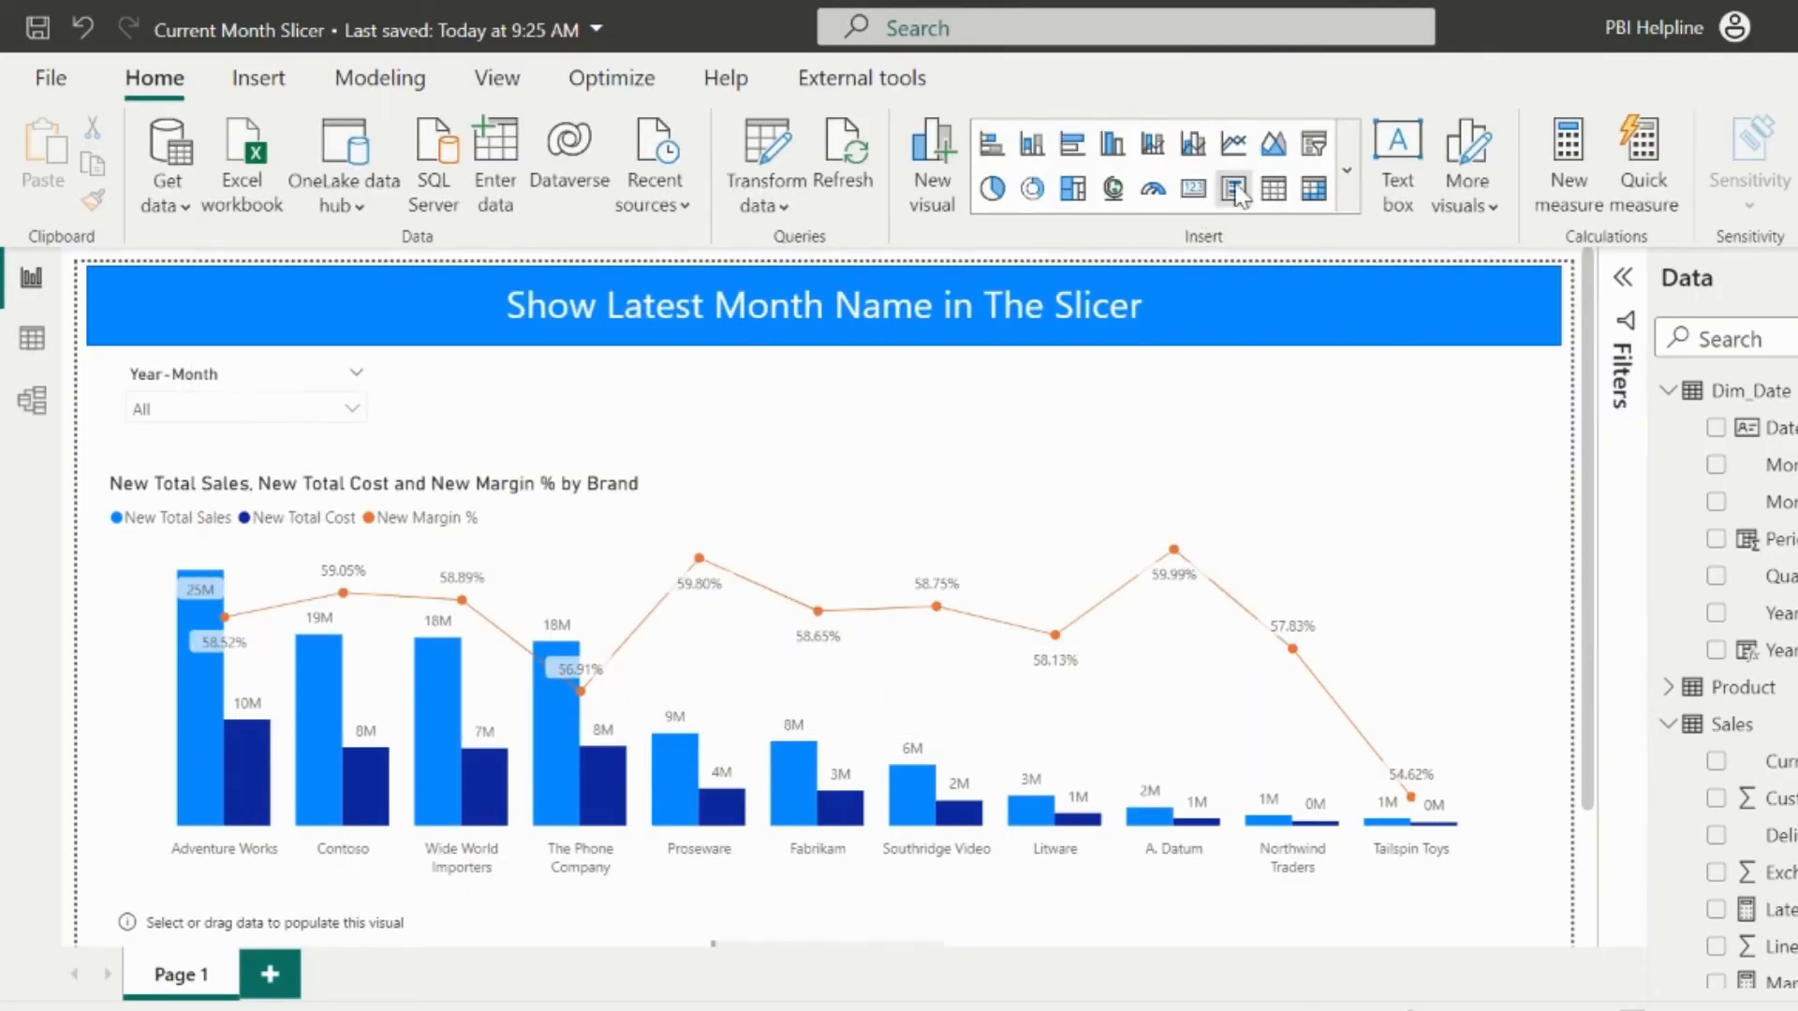
Insert a card showing Latest Month and size it 71×24 at position 50, 112 over the slicer
left_click(1193, 187)
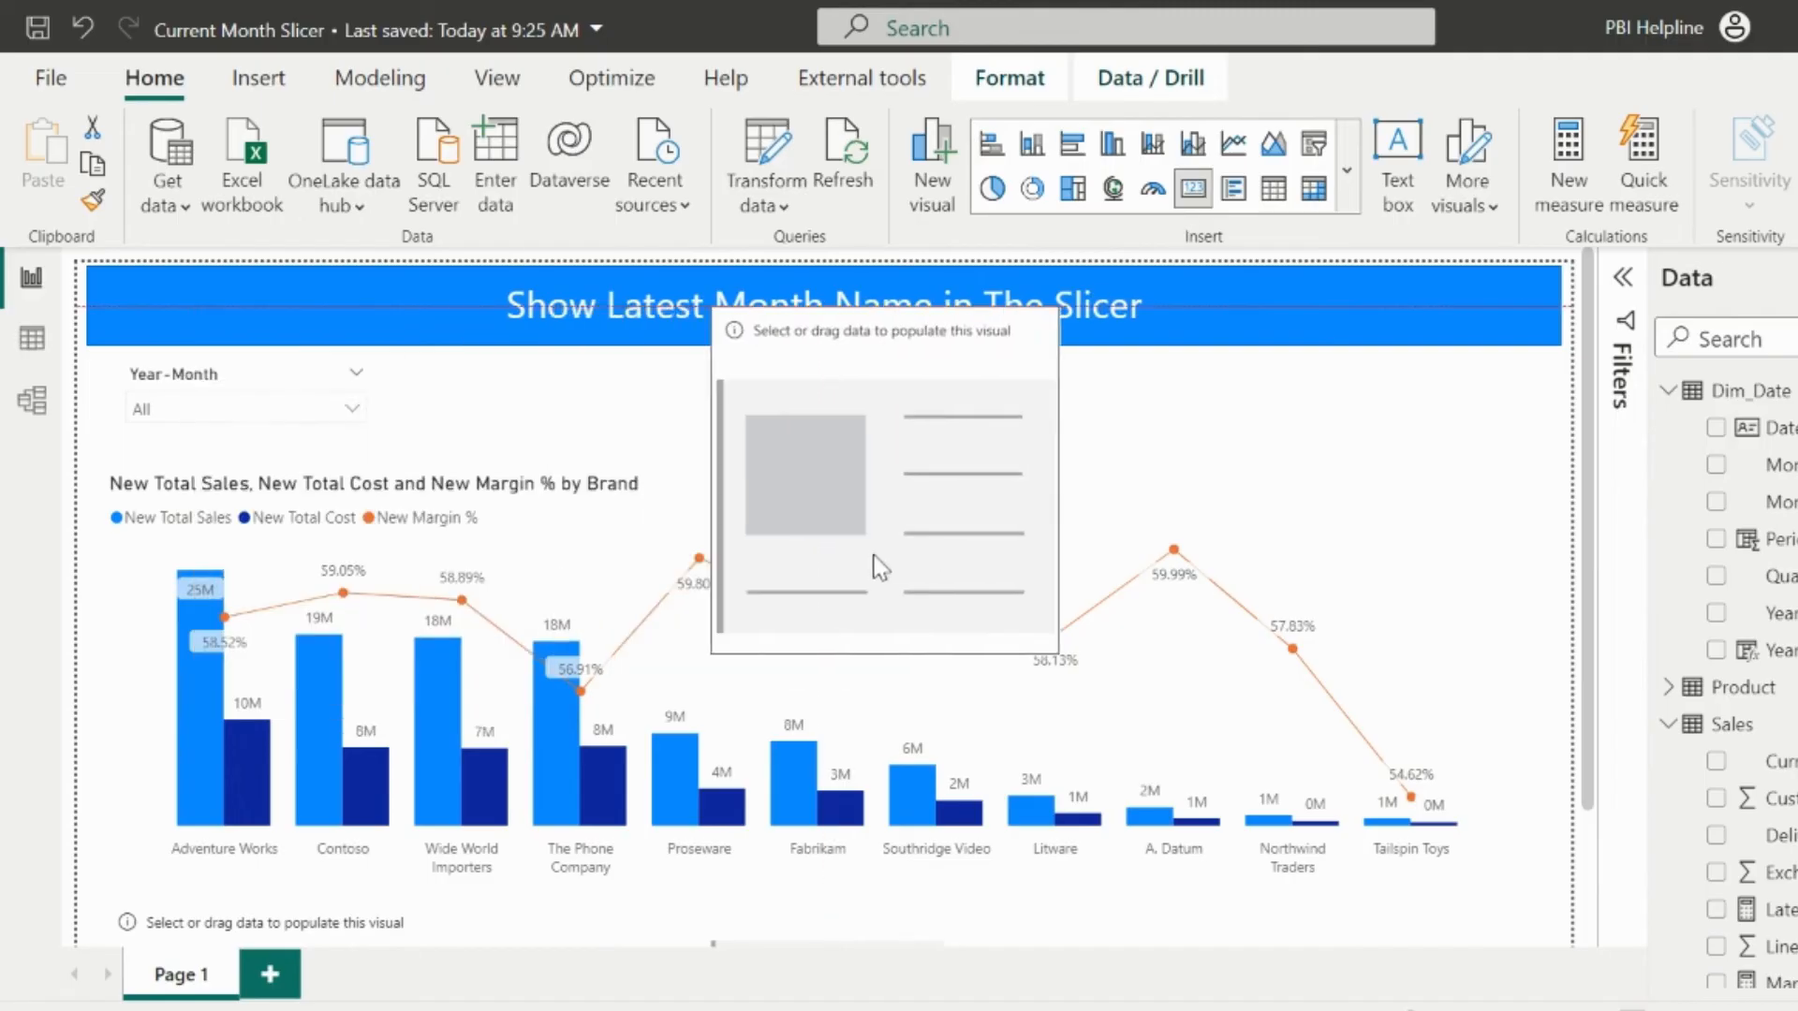
left_click(1718, 910)
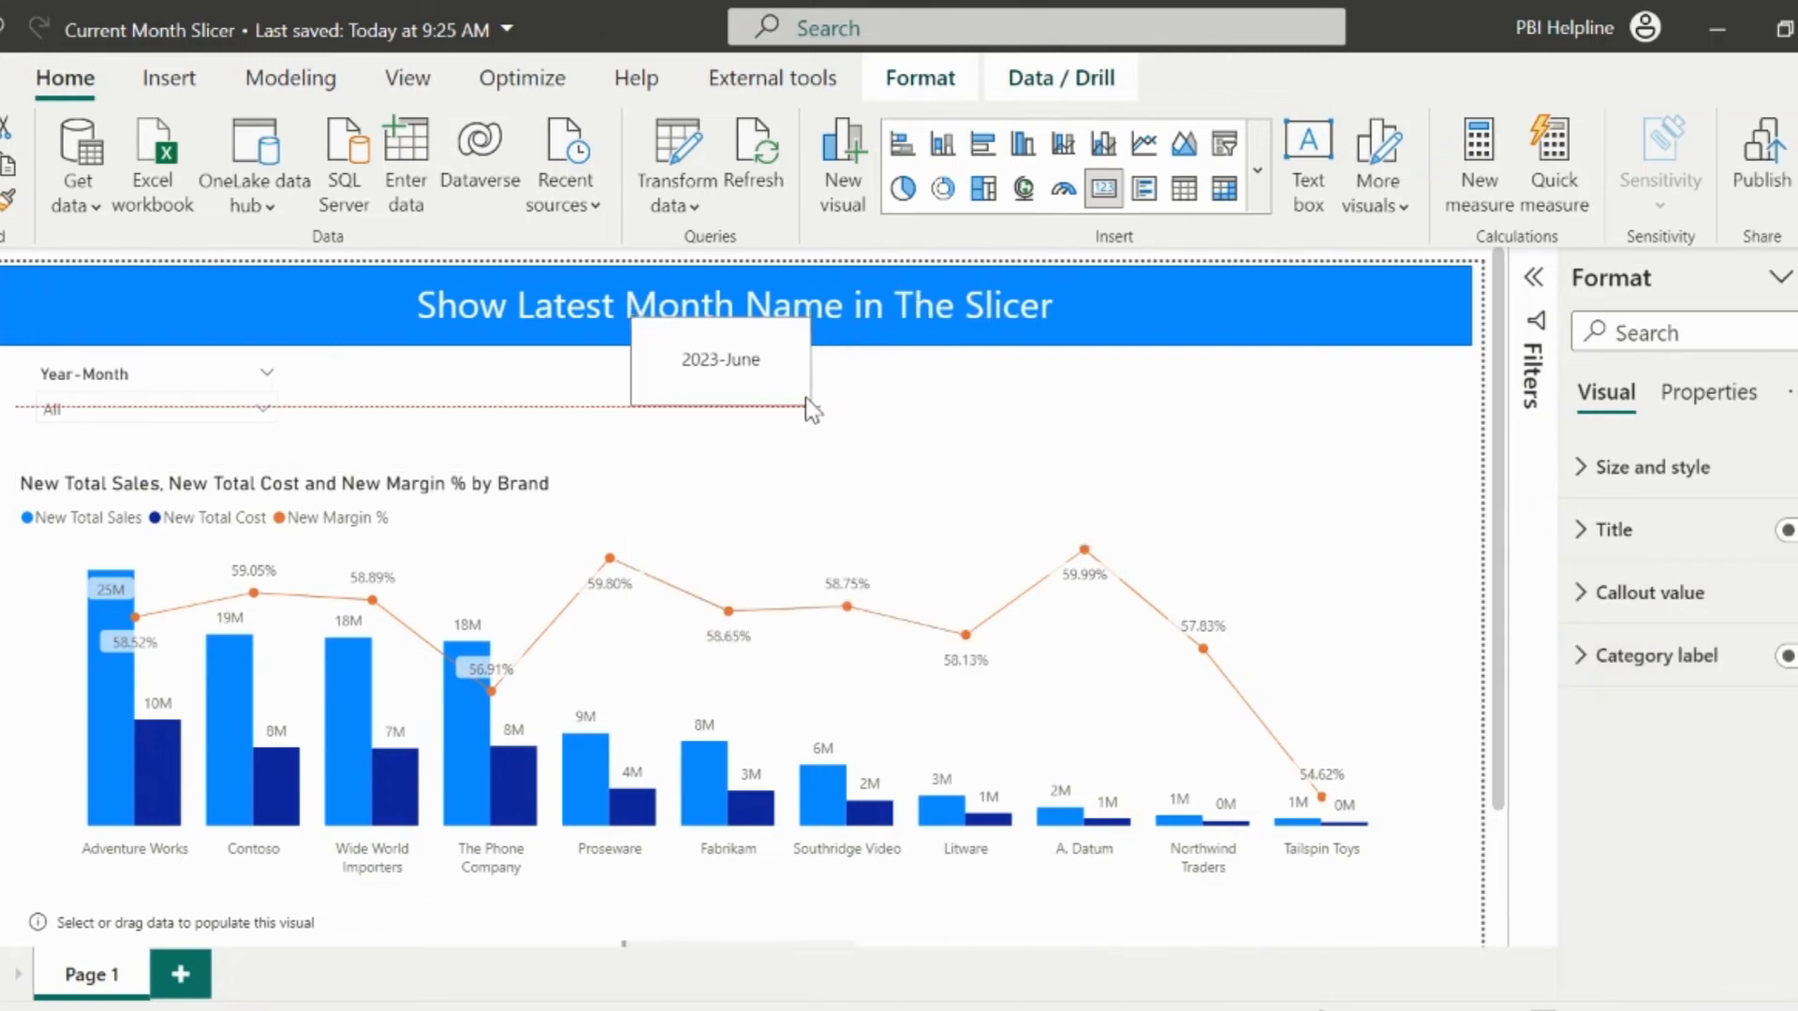
left_click(720, 360)
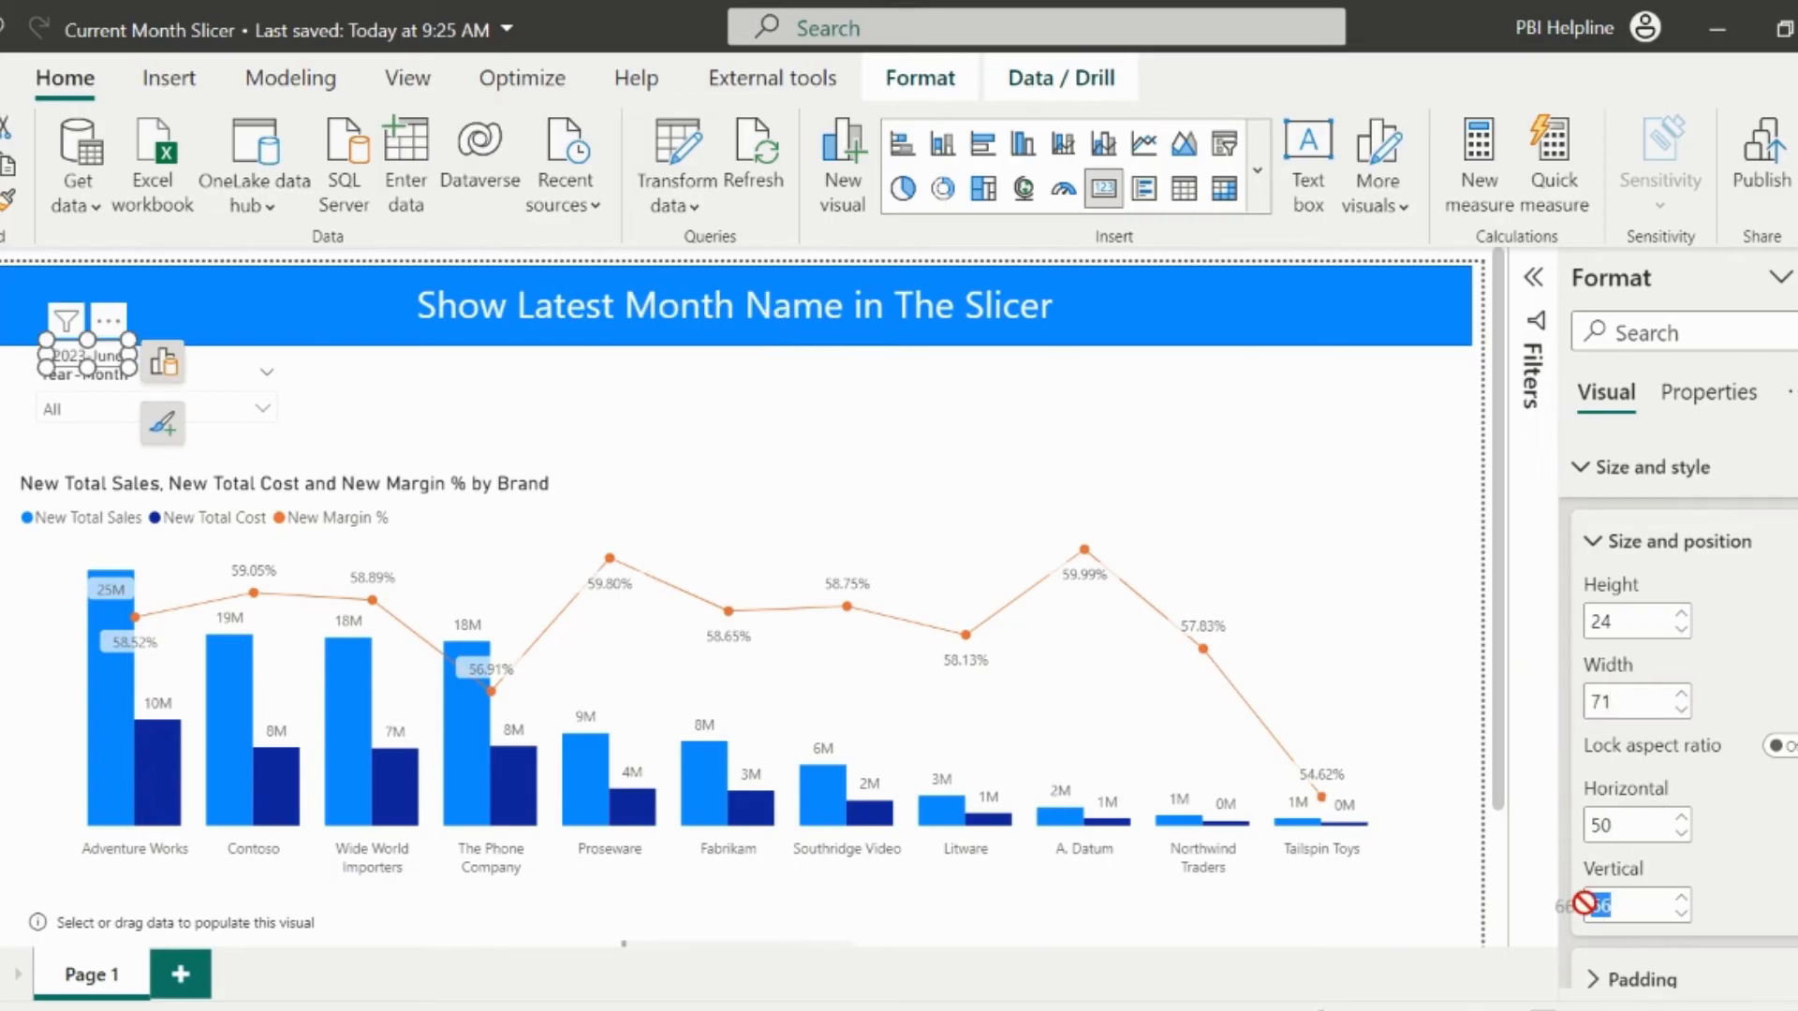
type("112")
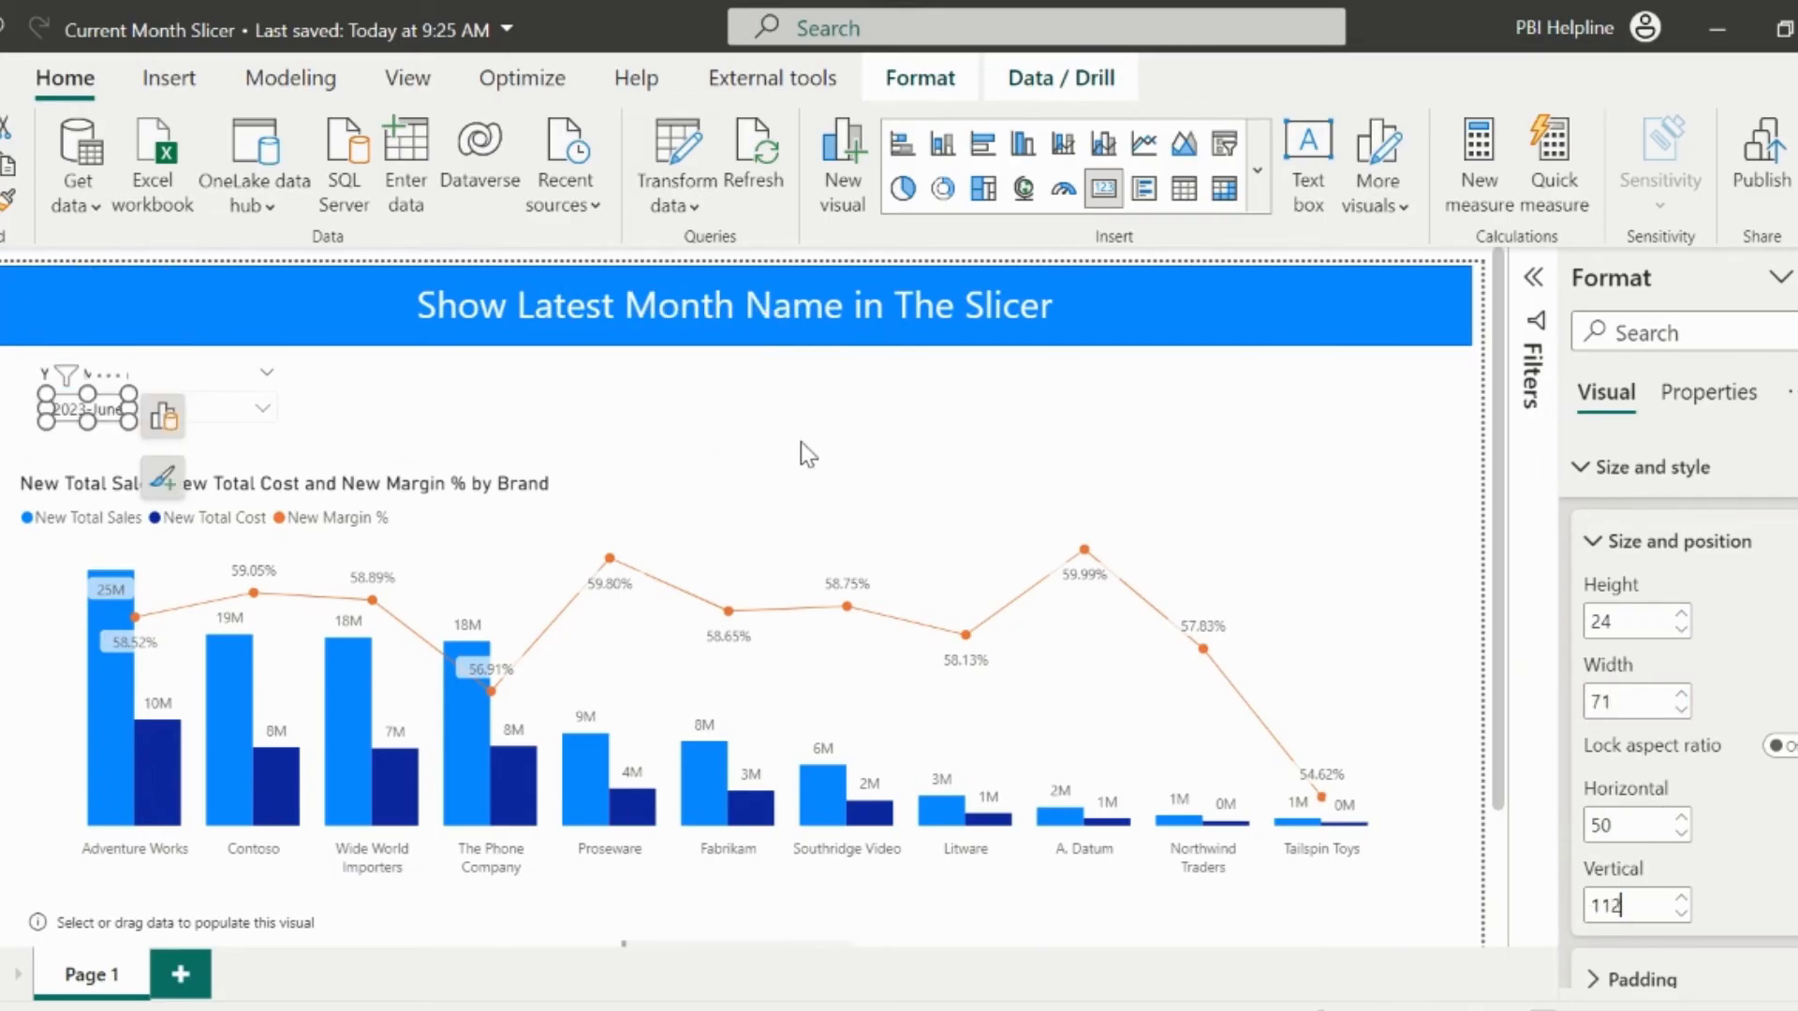
left_click(918, 79)
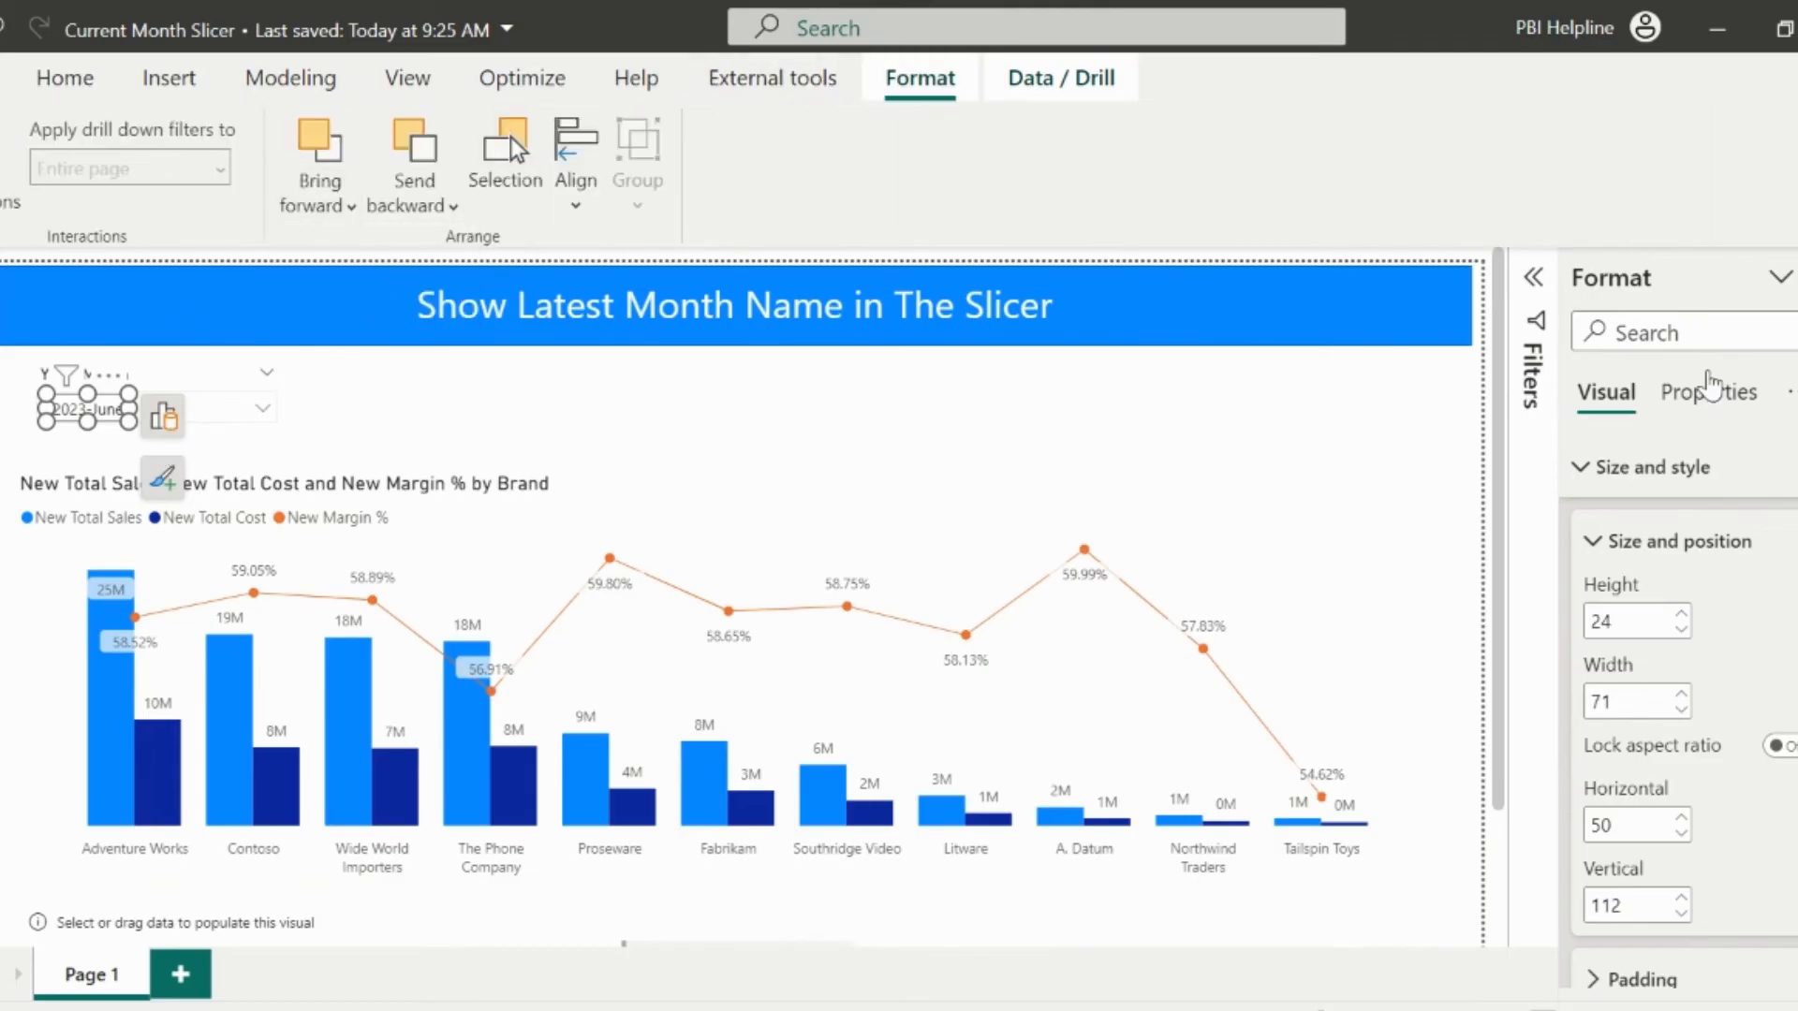
Search 'main' to verify Maintain layer order is On, then return to the Data pane
type("main")
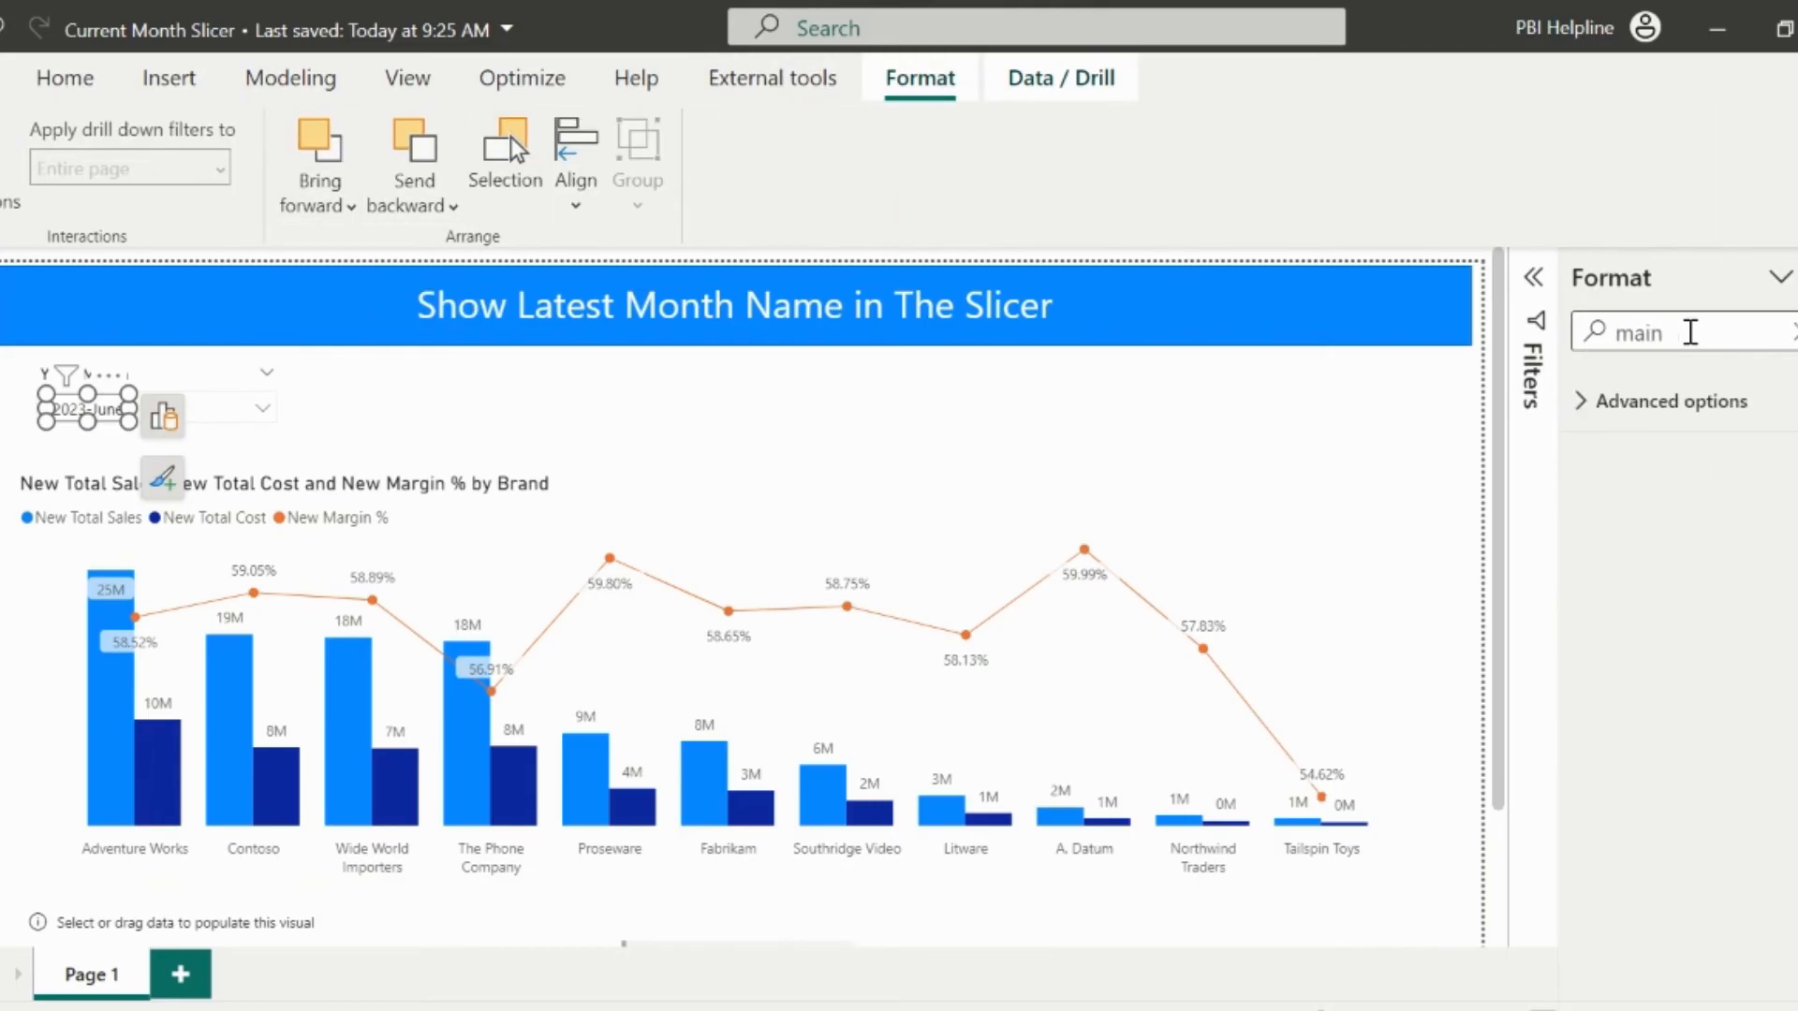
left_click(1669, 400)
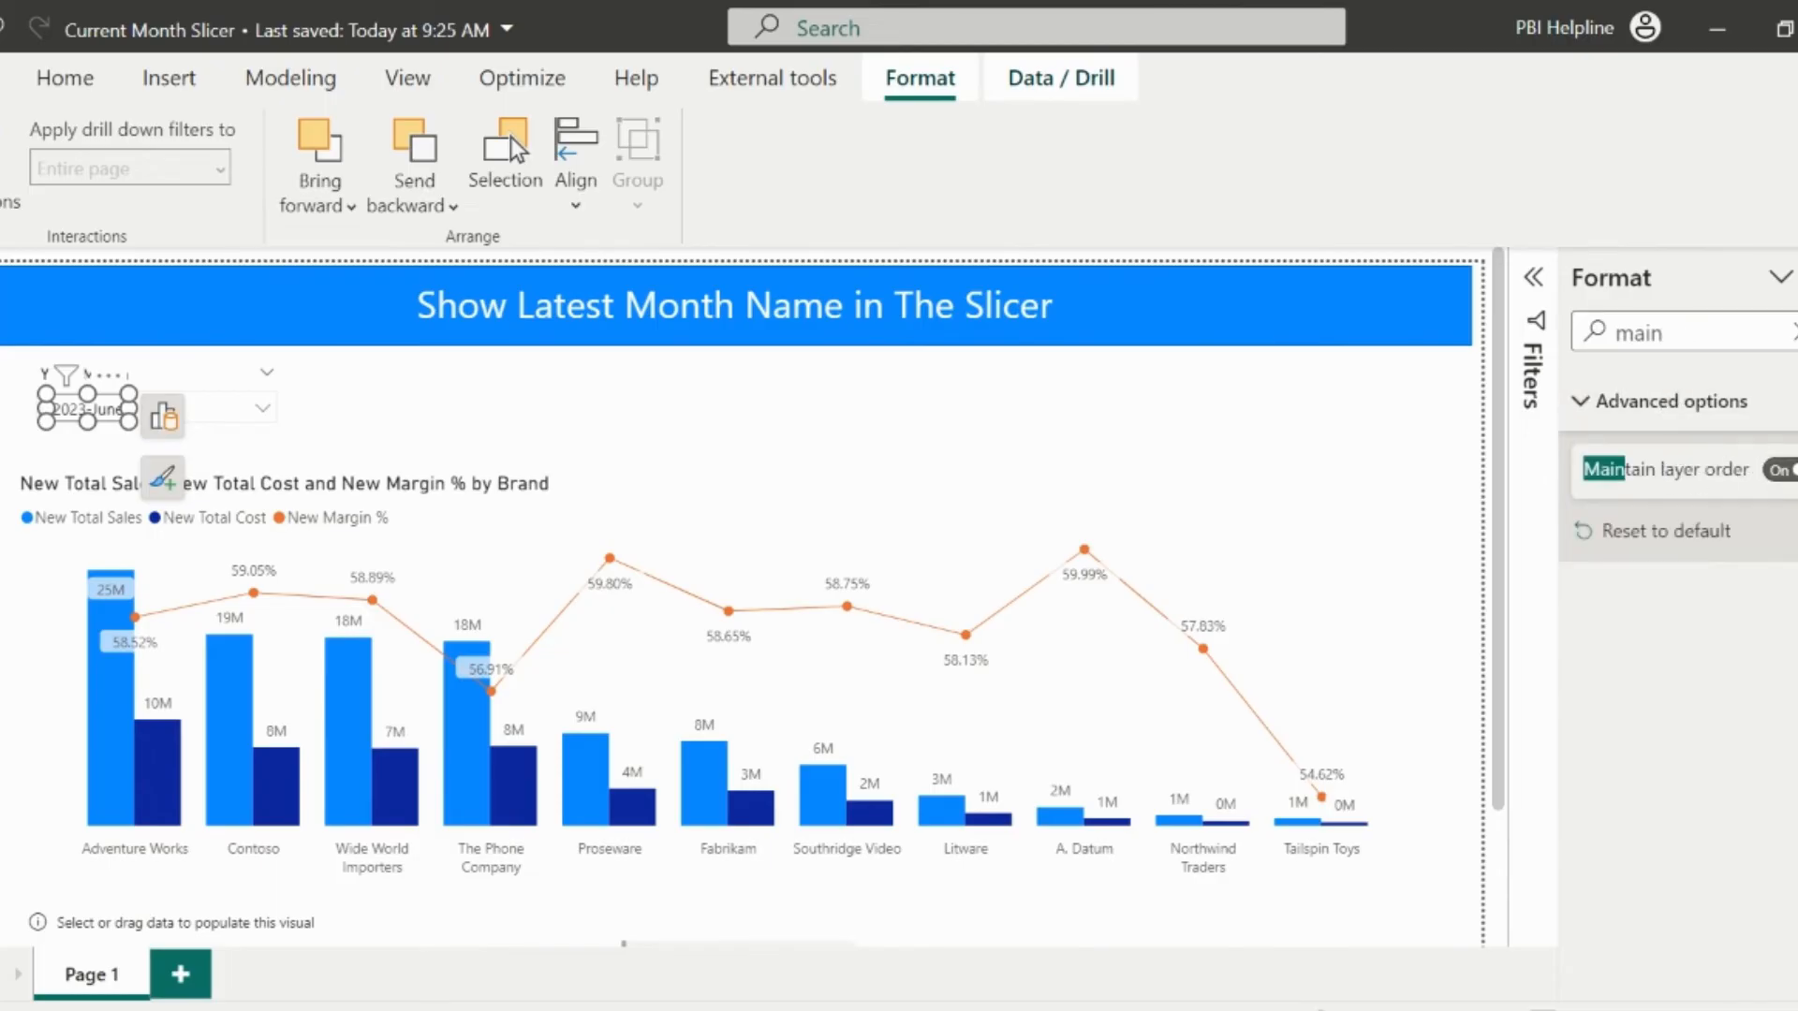
left_click(66, 78)
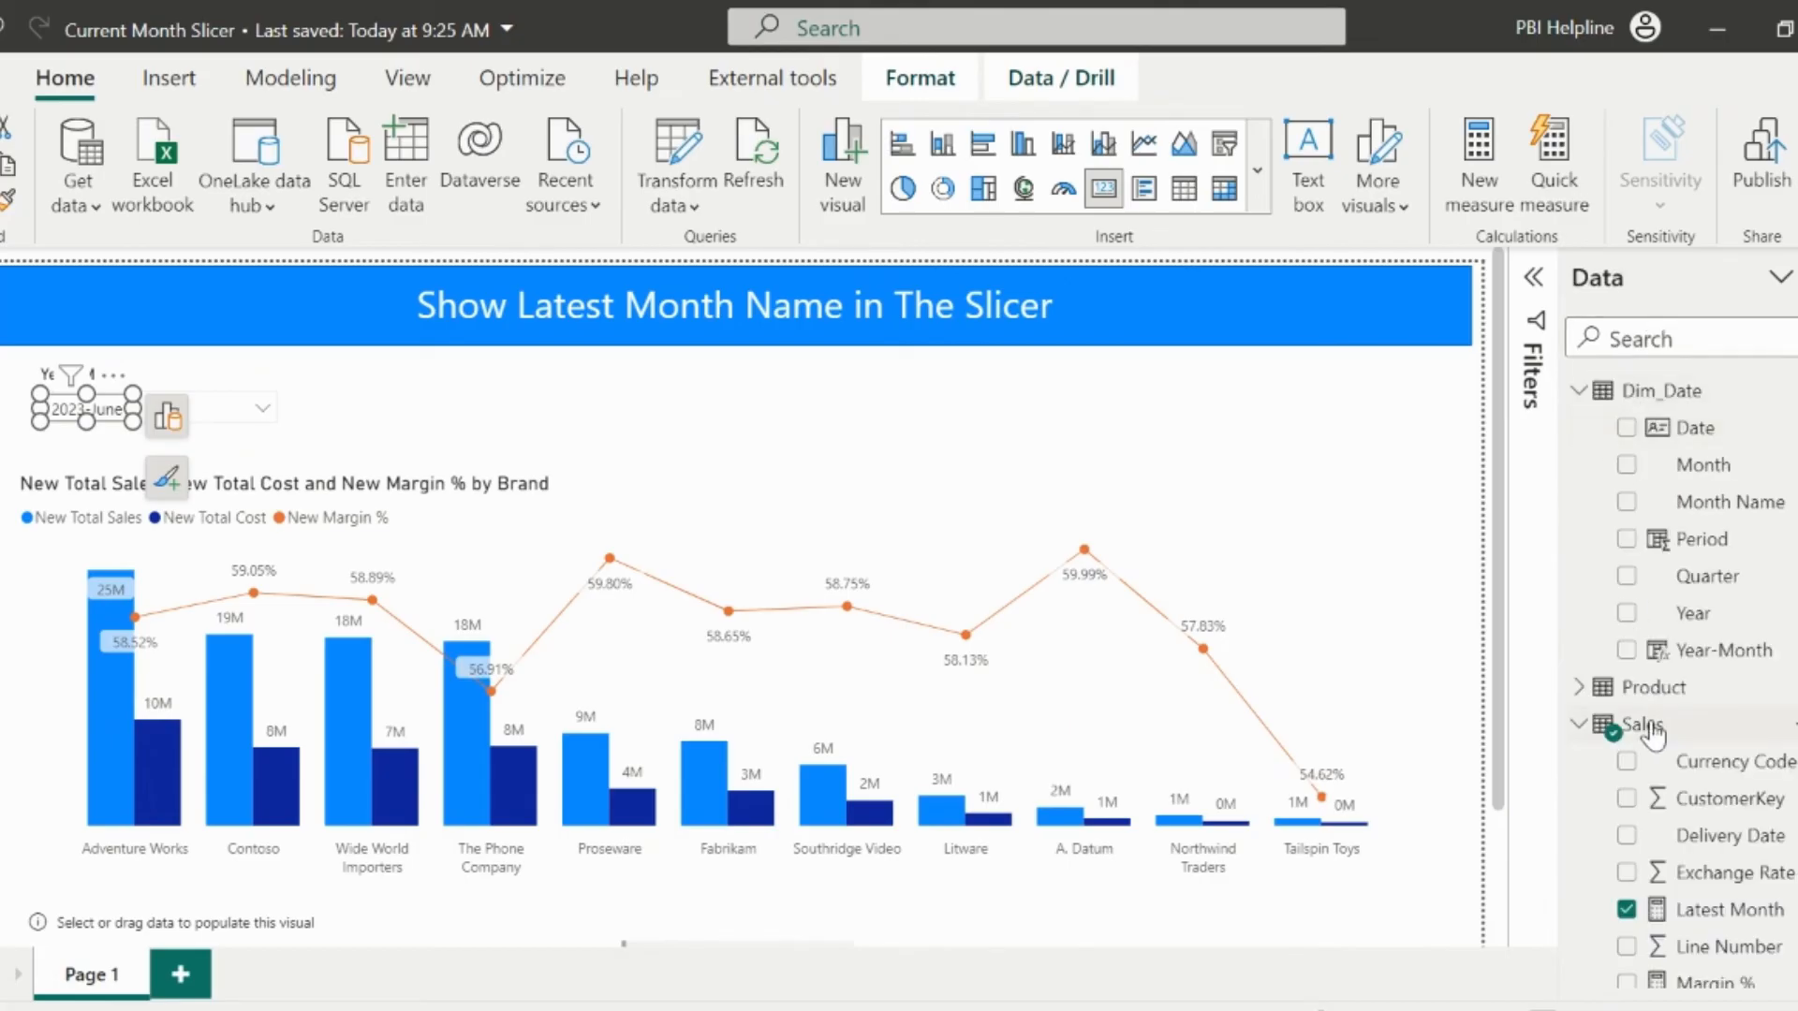
Create Sales measure Format color = IF(ISFILTERED(Dim_Date), "#FFFFFF00", ...)
right_click(1648, 724)
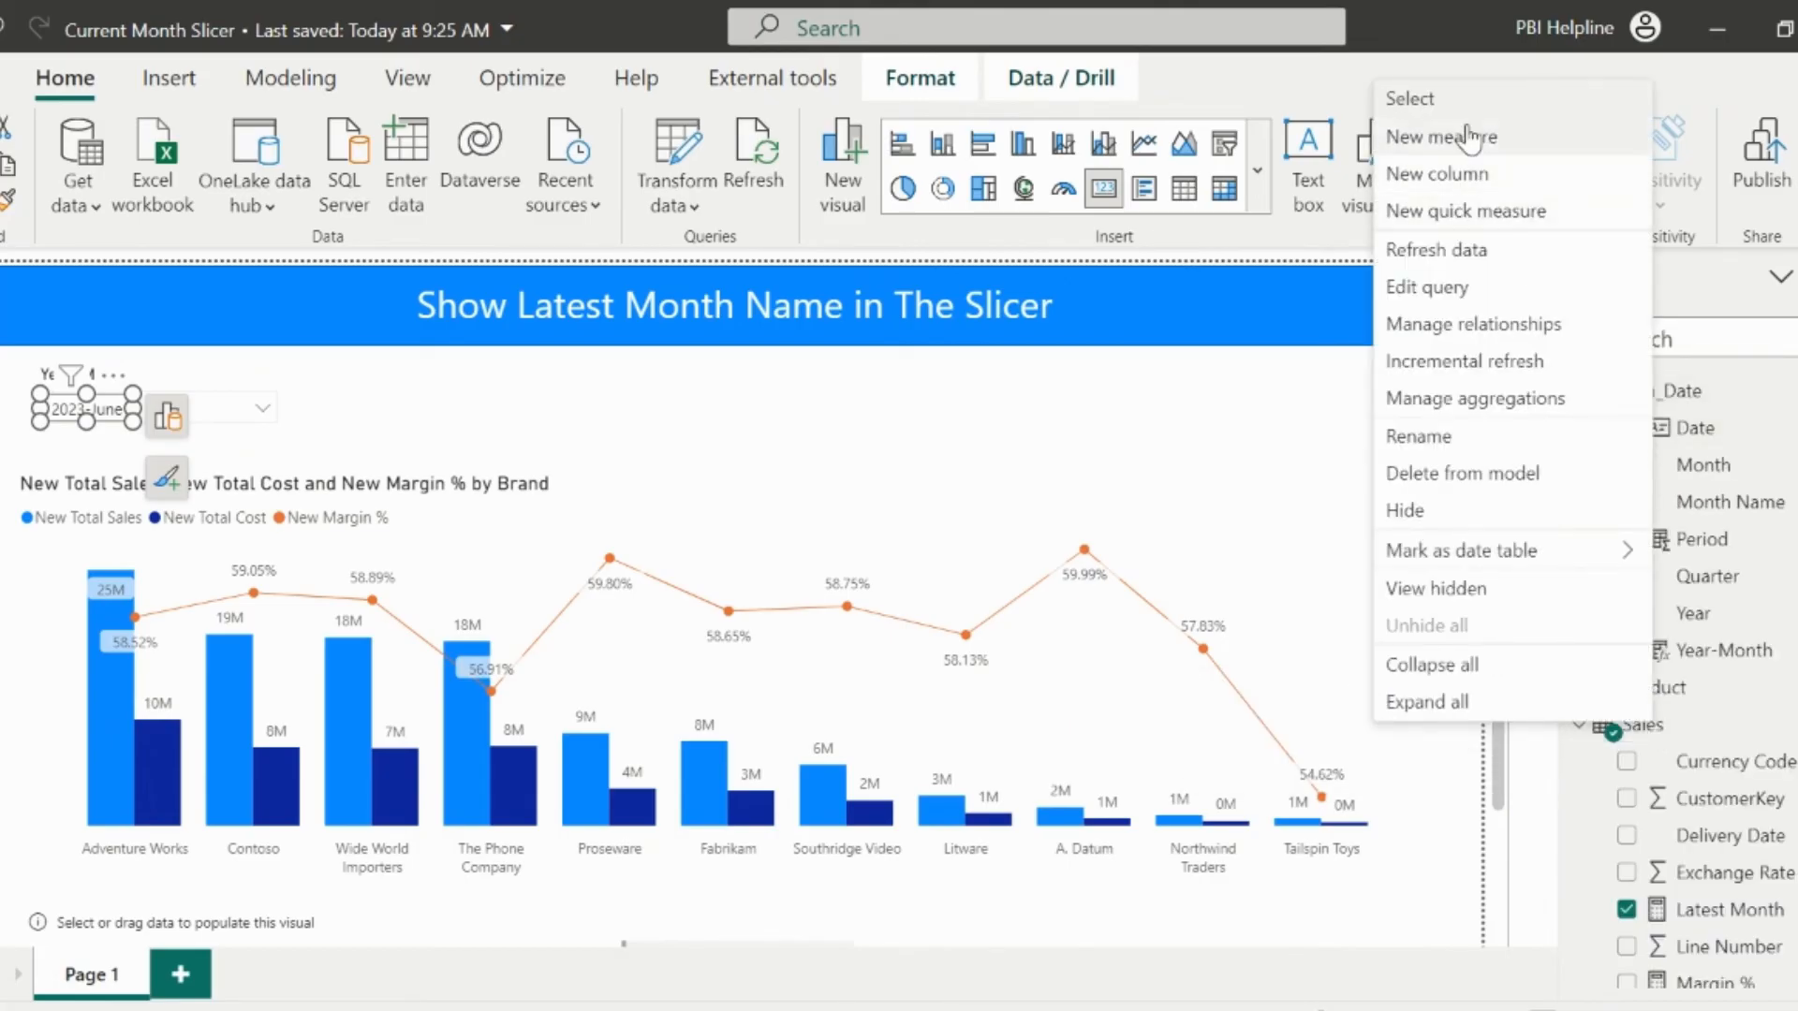
left_click(1443, 137)
type("Format col")
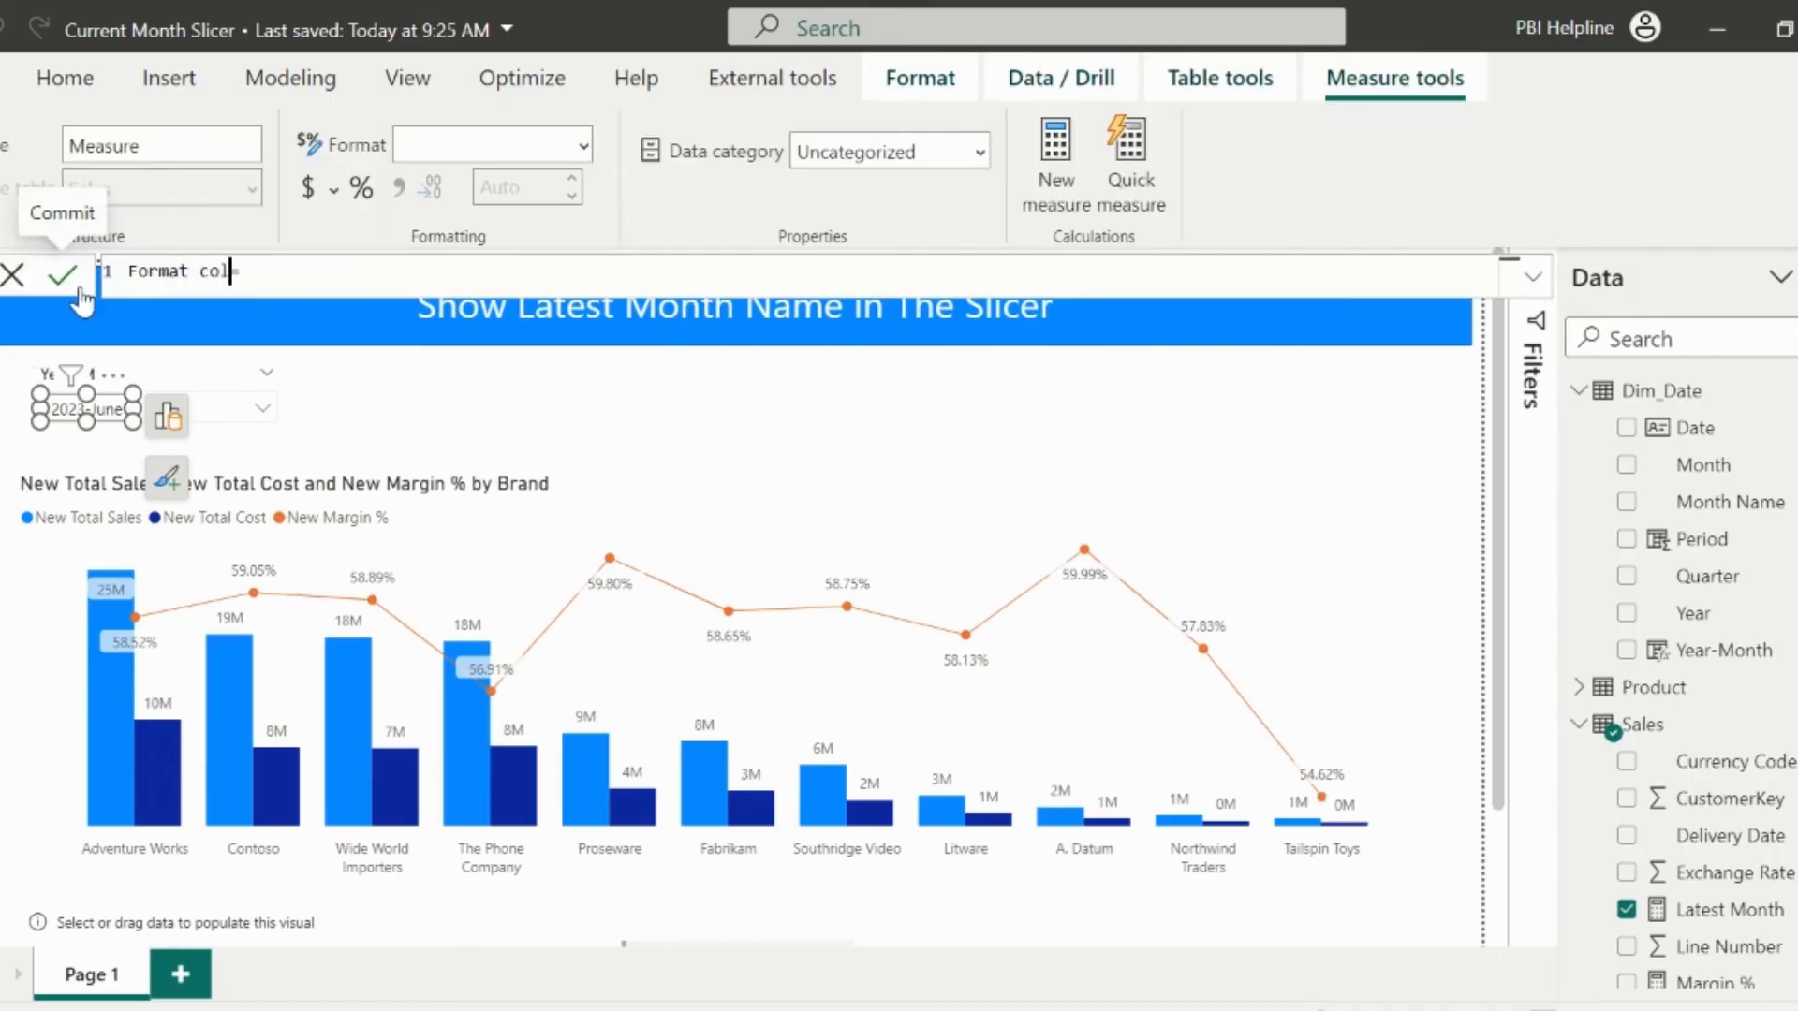
type("IF(")
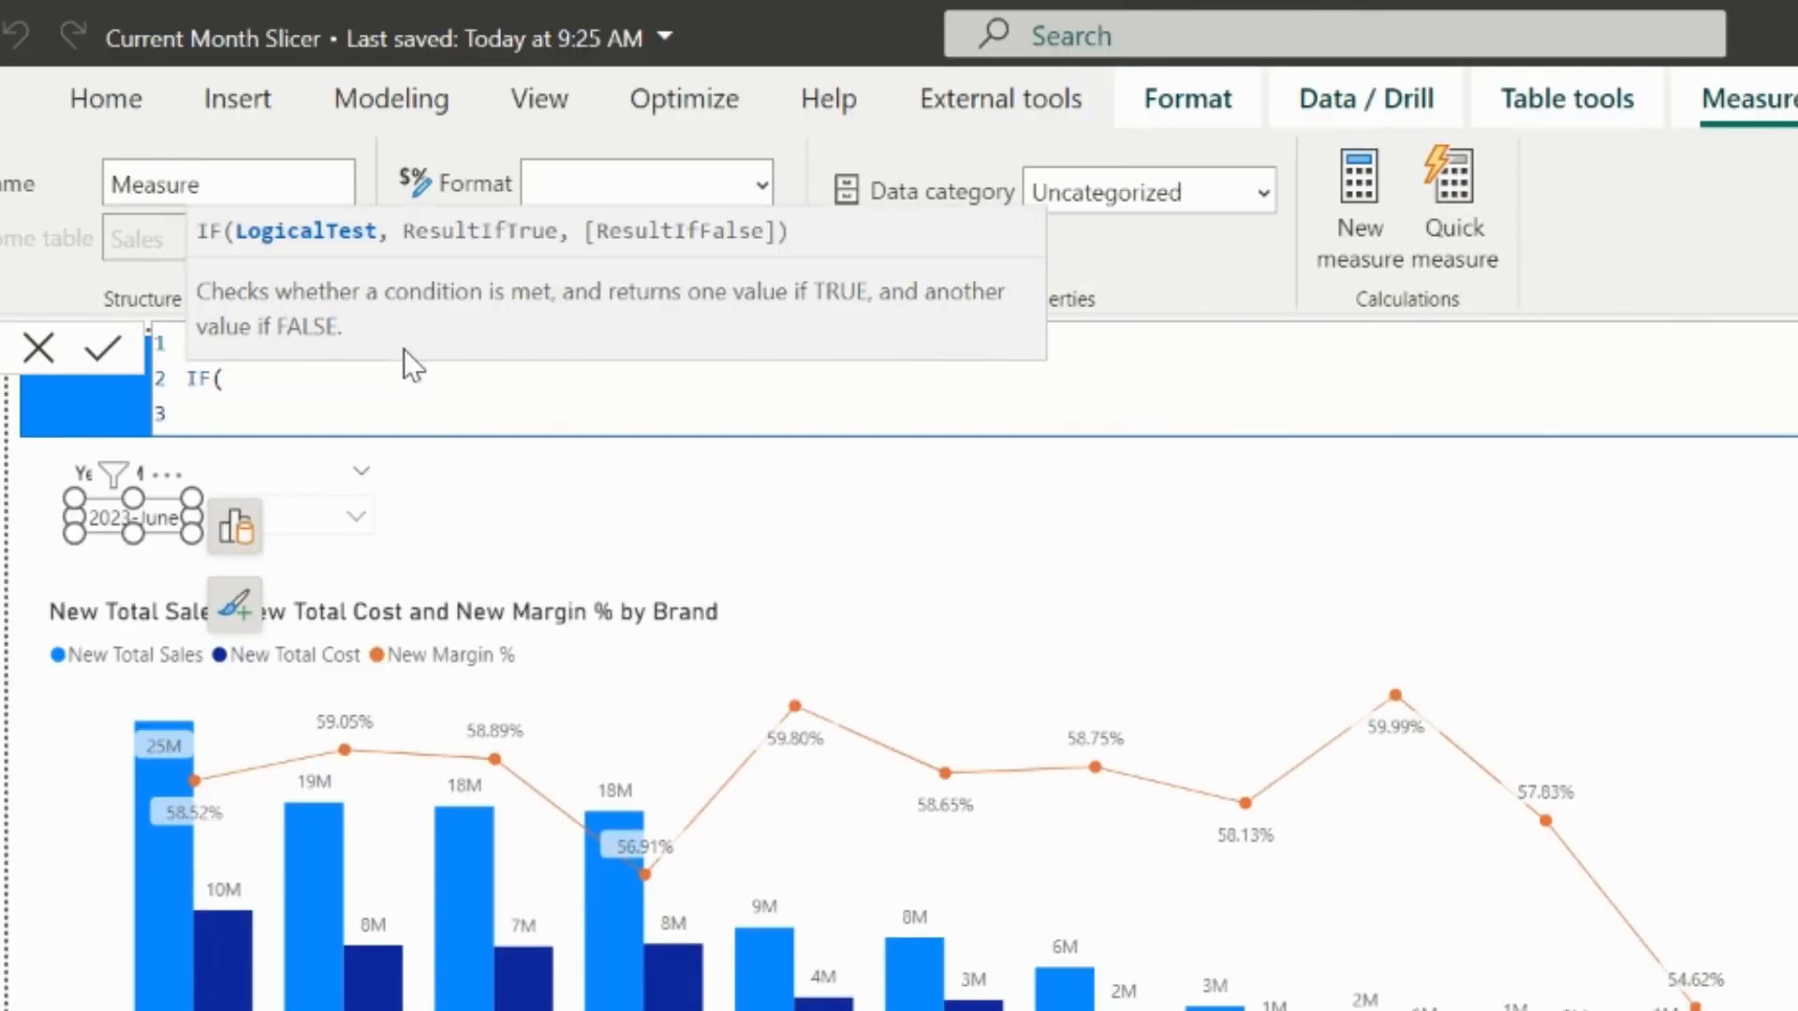
type("ISFILTERED(Dim_Date")
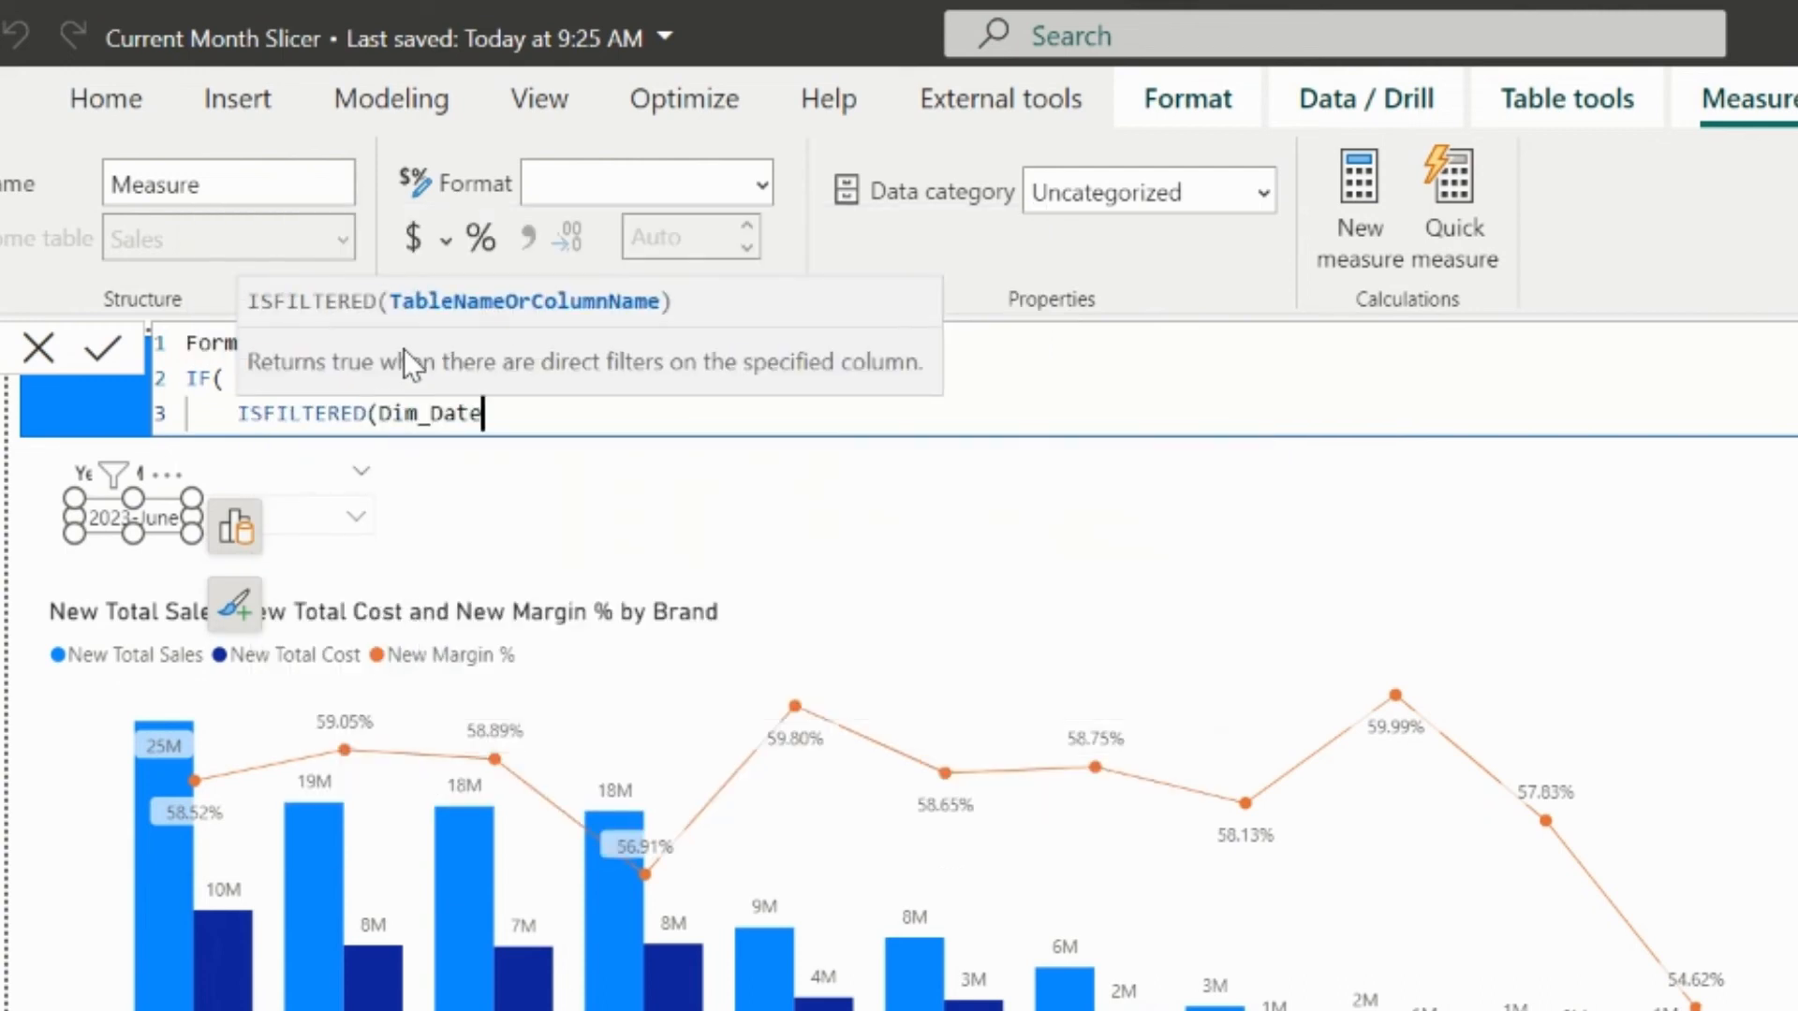
type("), \"")
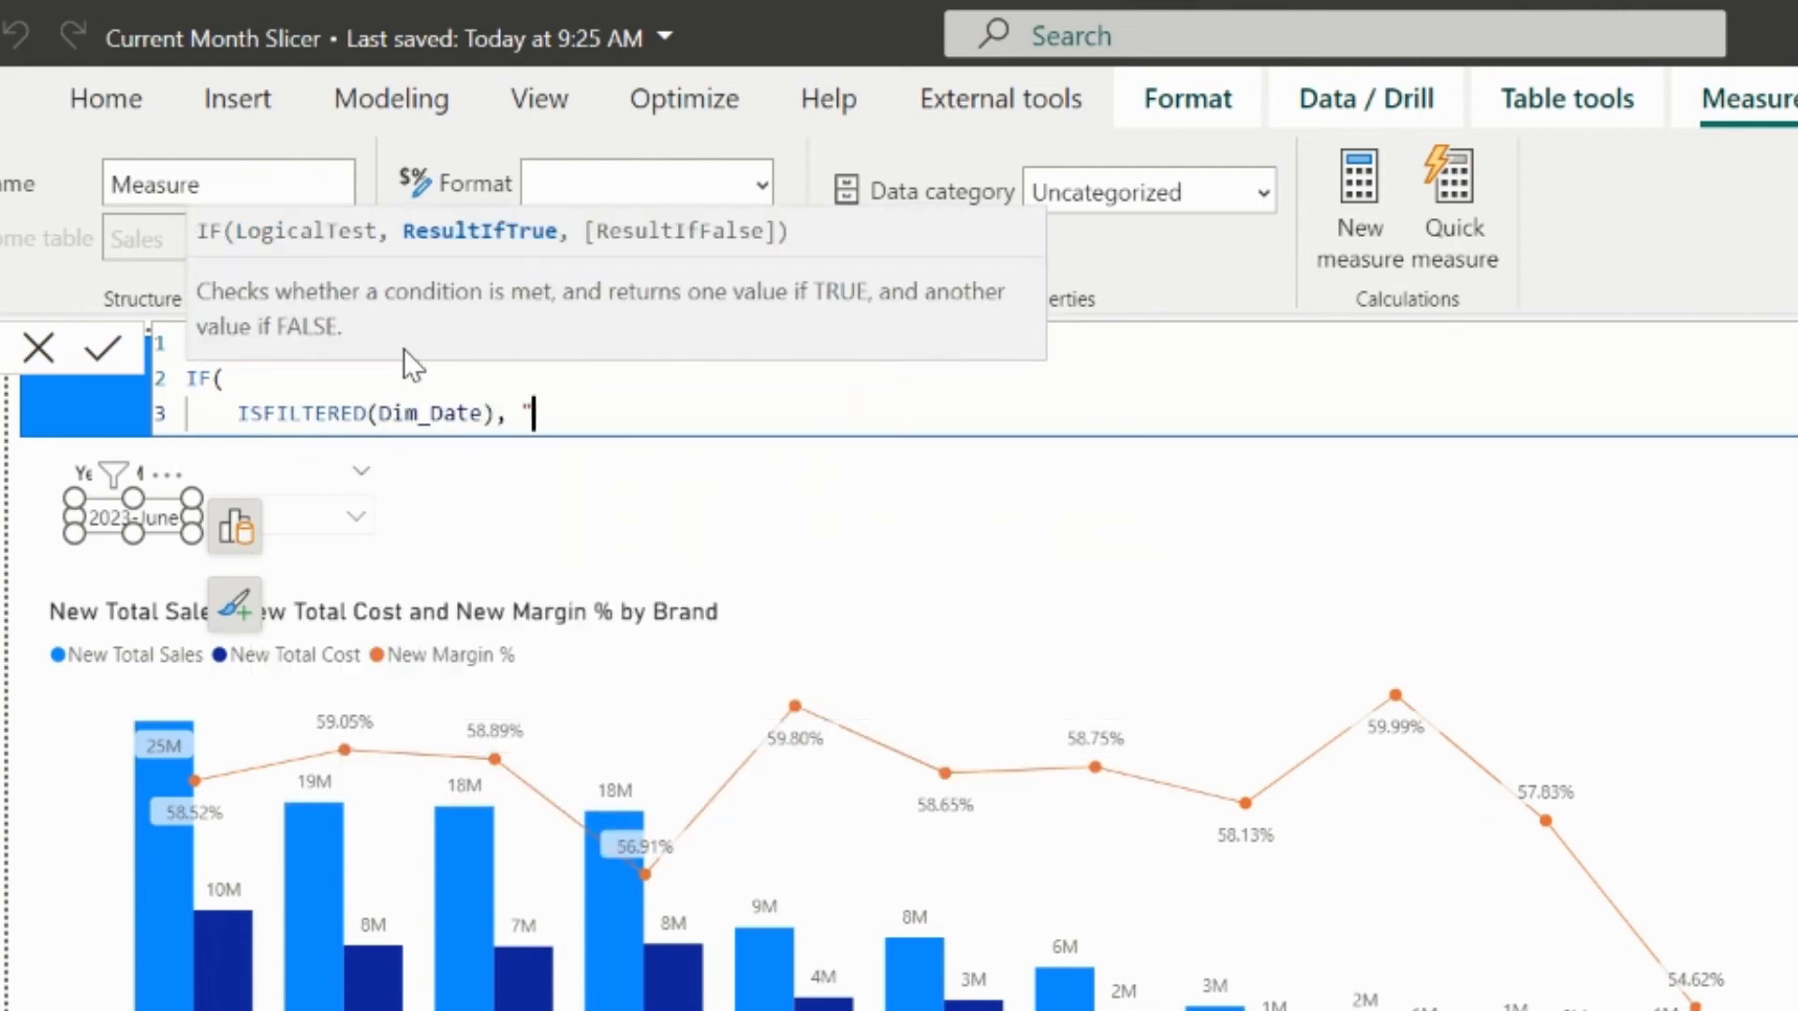
type("#FFFFFF00")
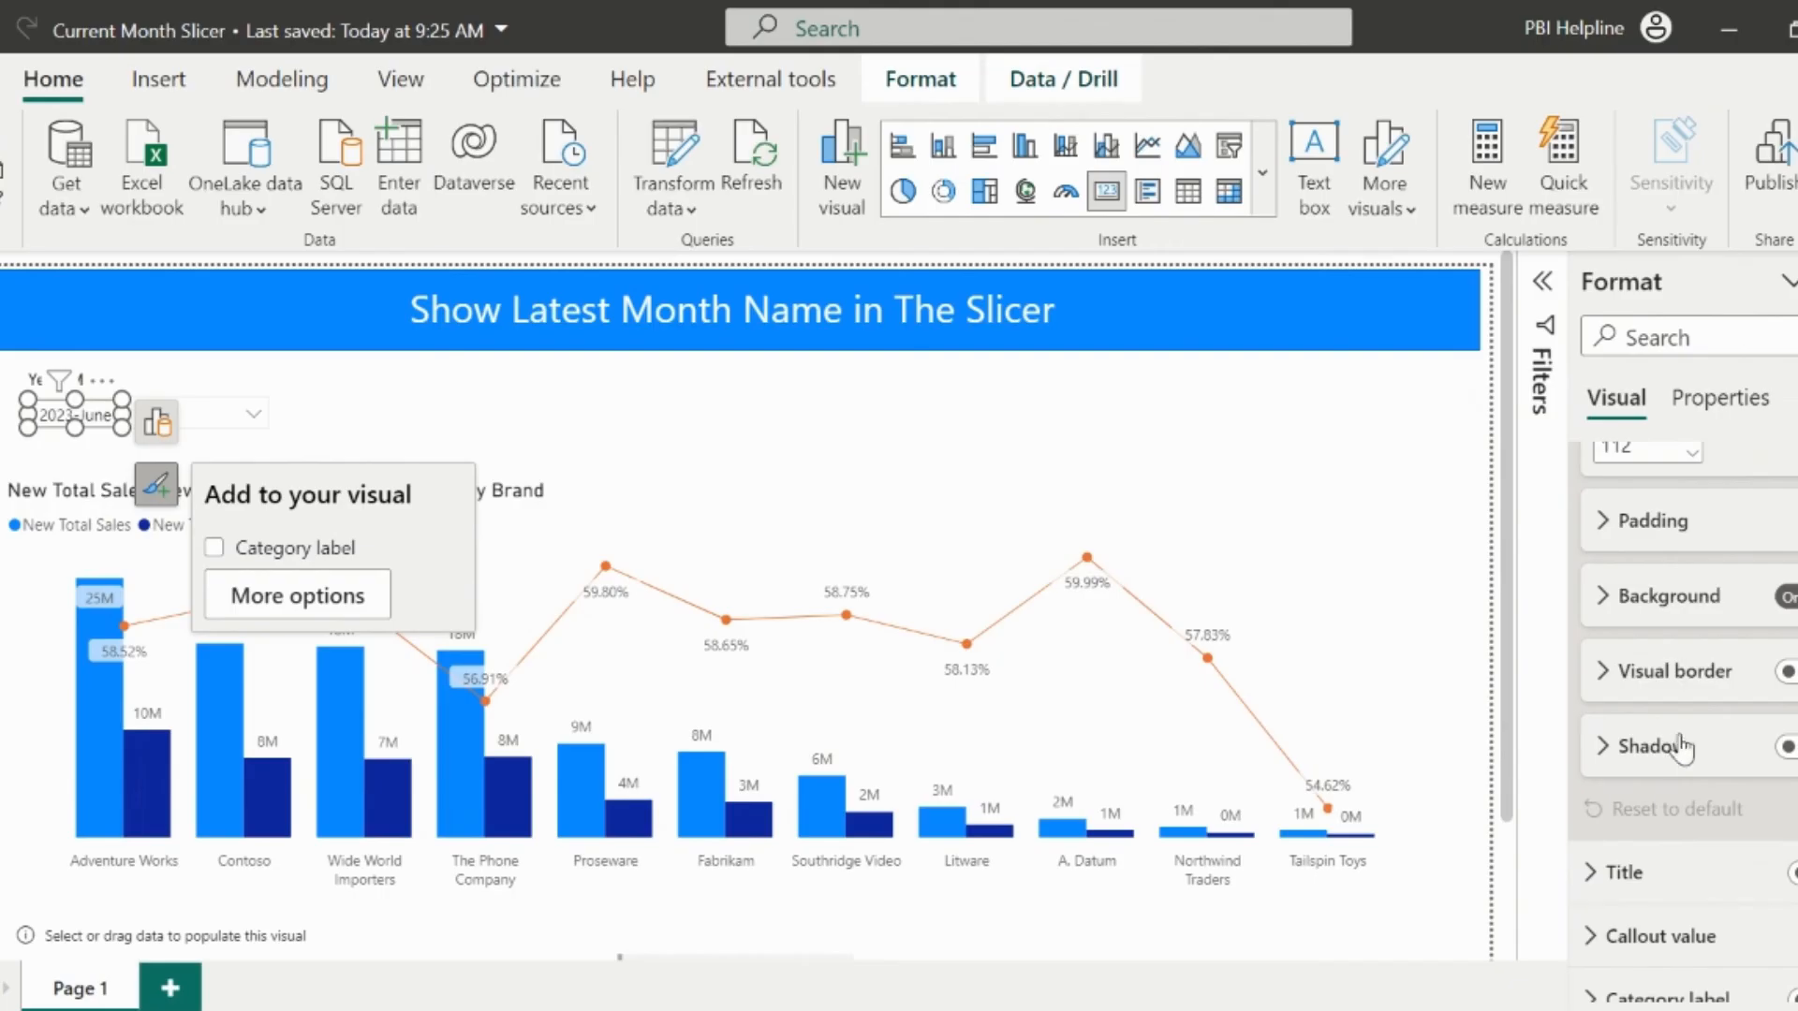
Set the card background to Field value formatting driven by the Format color measure
left_click(1661, 595)
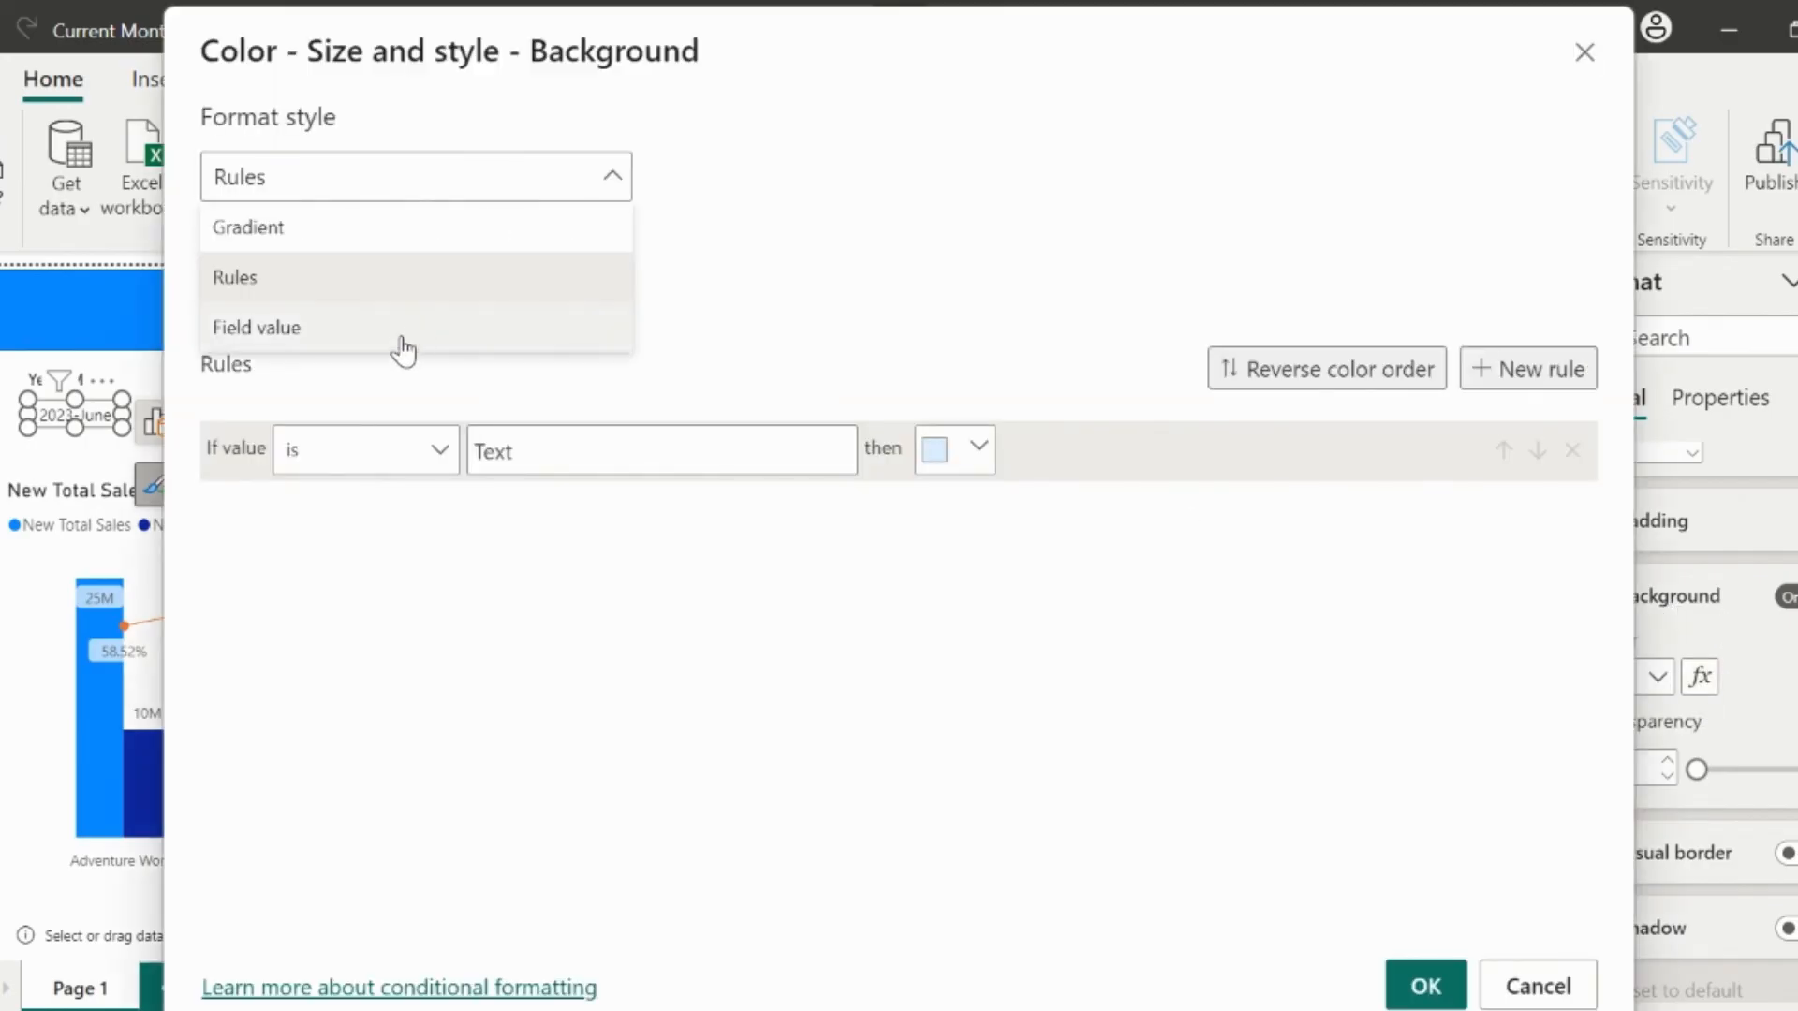
left_click(257, 325)
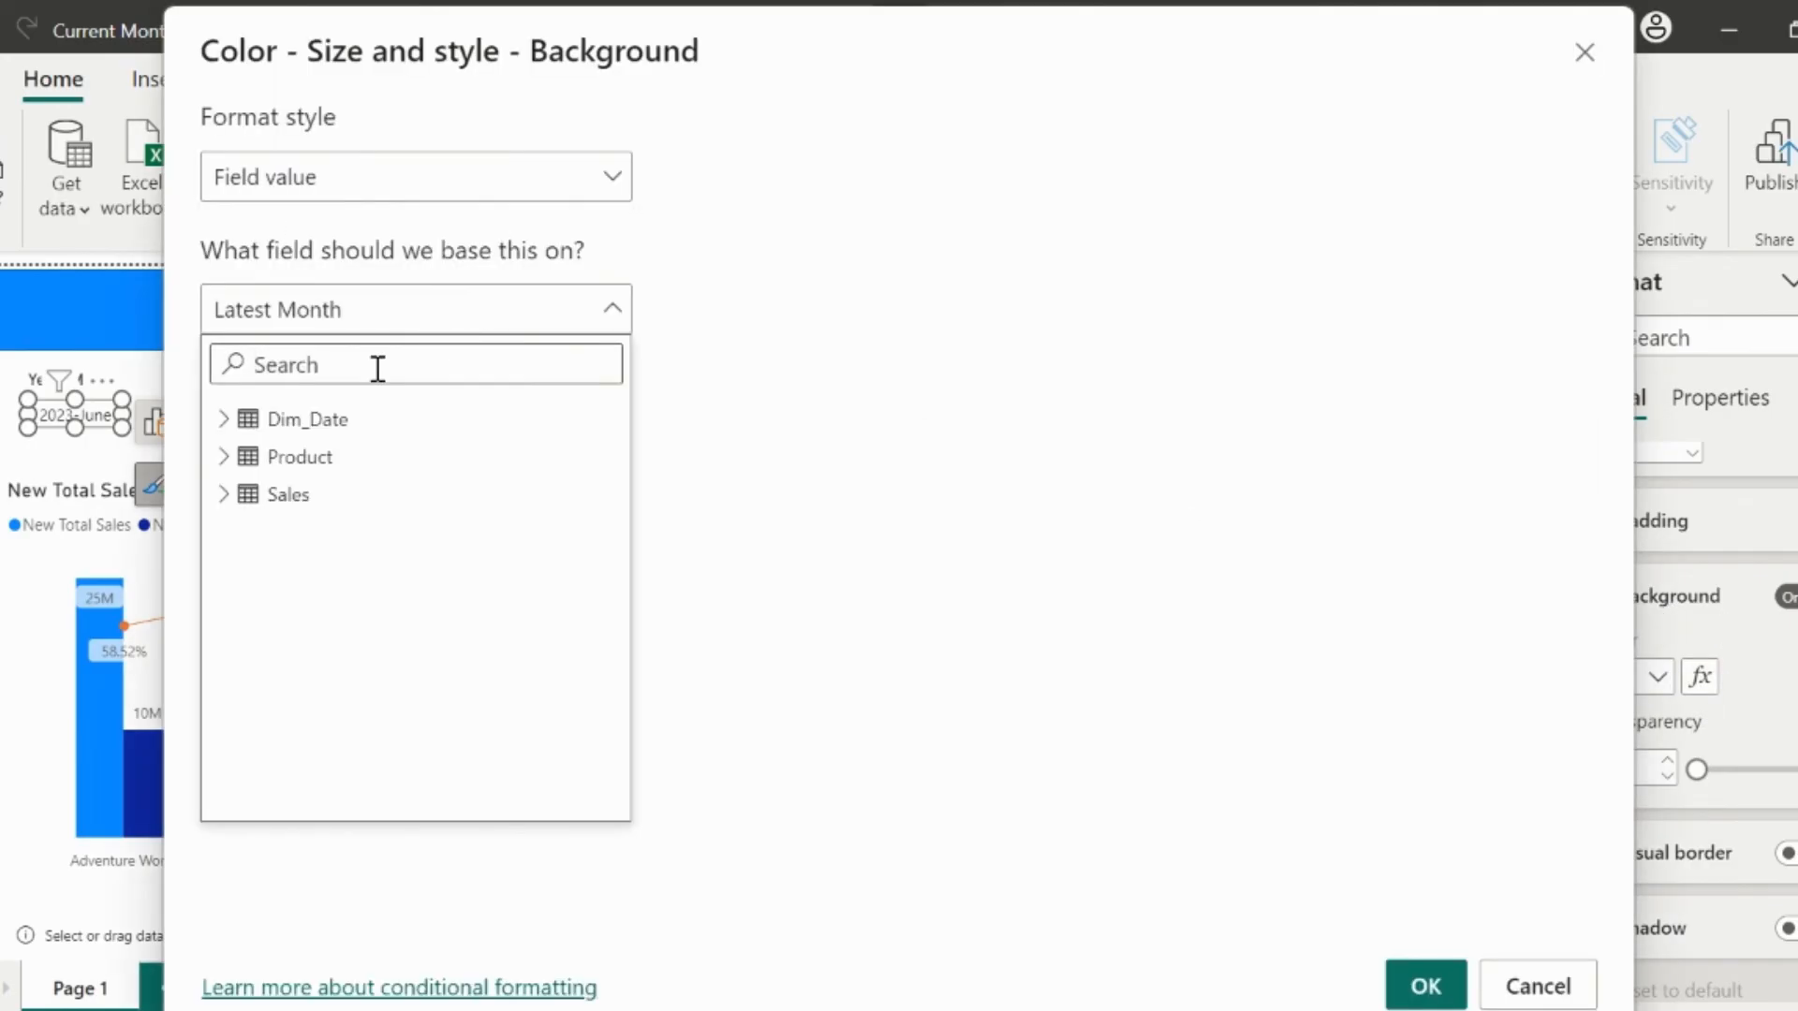
type("FORMAT")
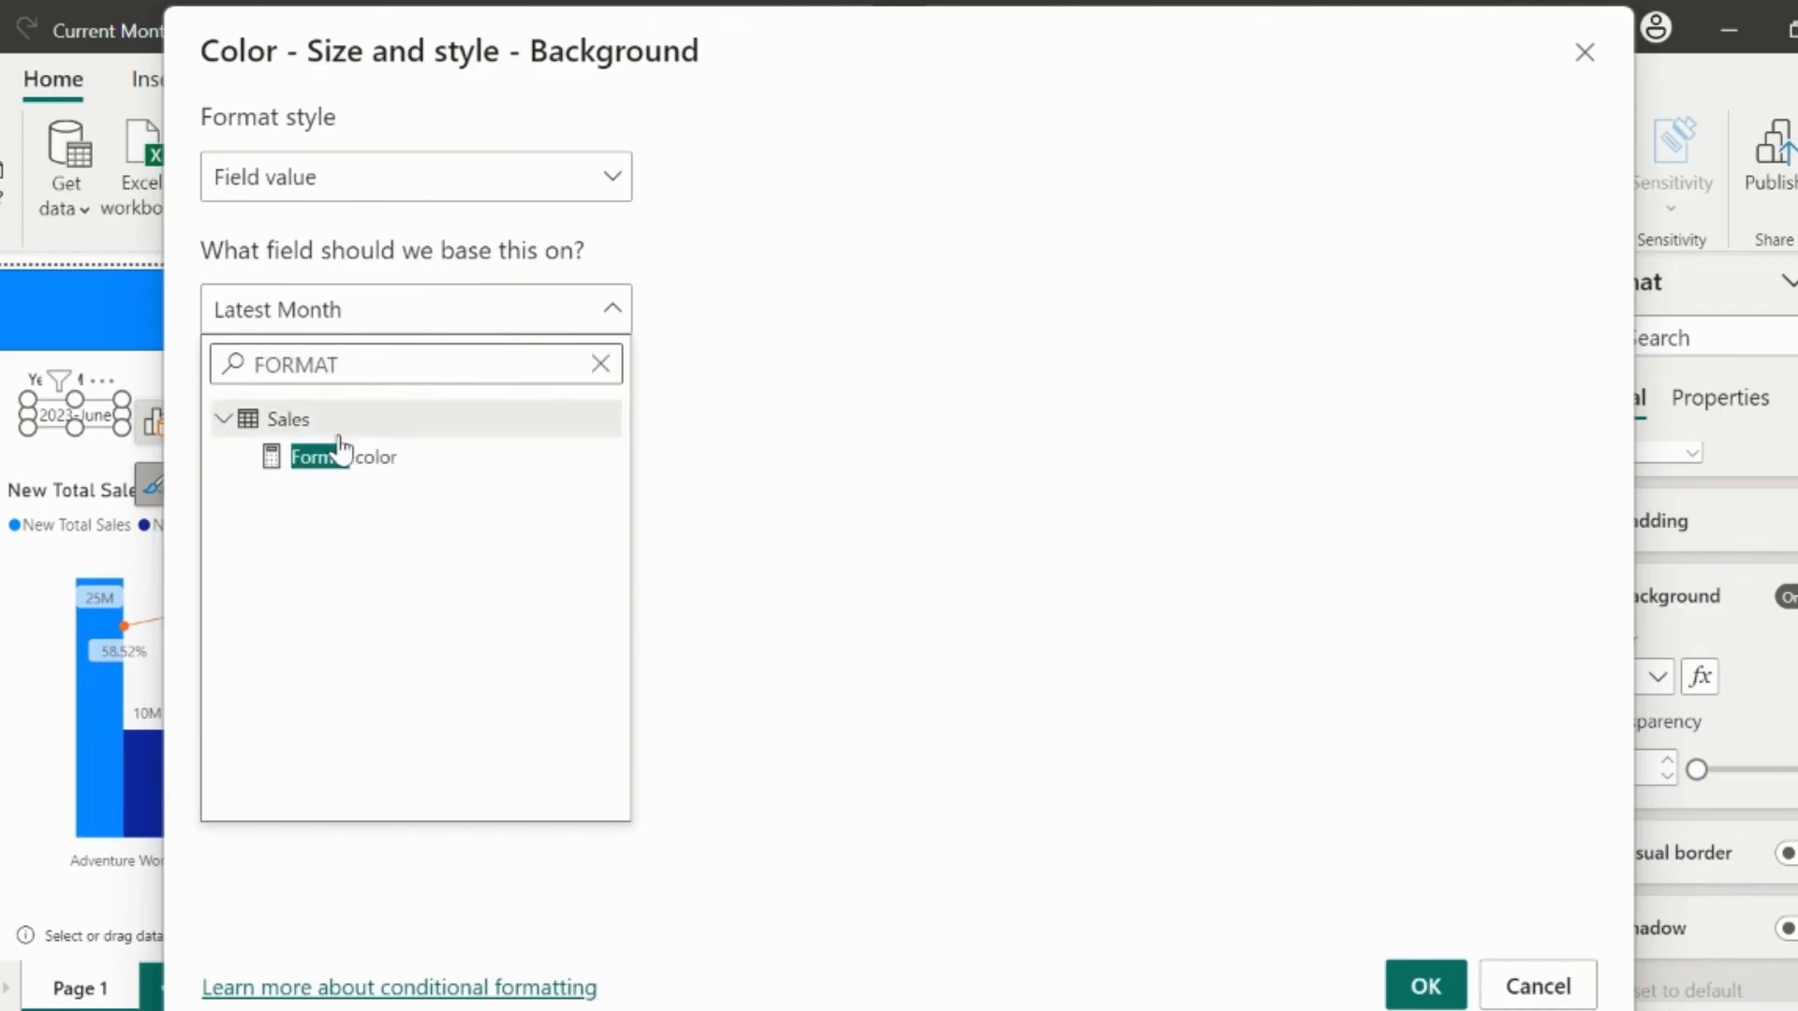